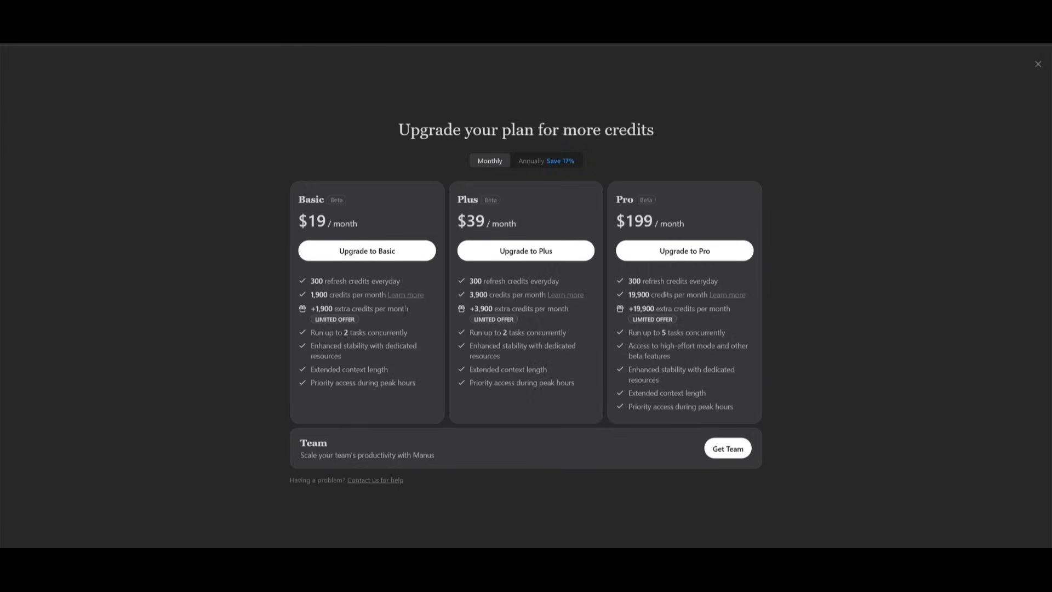
{"action": "mouse_move", "coordinate": [671, 269]}
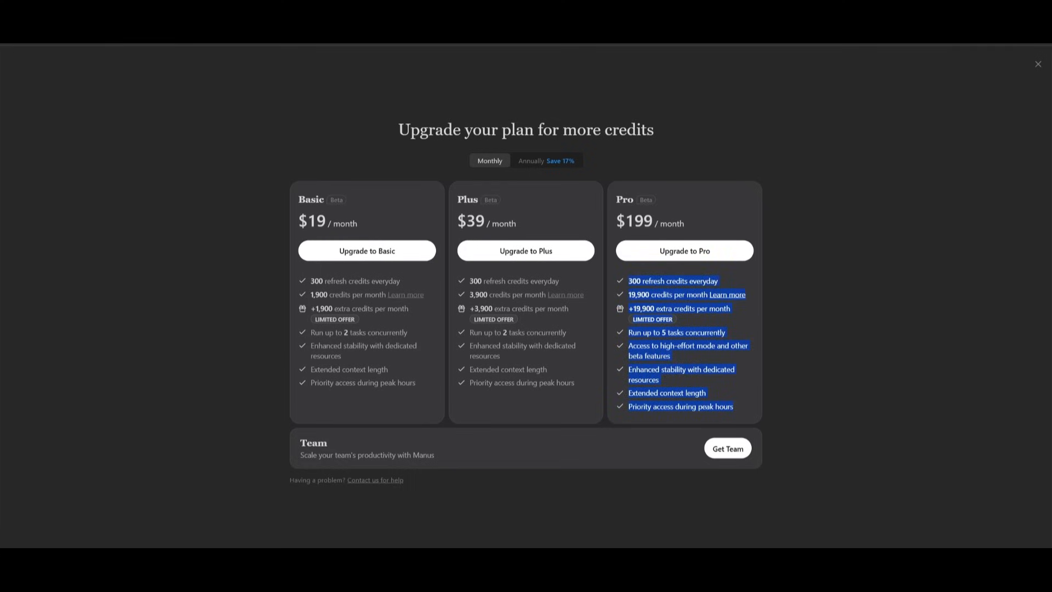
- Submit the Budapest budget-trip request in the terminal and approve the agent's plan with 'y'
{"action": "left_click", "coordinate": [1038, 64]}
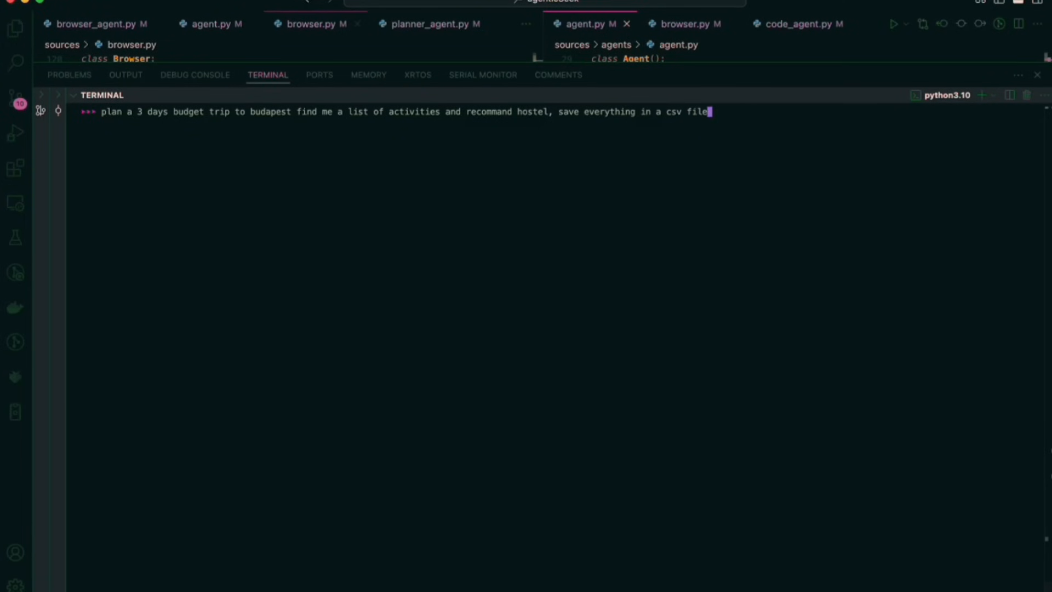
{"action": "key", "text": "Return"}
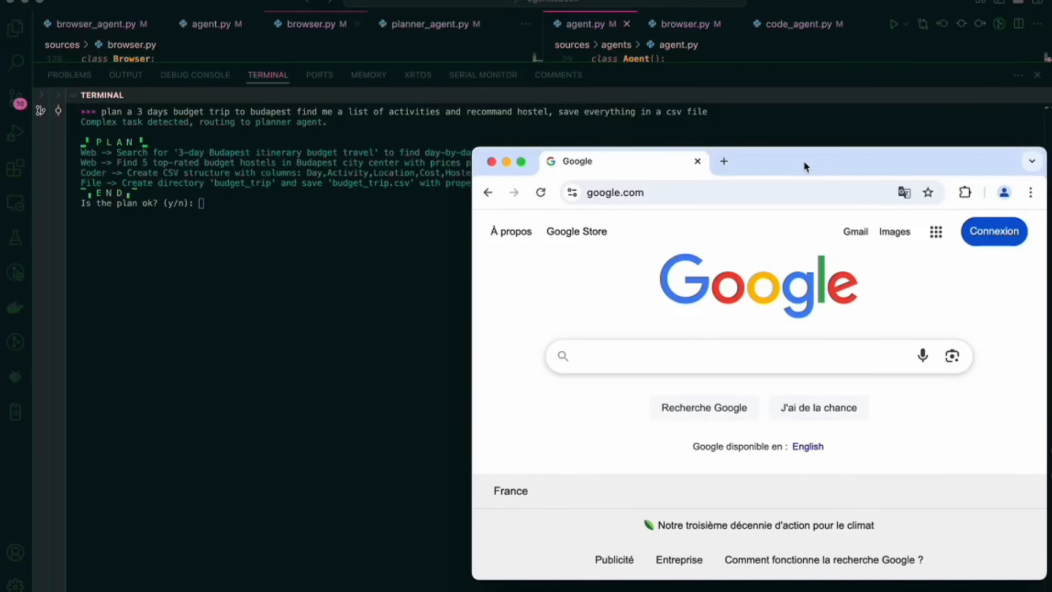
{"action": "type", "text": "y"}
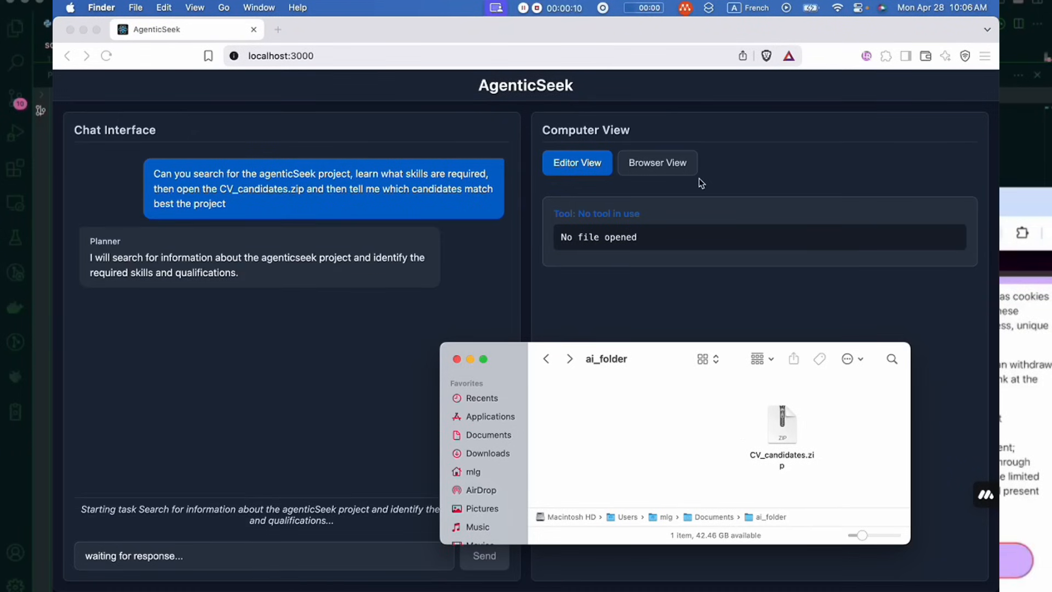
- Switch the Computer View panel to Browser View to watch the agent's live browsing
{"action": "left_click", "coordinate": [657, 162]}
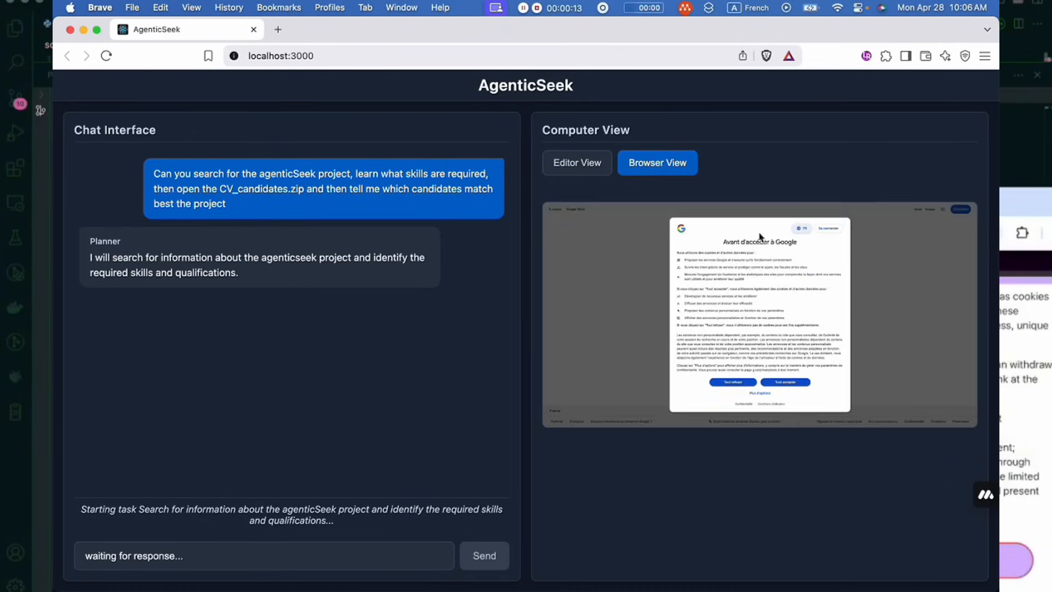
{"action": "mouse_move", "coordinate": [472, 311]}
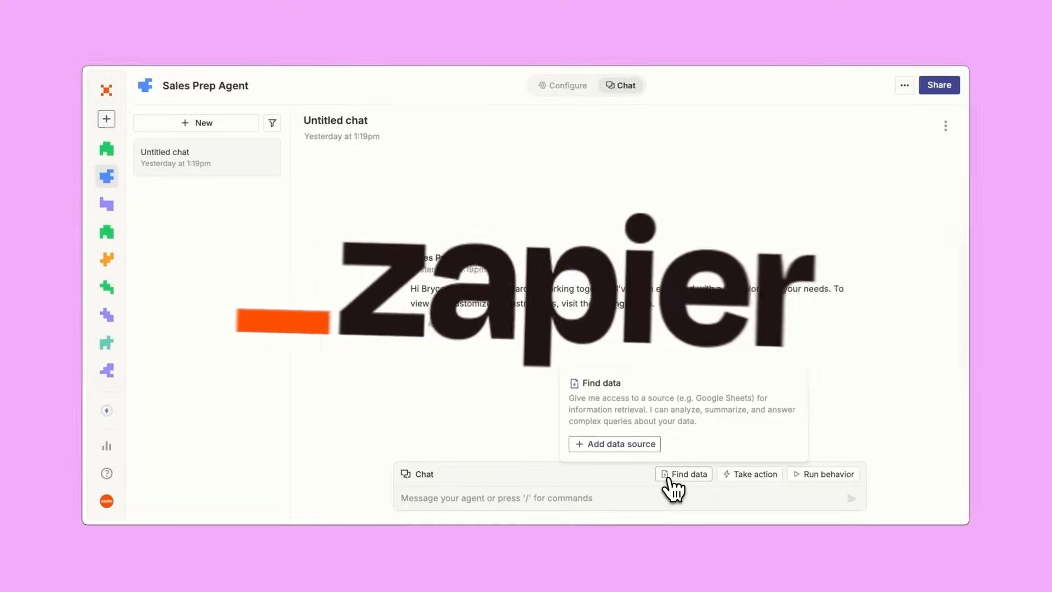
- Look up how to give a Zapier agent a data source, scrolling the guidance
{"action": "left_click", "coordinate": [614, 443]}
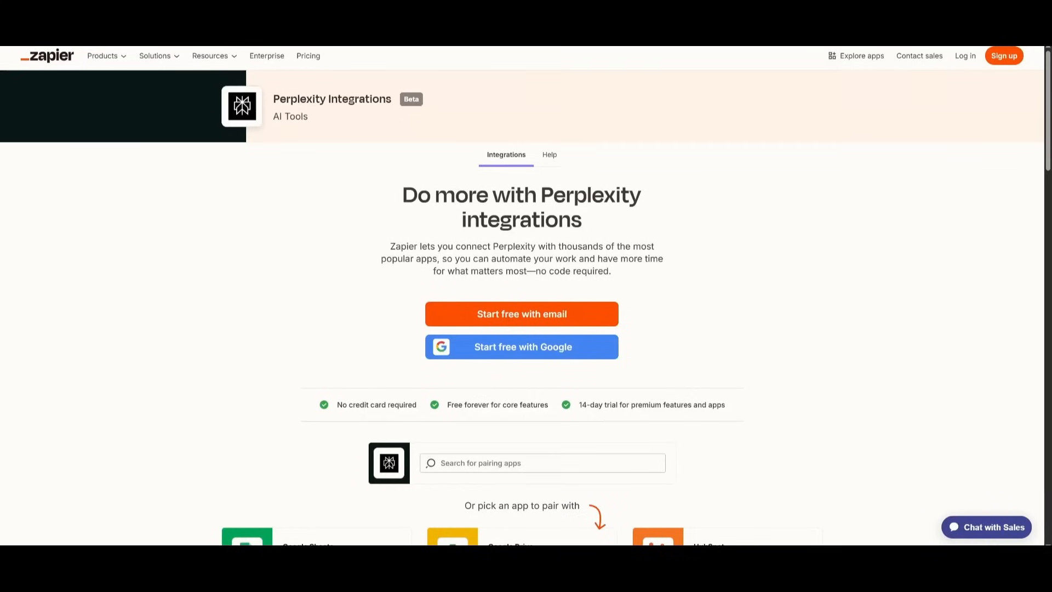
{"action": "scroll", "scroll_direction": "down", "scroll_amount": 3}
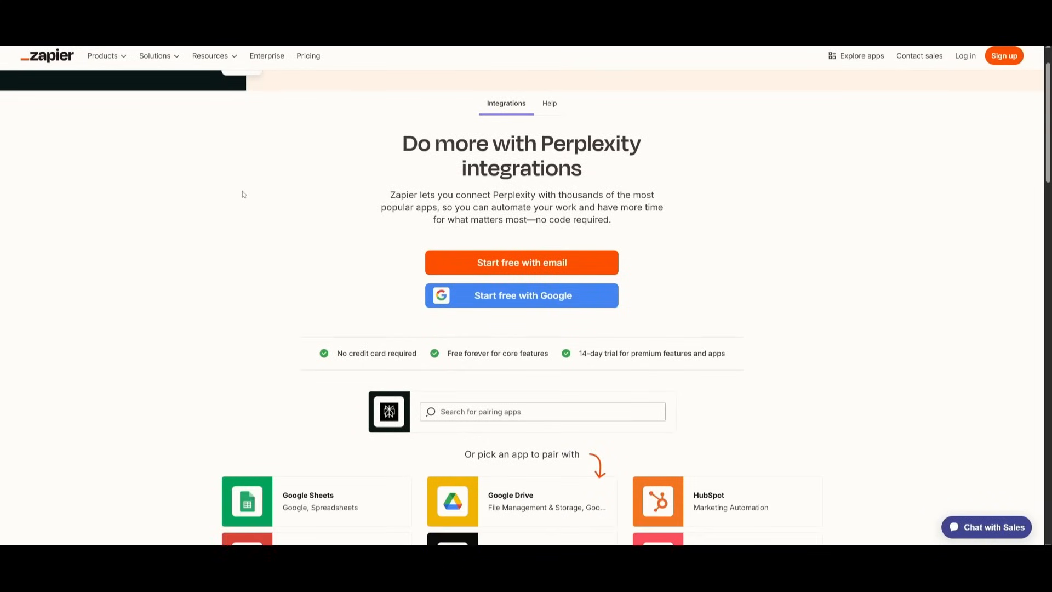
{"action": "scroll", "scroll_direction": "down", "scroll_amount": 3}
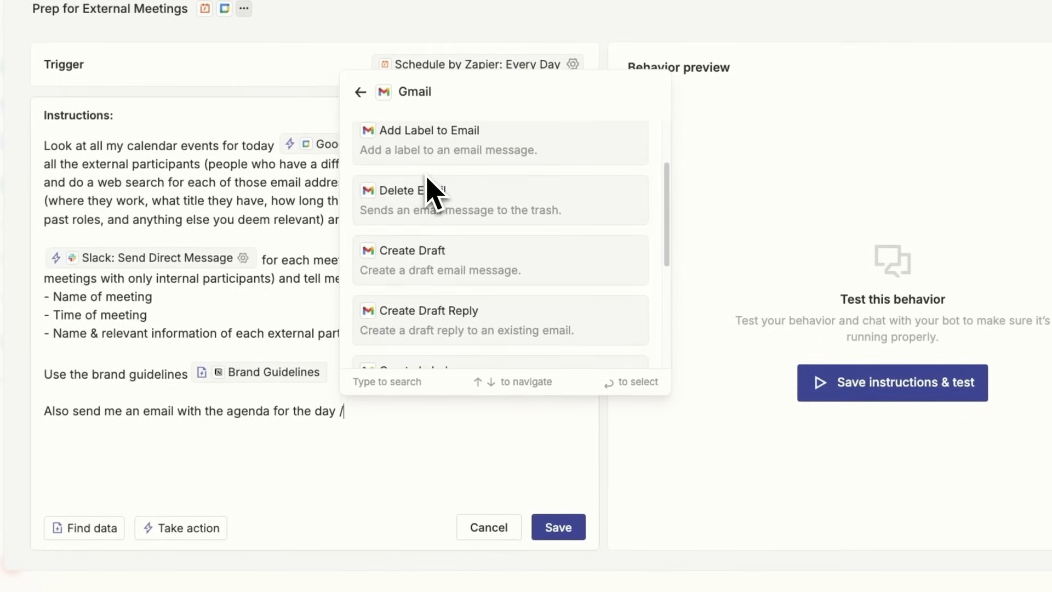
{"action": "type", "text": "se"}
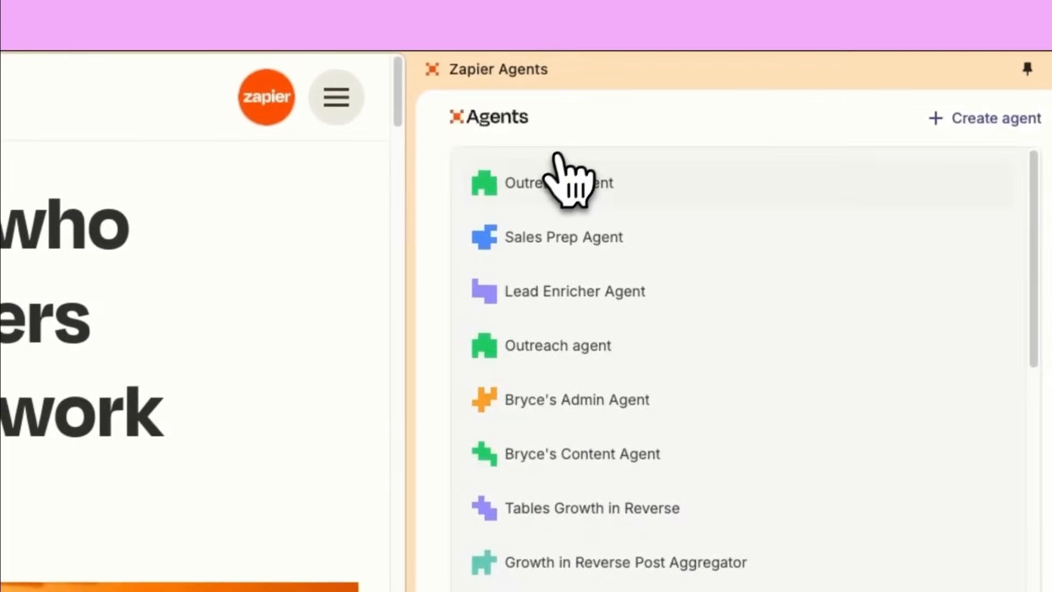
- Open the Outreach agent and its 8:55am draft email replies chat
{"action": "left_click", "coordinate": [558, 182]}
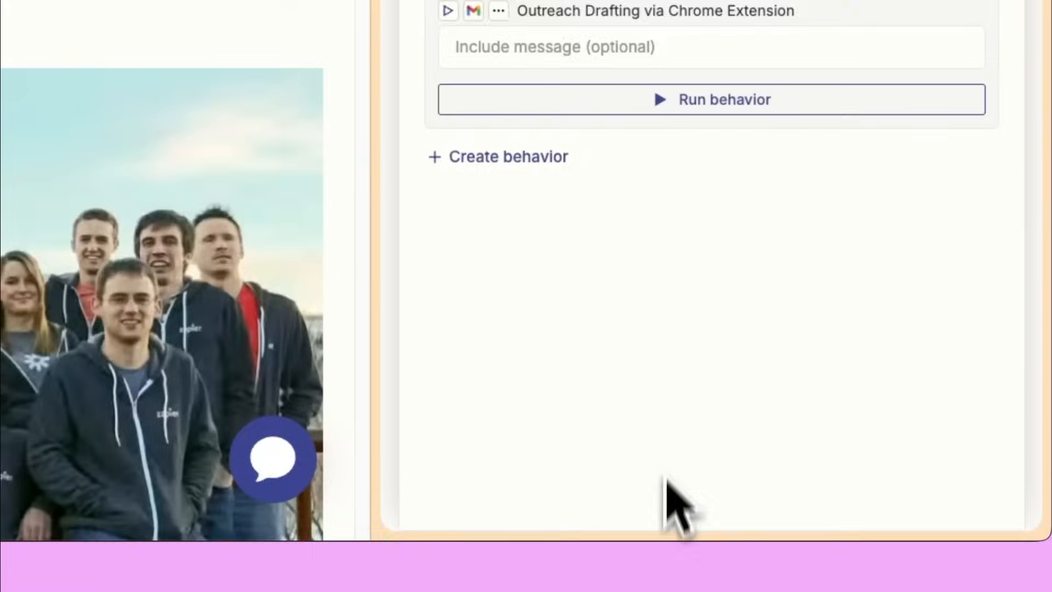
{"action": "left_click", "coordinate": [710, 99]}
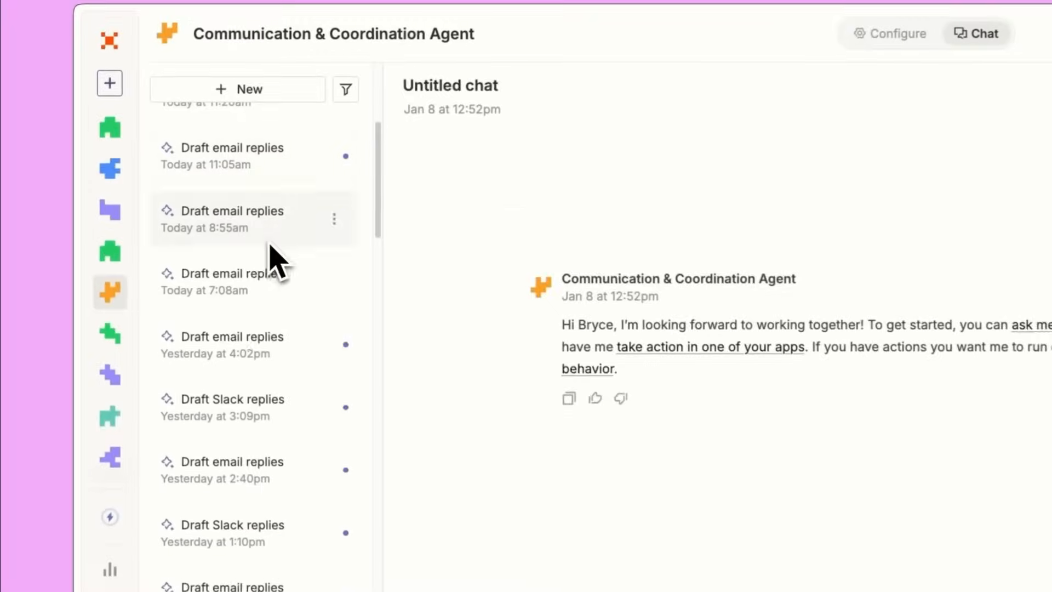
{"action": "left_click", "coordinate": [222, 280]}
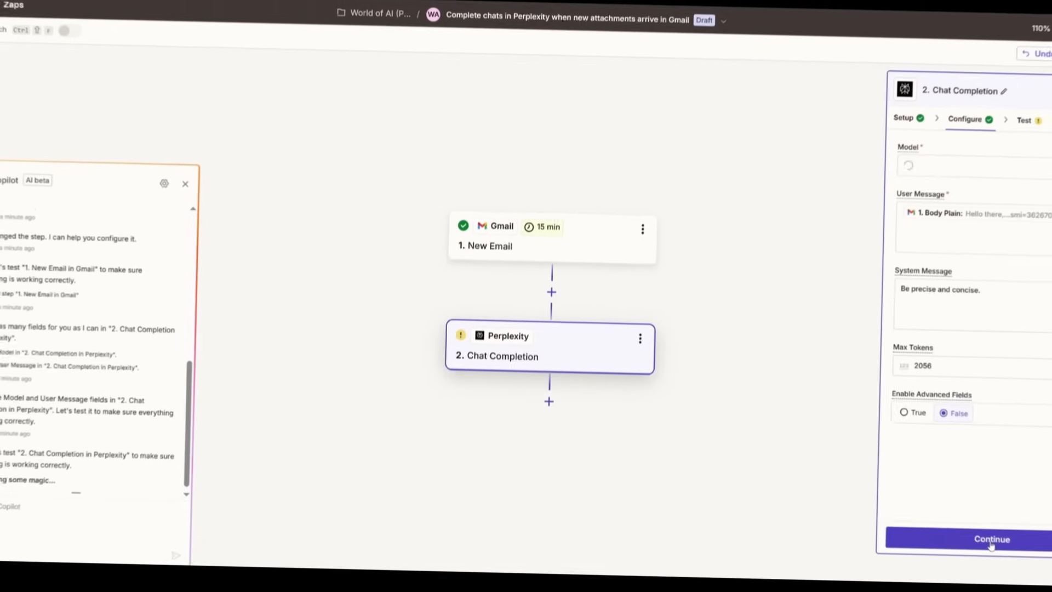
- Continue to the Test tab and run Test step on the Perplexity Chat Completion
{"action": "left_click", "coordinate": [992, 539]}
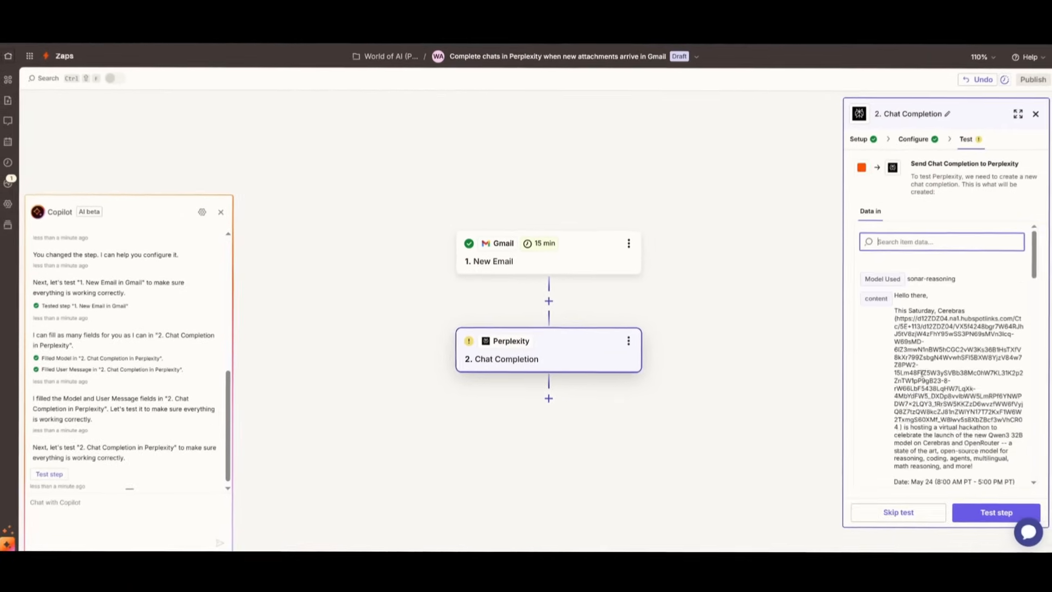
{"action": "left_click", "coordinate": [997, 511]}
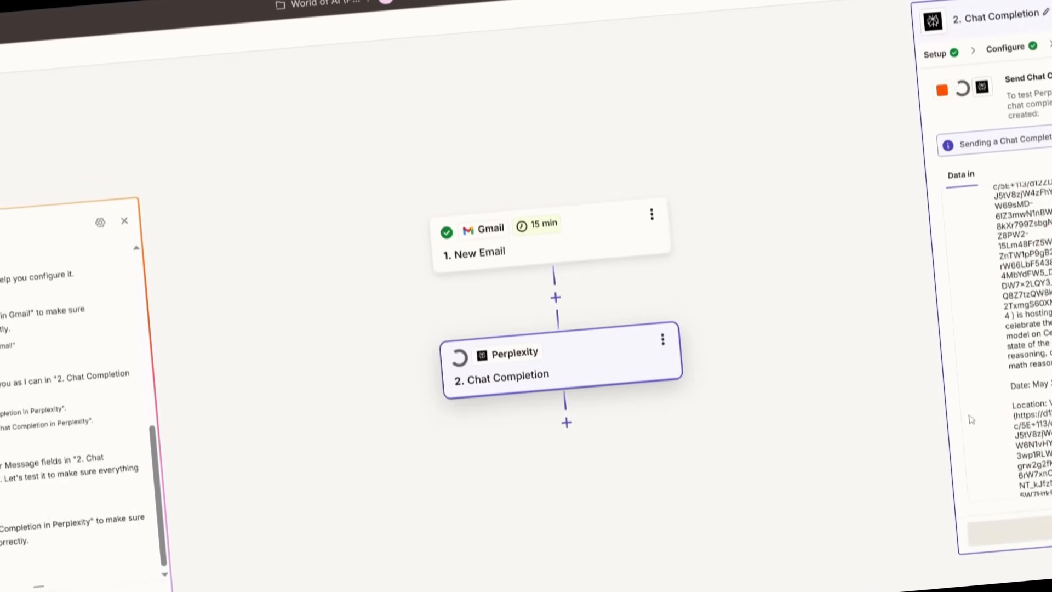
{"action": "mouse_move", "coordinate": [661, 354]}
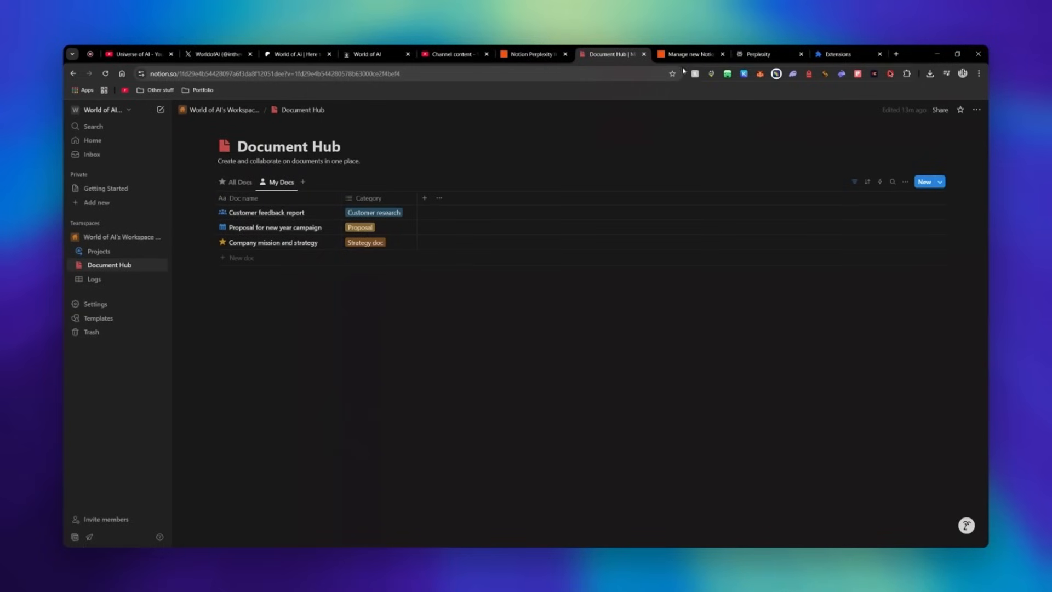
- Check the Notion trigger's test records, then open and confirm step 3 Create Database Item
{"action": "left_click", "coordinate": [687, 54]}
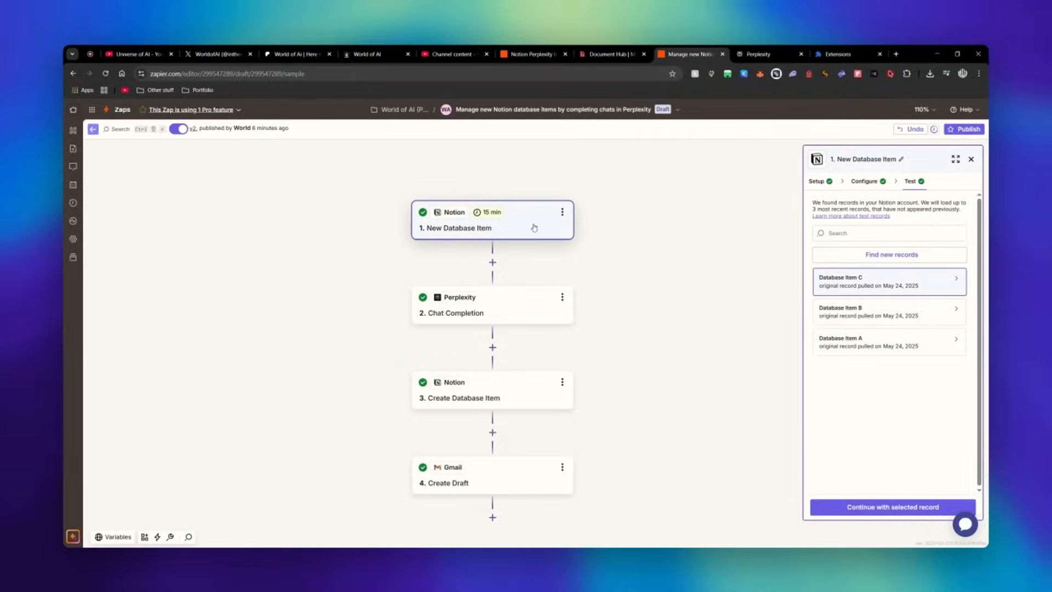
{"action": "left_click", "coordinate": [491, 304]}
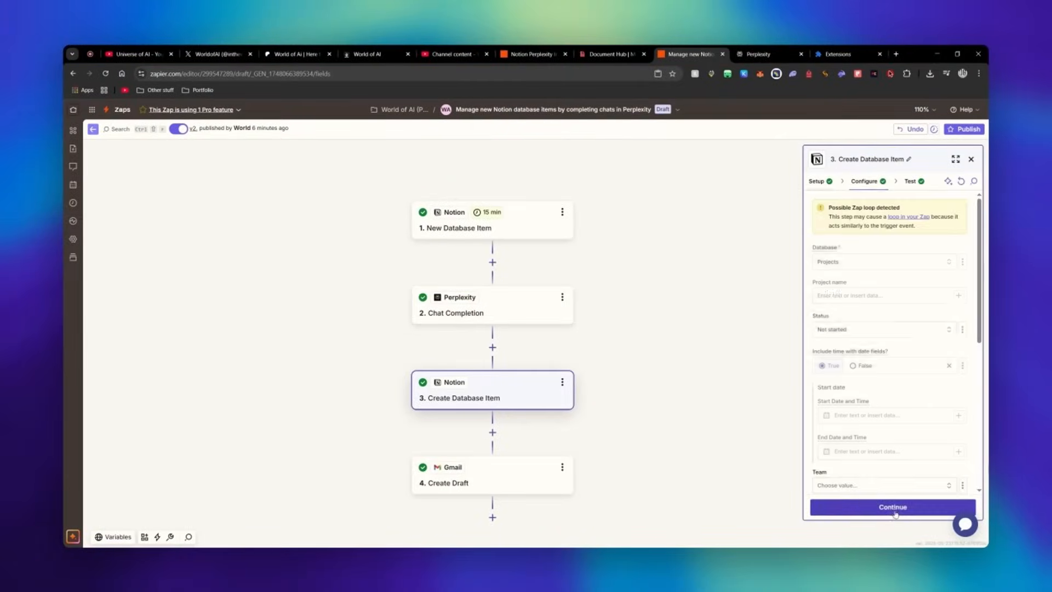
{"action": "left_click", "coordinate": [607, 54]}
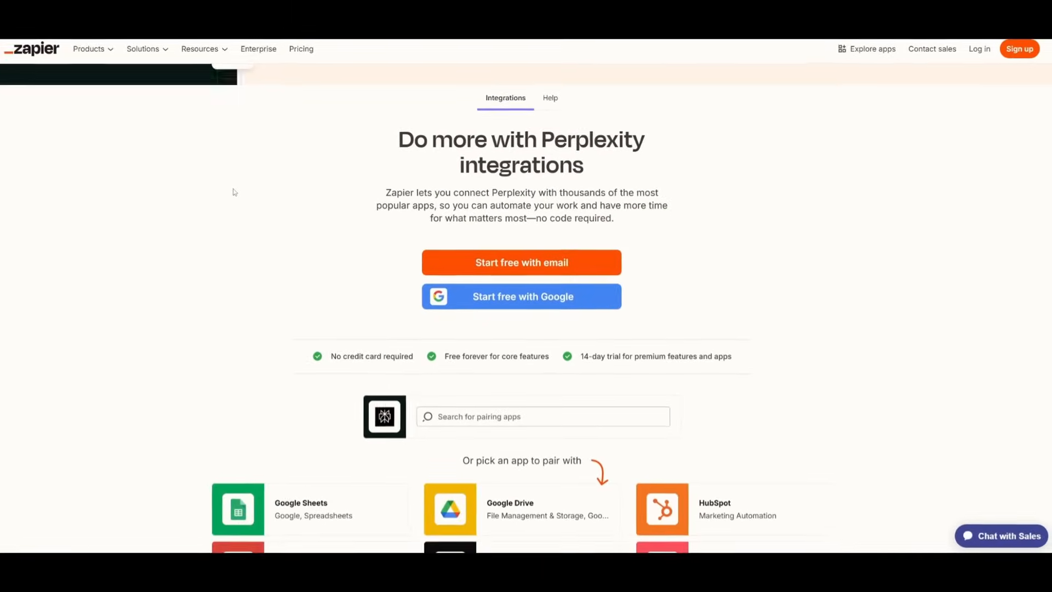
{"action": "scroll", "scroll_direction": "down", "scroll_amount": 3}
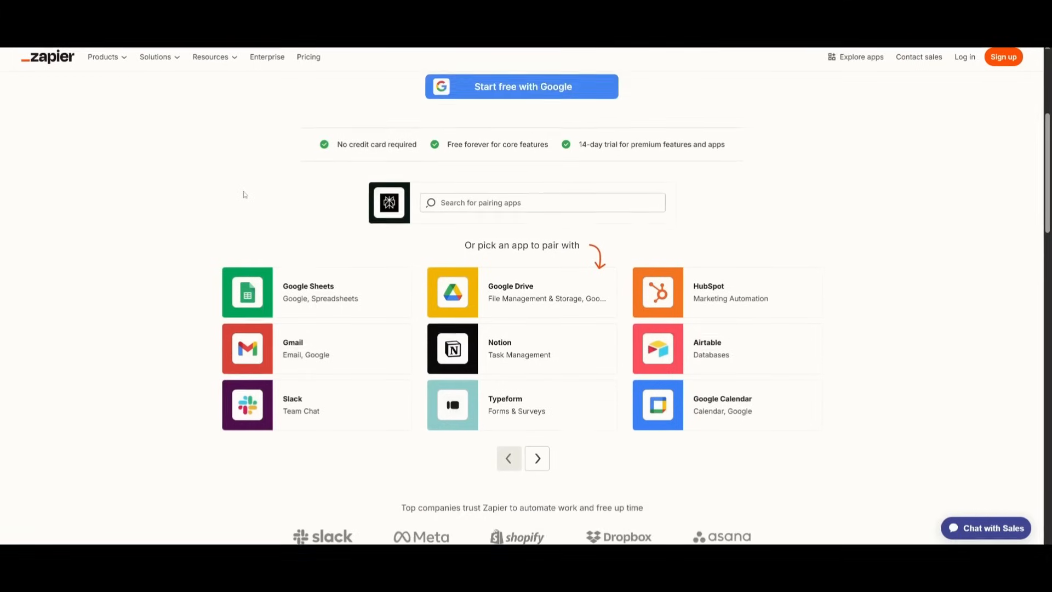
{"action": "scroll", "scroll_direction": "down", "scroll_amount": 3}
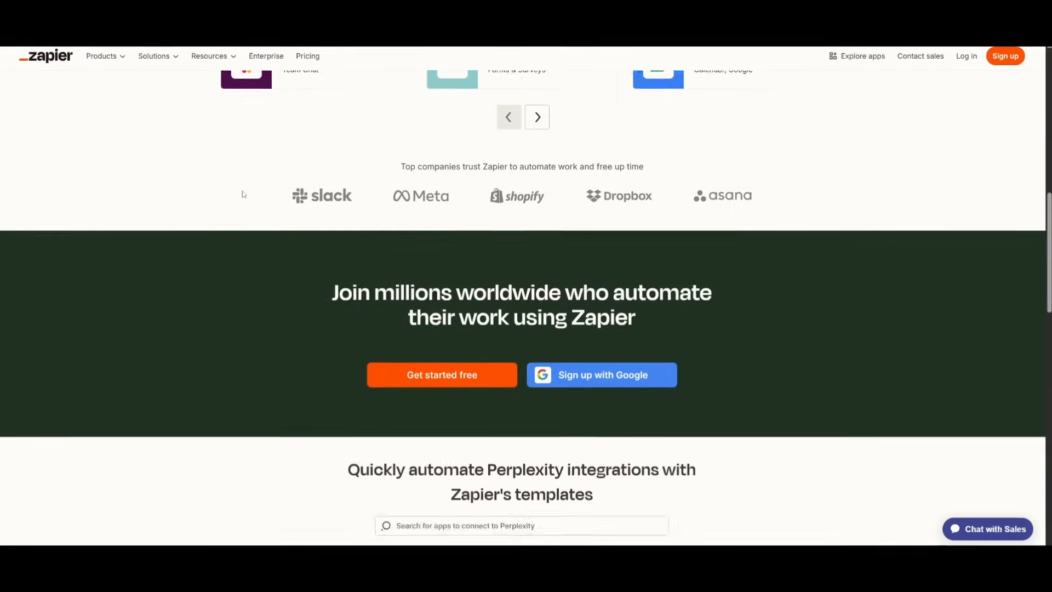
{"action": "scroll", "scroll_direction": "down", "scroll_amount": 3}
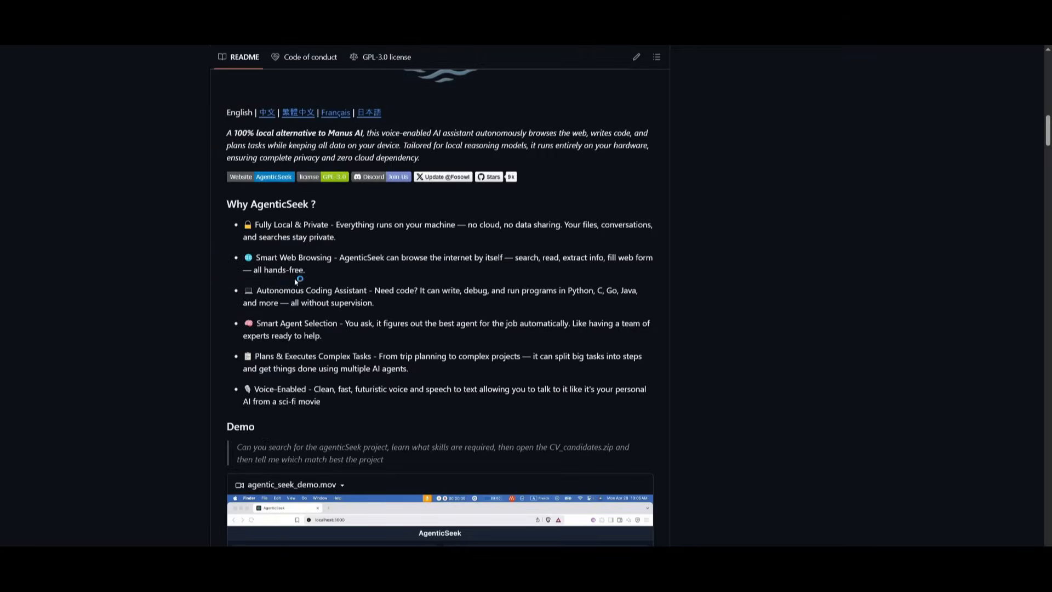
{"action": "mouse_move", "coordinate": [290, 279]}
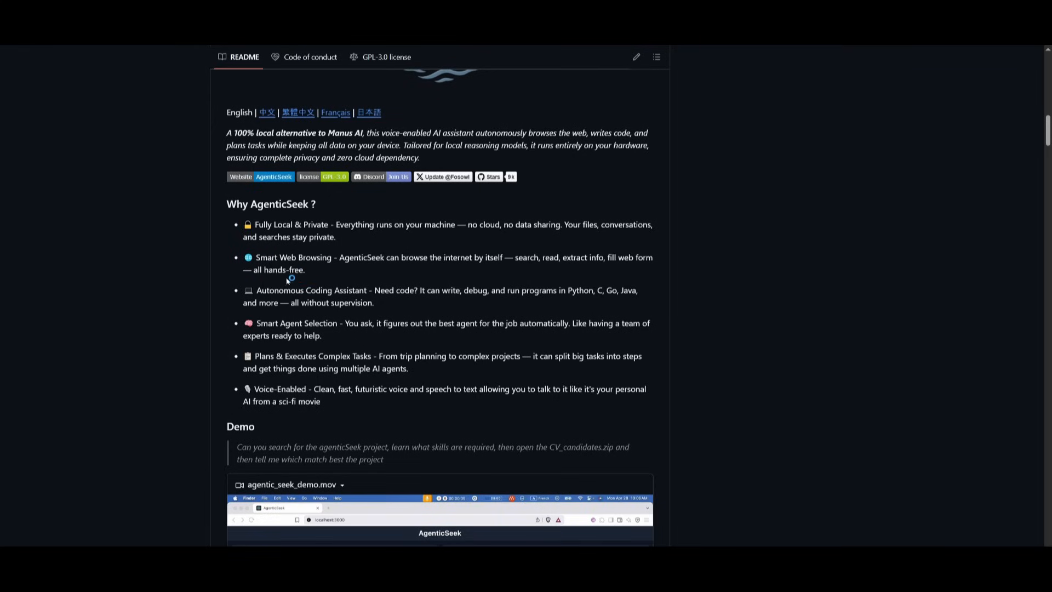
{"action": "mouse_move", "coordinate": [260, 313]}
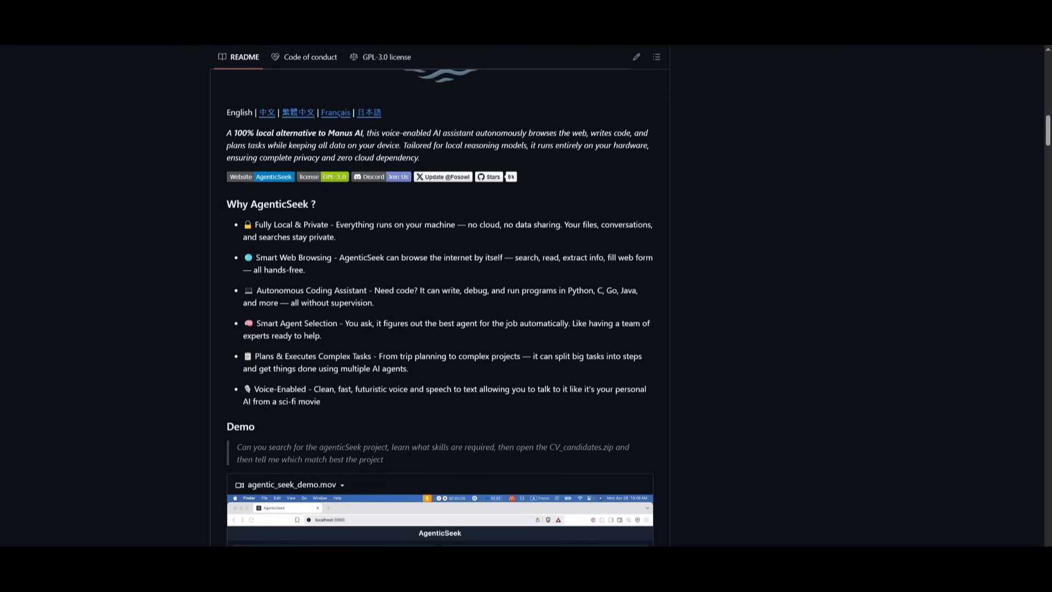
{"action": "mouse_move", "coordinate": [286, 419]}
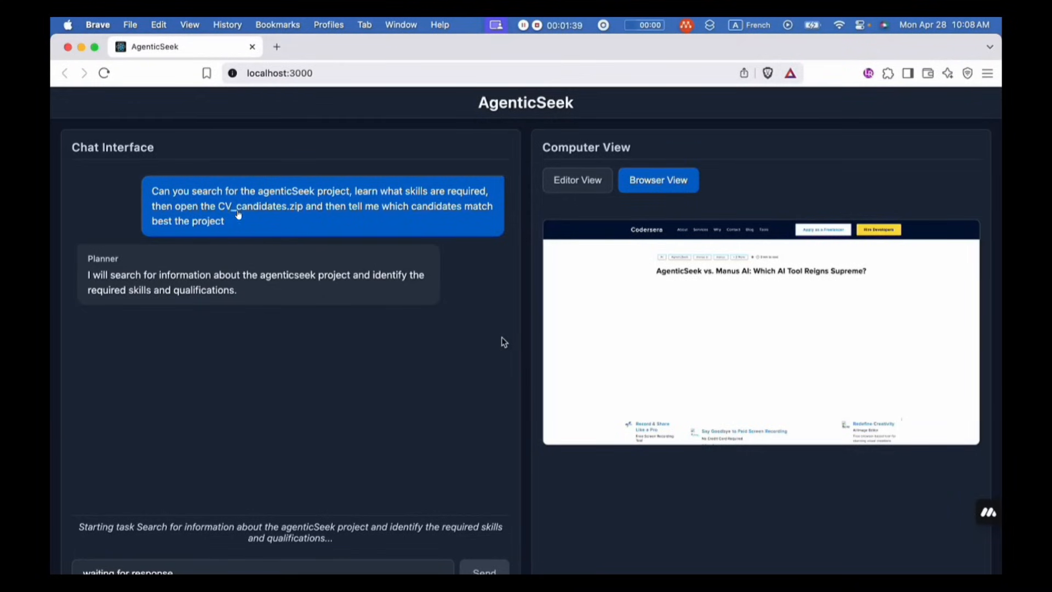
{"action": "mouse_move", "coordinate": [320, 449]}
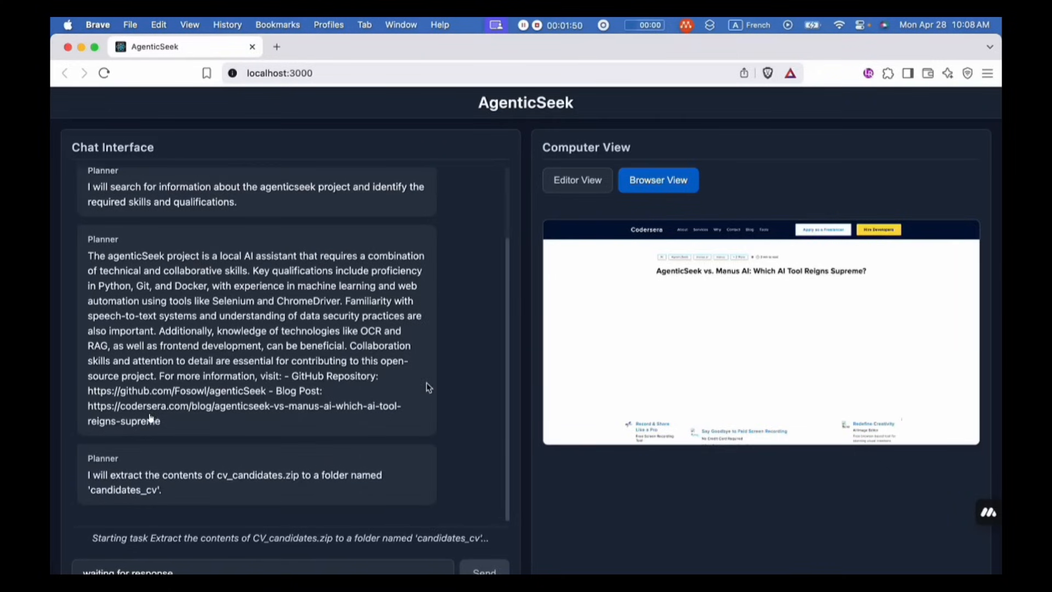
{"action": "left_click", "coordinate": [576, 179]}
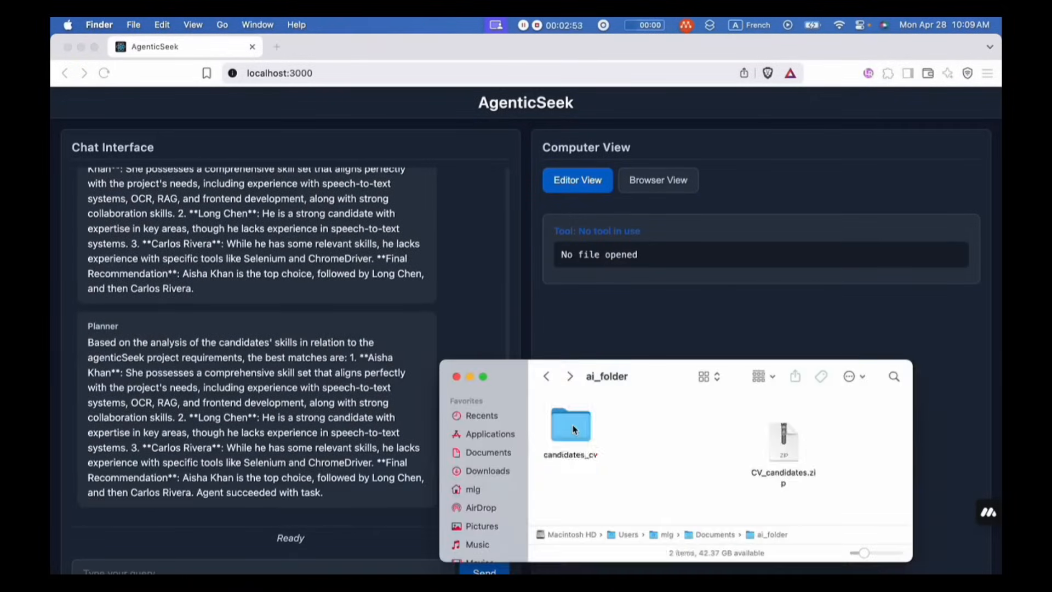
{"action": "double_click", "coordinate": [571, 425]}
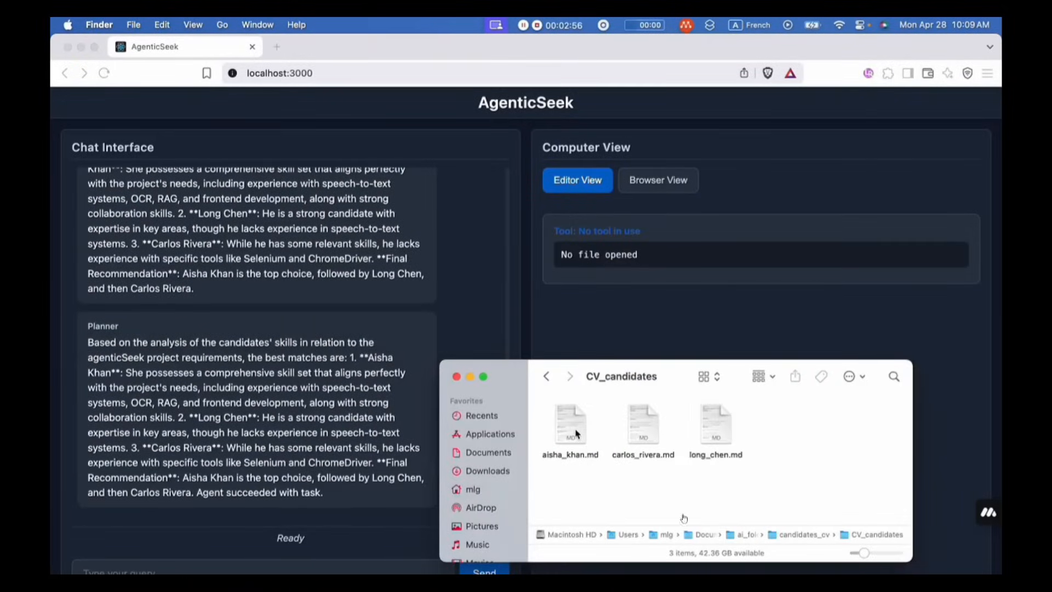
{"action": "left_click", "coordinate": [570, 425]}
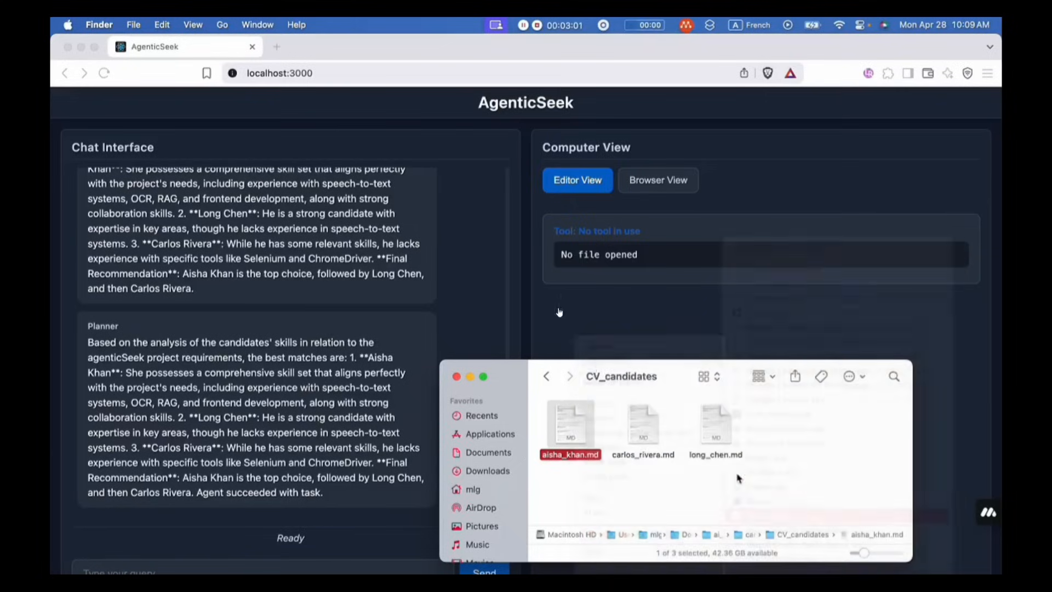
{"action": "double_click", "coordinate": [570, 420]}
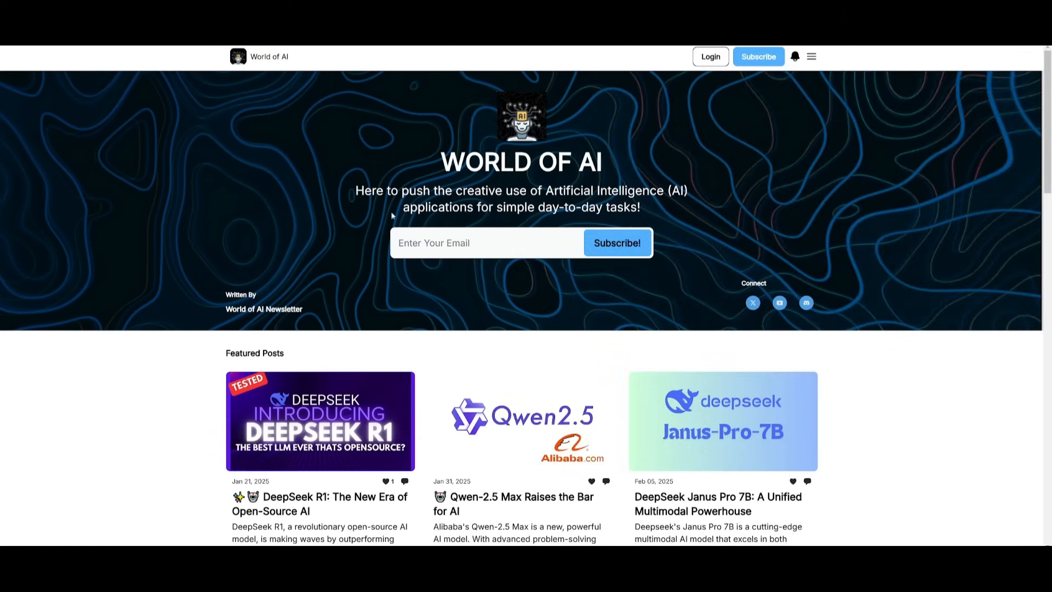
- Scroll the World of AI homepage past Featured Posts, Latest Posts and Archive to the footer
{"action": "scroll", "scroll_direction": "down", "scroll_amount": 3}
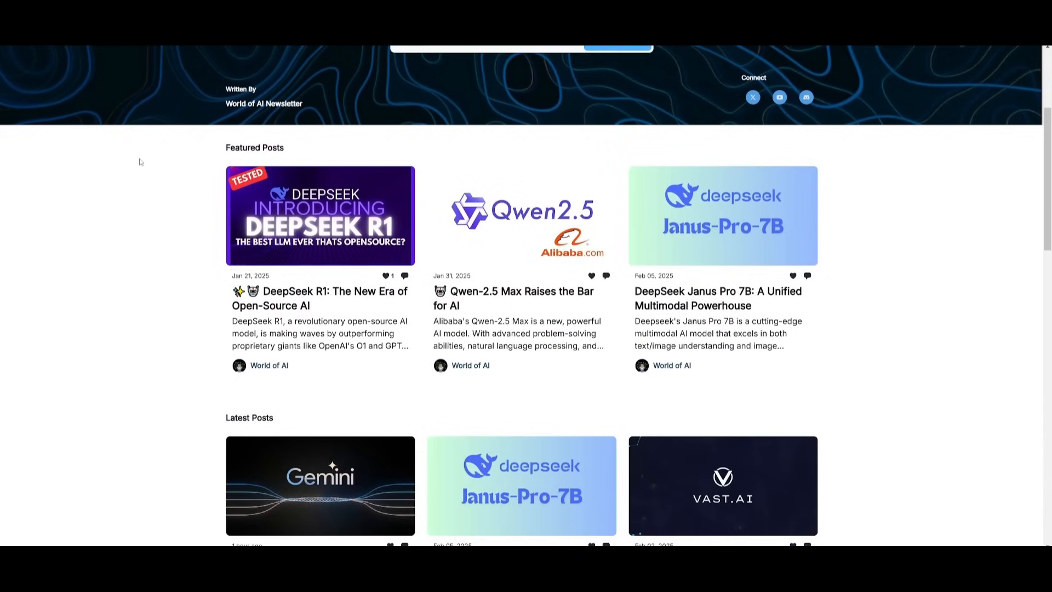
{"action": "scroll", "scroll_direction": "down", "scroll_amount": 3}
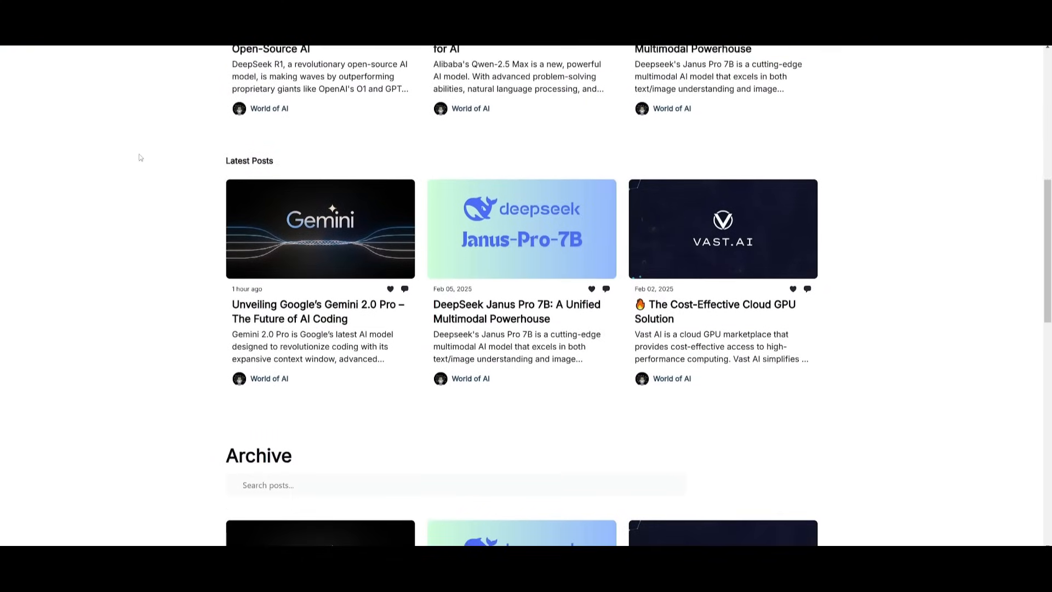
{"action": "scroll", "scroll_direction": "down", "scroll_amount": 3}
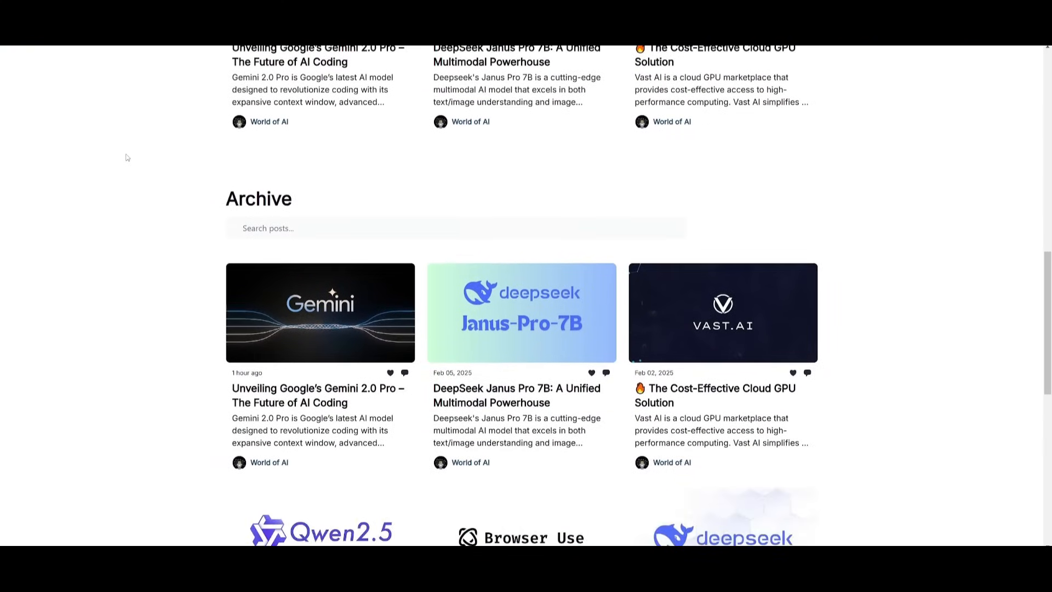
{"action": "scroll", "scroll_direction": "down", "scroll_amount": 3}
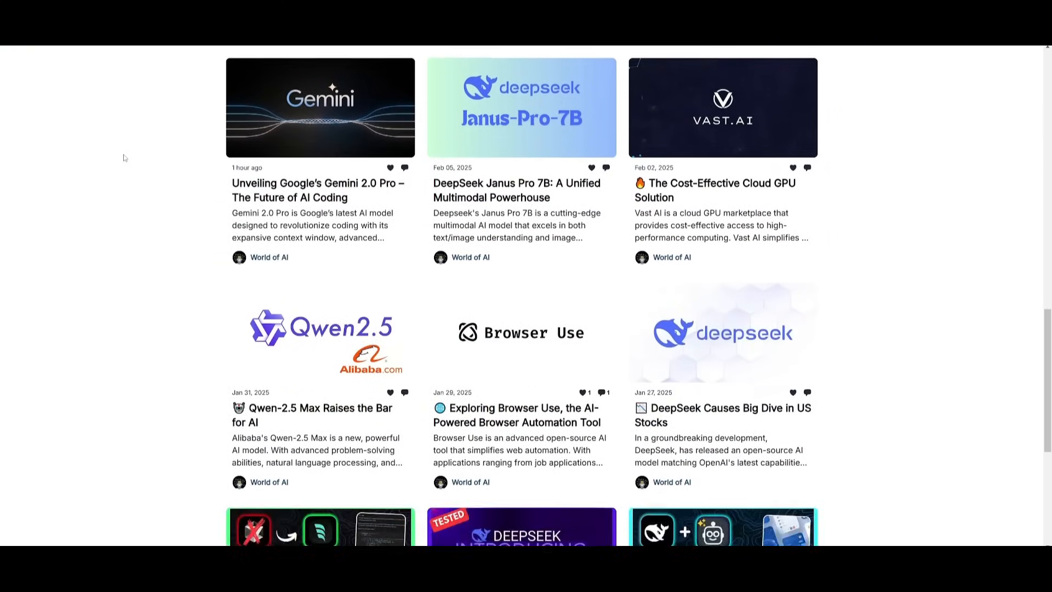
{"action": "scroll", "scroll_direction": "down", "scroll_amount": 3}
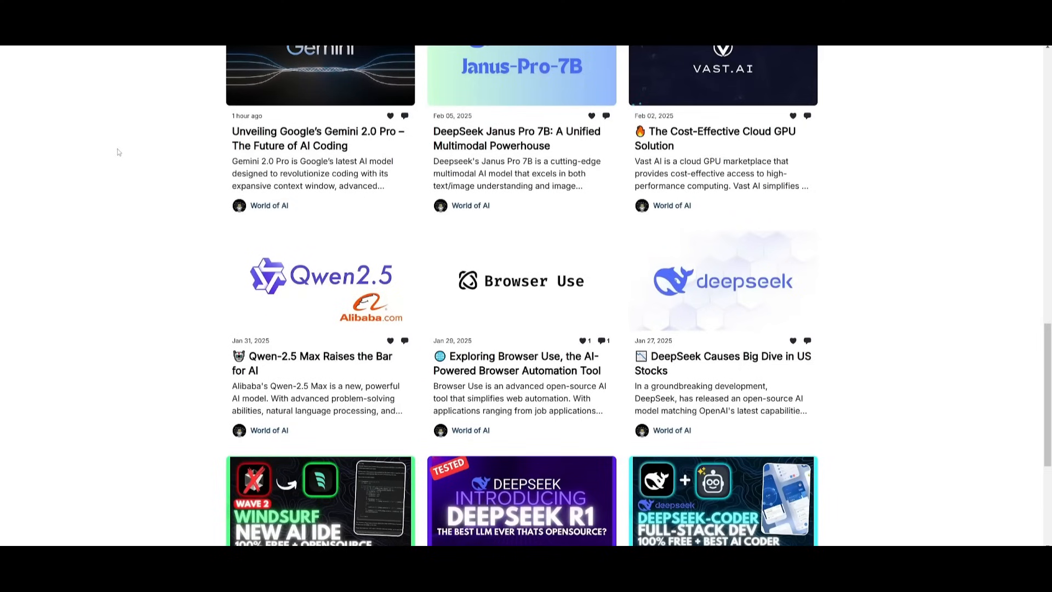
{"action": "scroll", "scroll_direction": "down", "scroll_amount": 3}
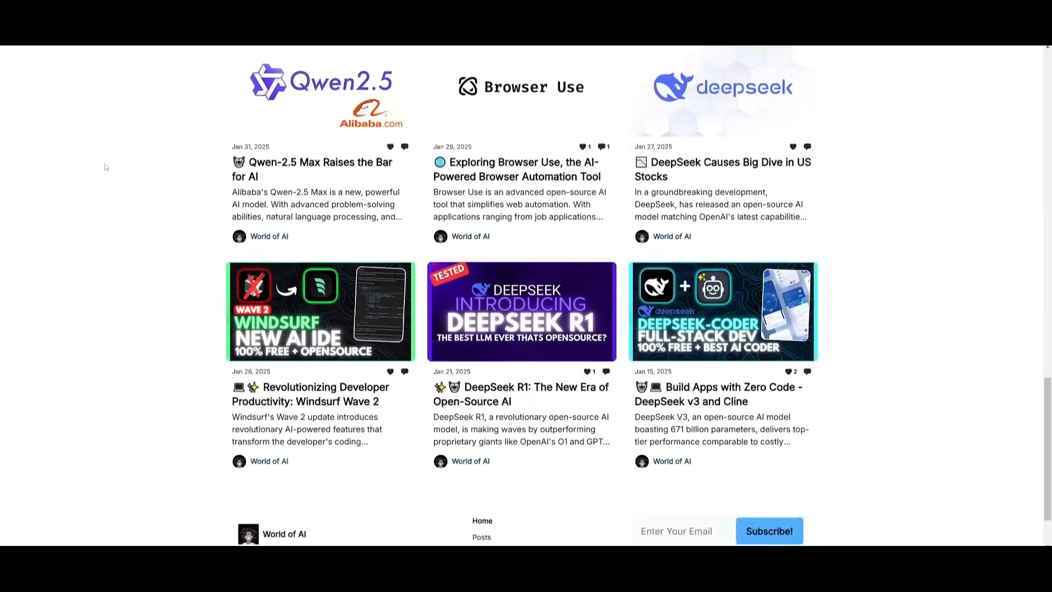
{"action": "scroll", "scroll_direction": "down", "scroll_amount": 3}
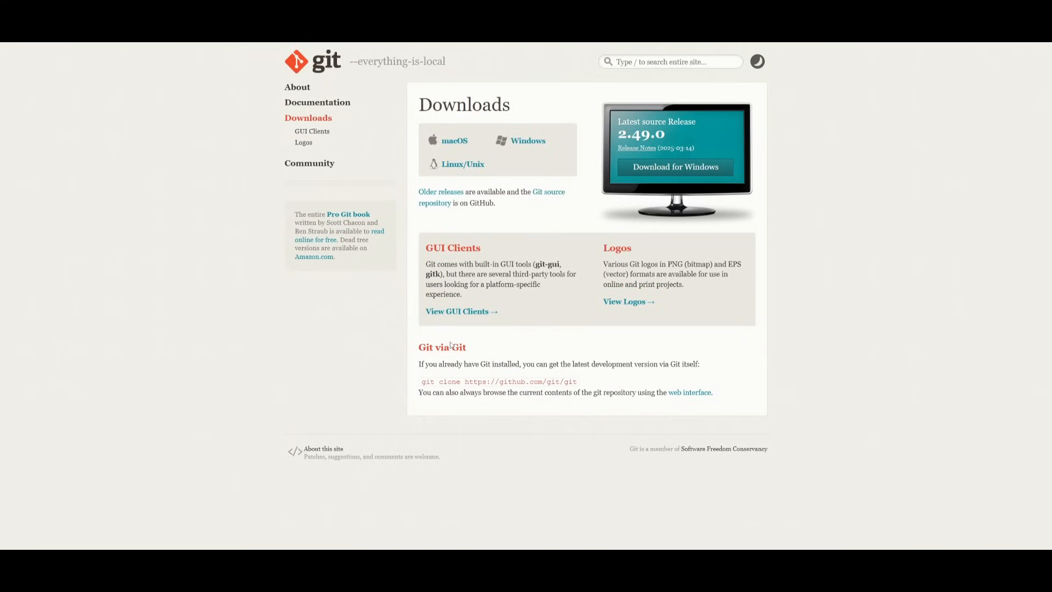
{"action": "mouse_move", "coordinate": [387, 155]}
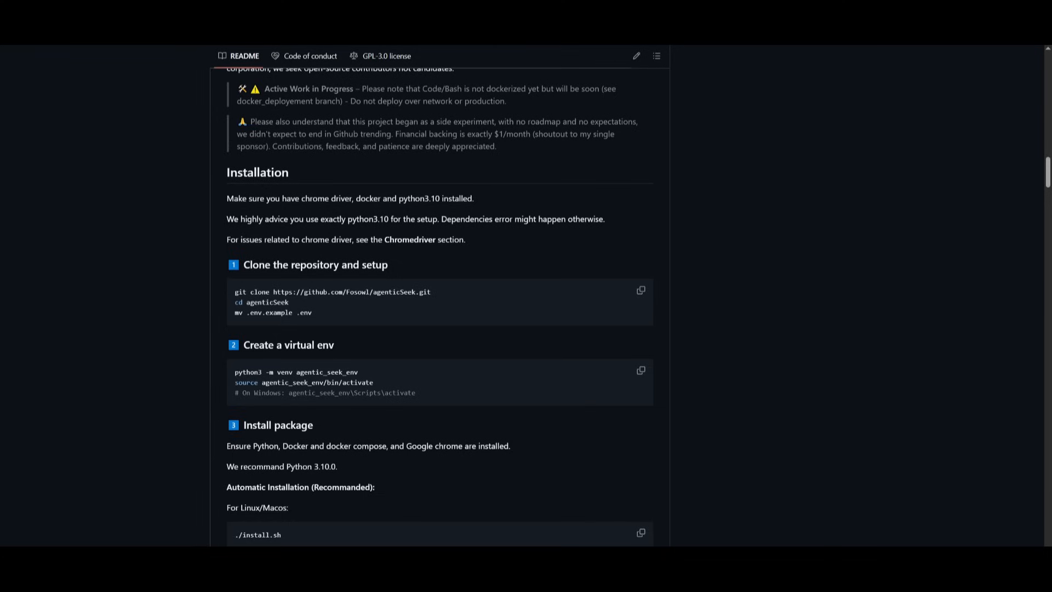
{"action": "mouse_move", "coordinate": [430, 411]}
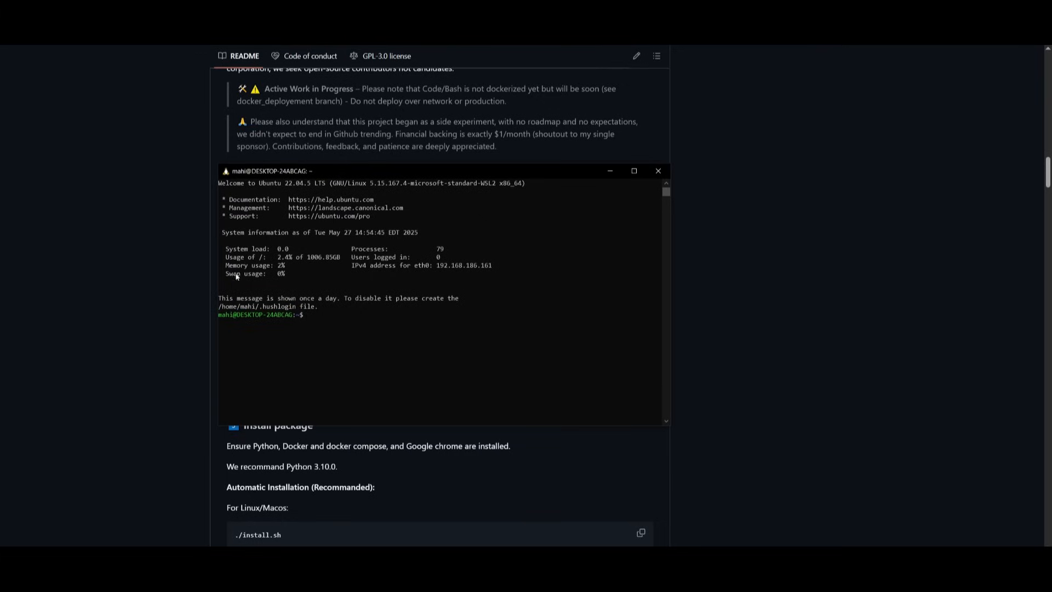
- Rename .env.example to .env inside the cloned agenticSeek folder
{"action": "left_click", "coordinate": [657, 170]}
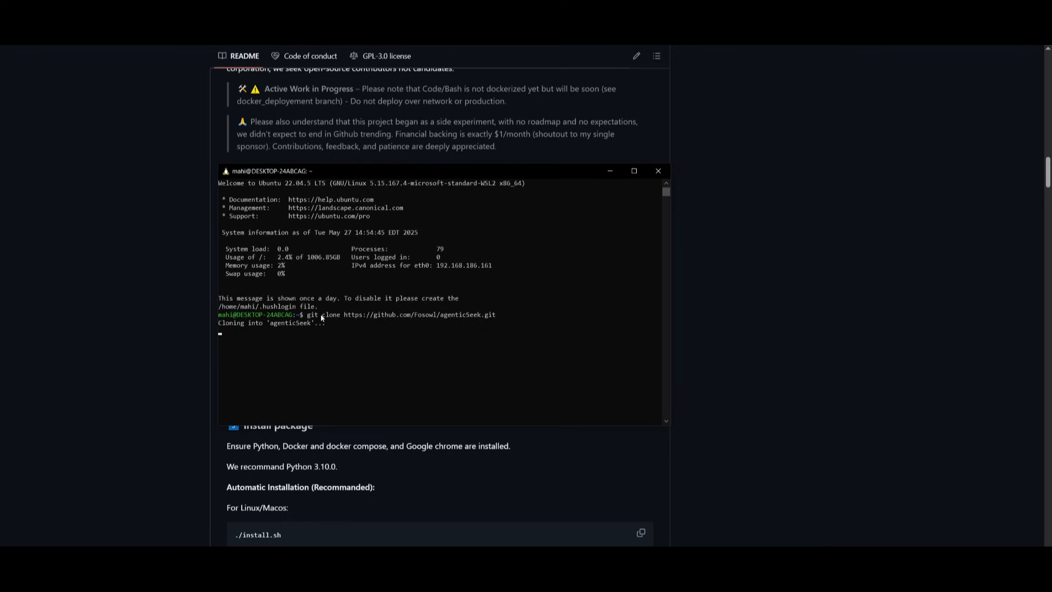
{"action": "left_click", "coordinate": [658, 171]}
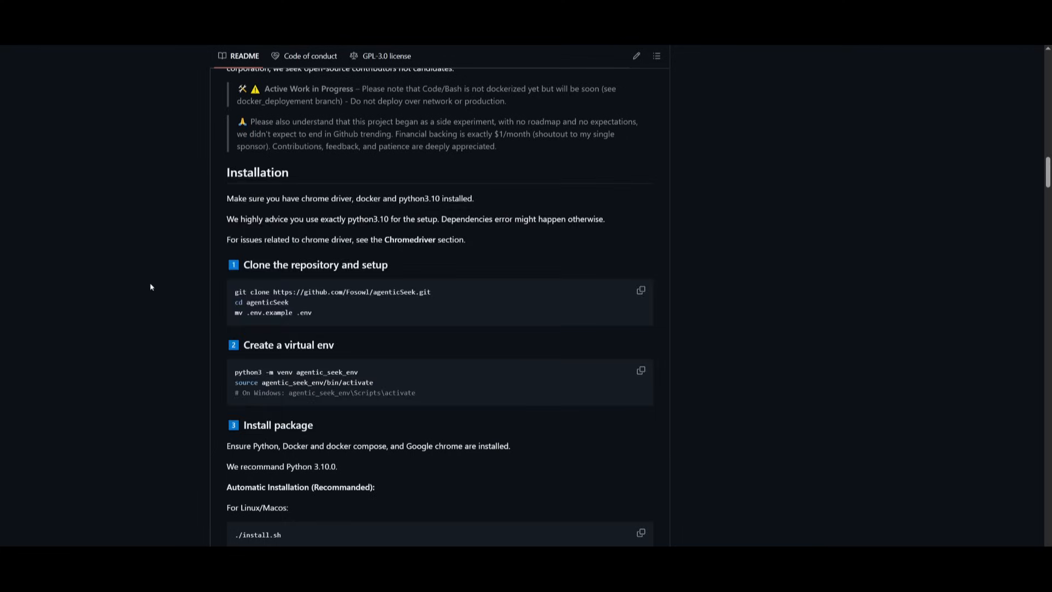
{"action": "double_click", "coordinate": [262, 302]}
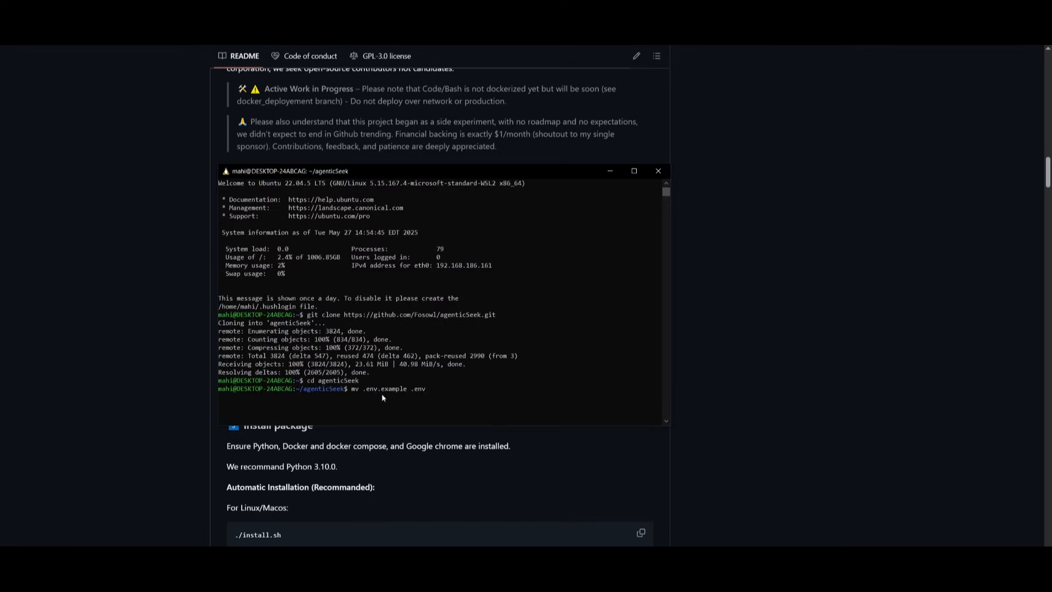
{"action": "key", "text": "Return"}
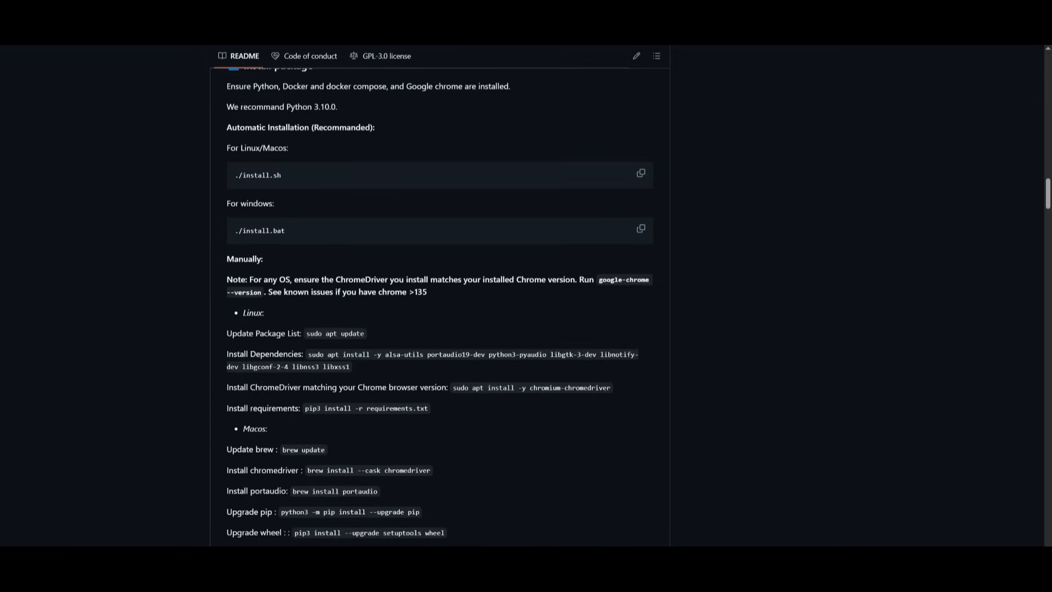
- Scroll the README past manual installation and local LLM setup to 'Setup to run with an API'
{"action": "scroll", "scroll_direction": "down", "scroll_amount": 3}
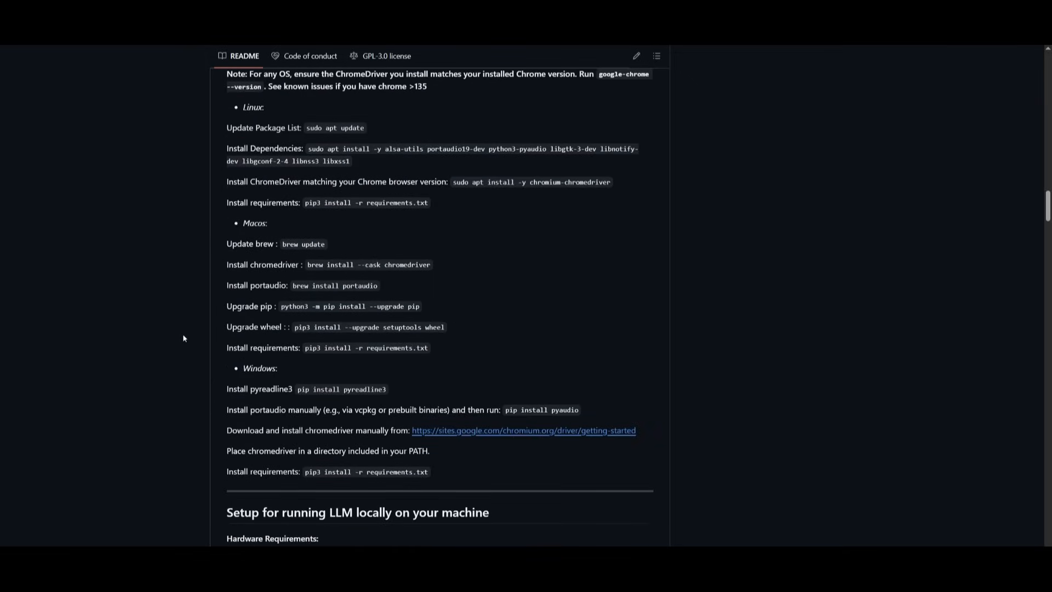
{"action": "scroll", "scroll_direction": "down", "scroll_amount": 3}
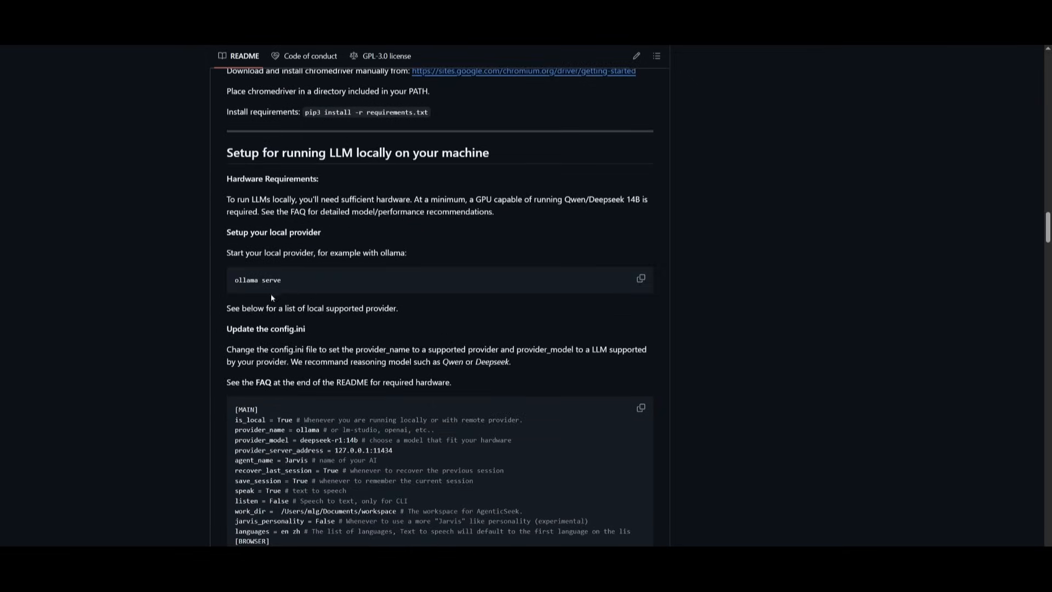
{"action": "mouse_move", "coordinate": [377, 262]}
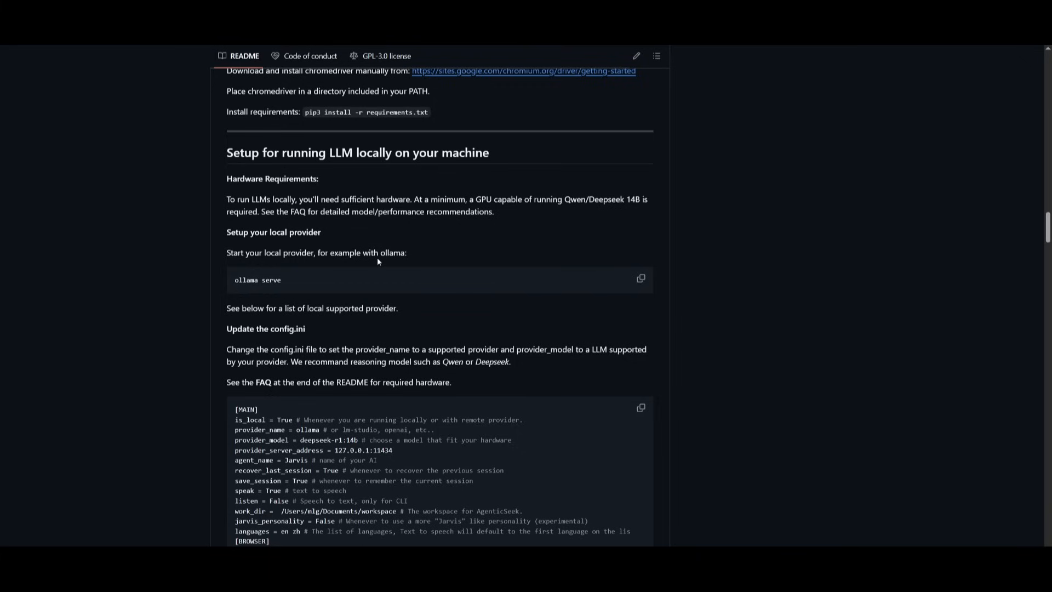
{"action": "mouse_move", "coordinate": [530, 212]}
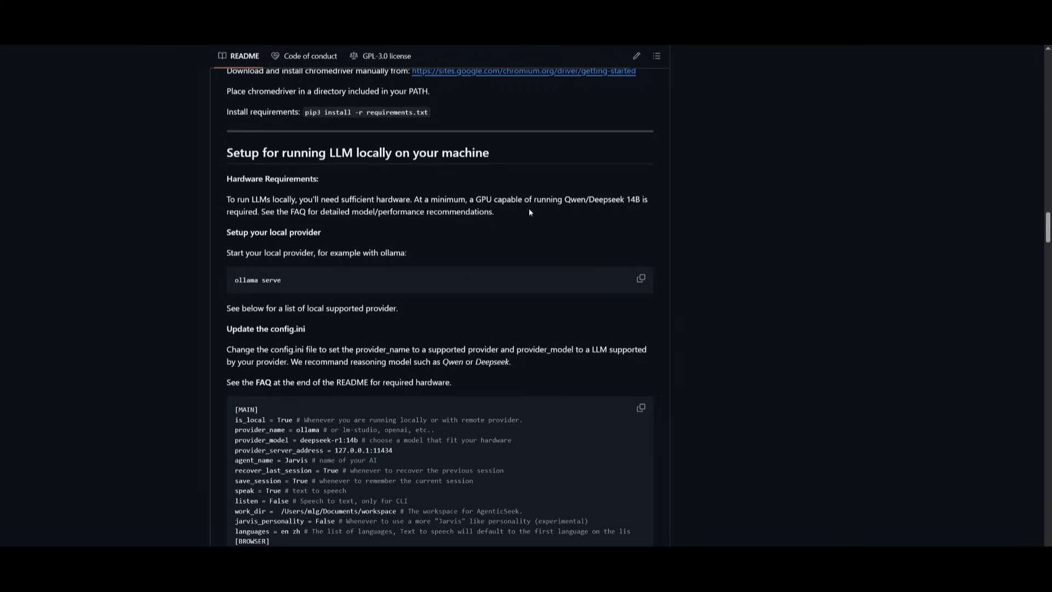
{"action": "scroll", "scroll_direction": "down", "scroll_amount": 3}
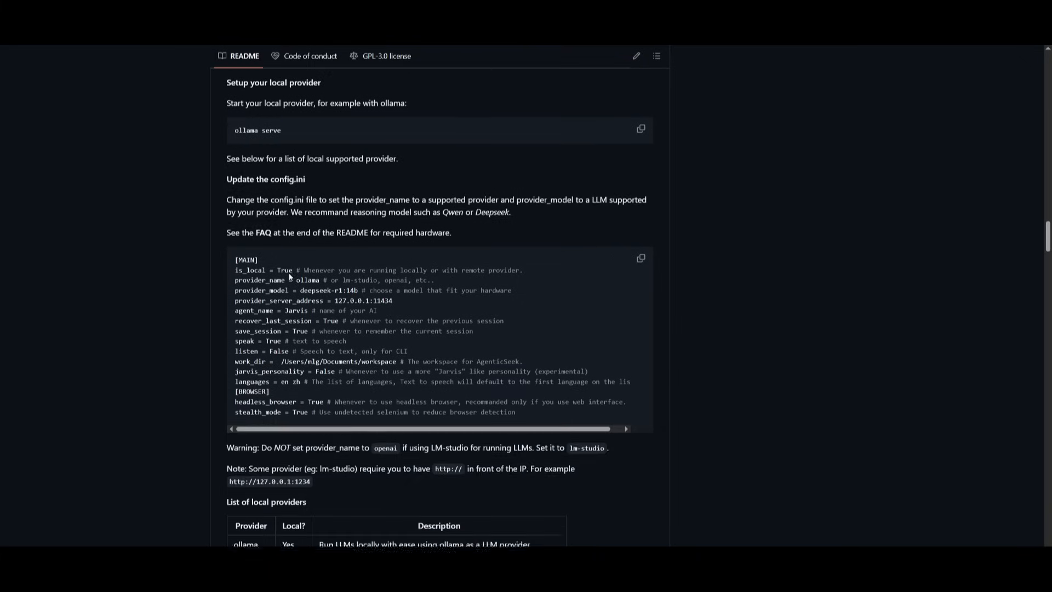
{"action": "scroll", "scroll_direction": "down", "scroll_amount": 3}
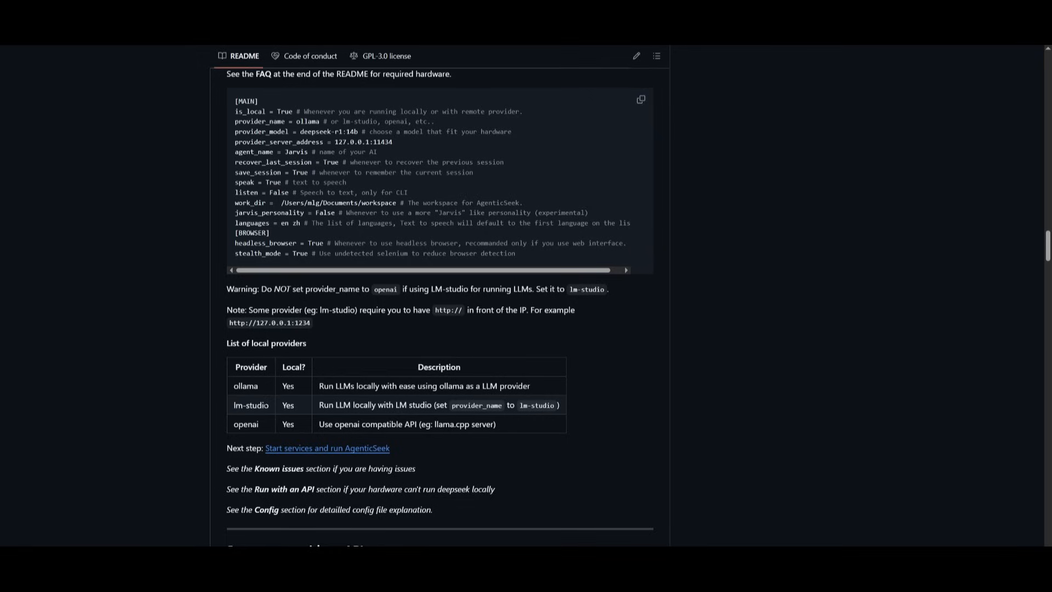
{"action": "scroll", "scroll_direction": "down", "scroll_amount": 3}
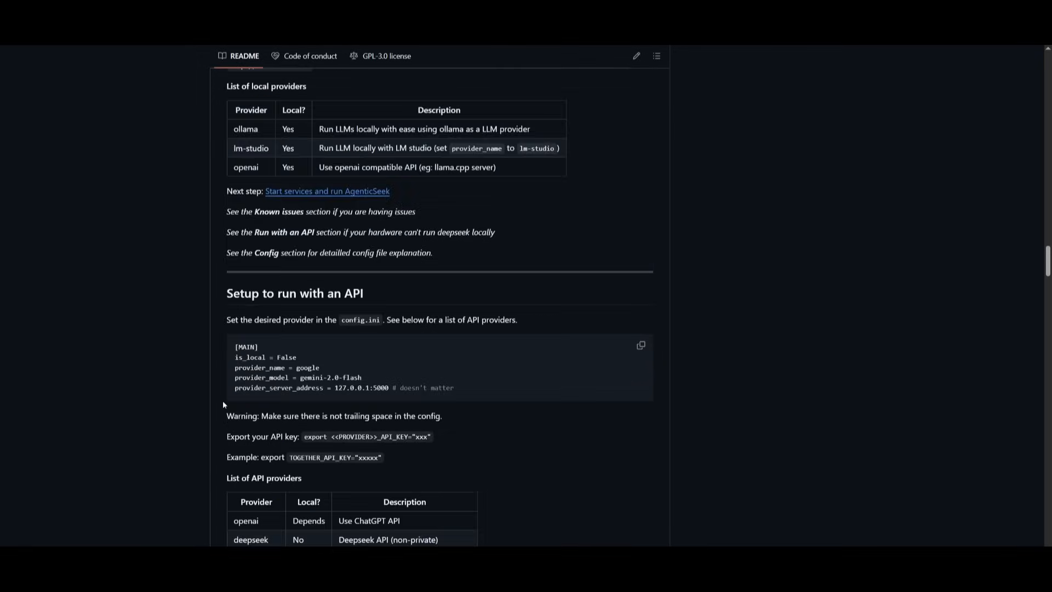
{"action": "scroll", "scroll_direction": "down", "scroll_amount": 3}
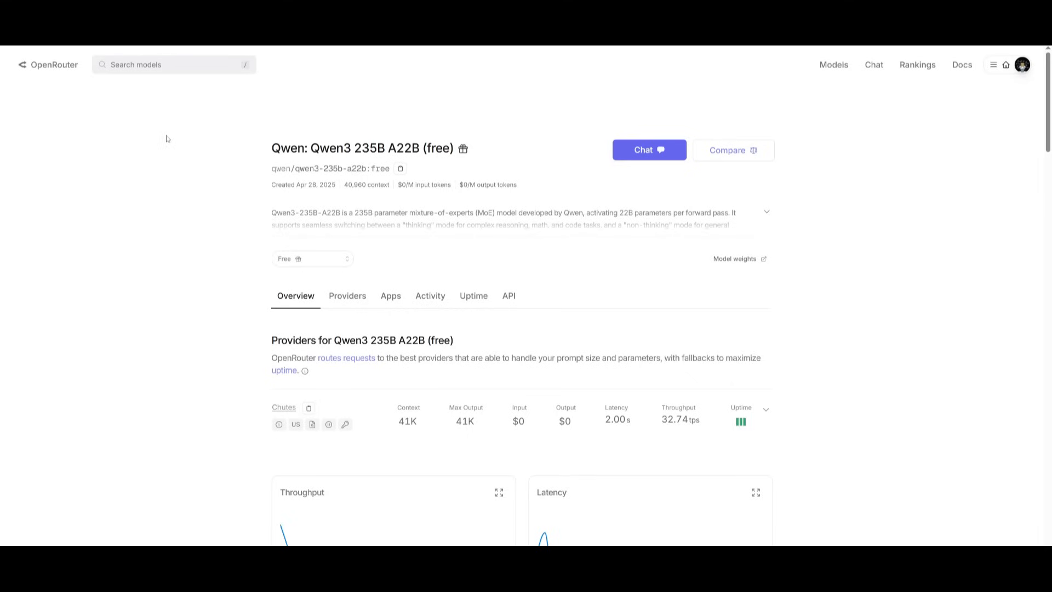
- Search OpenRouter models for 'free' and scroll results such as Phi 4 Reasoning and InternVL3
{"action": "left_click", "coordinate": [174, 64]}
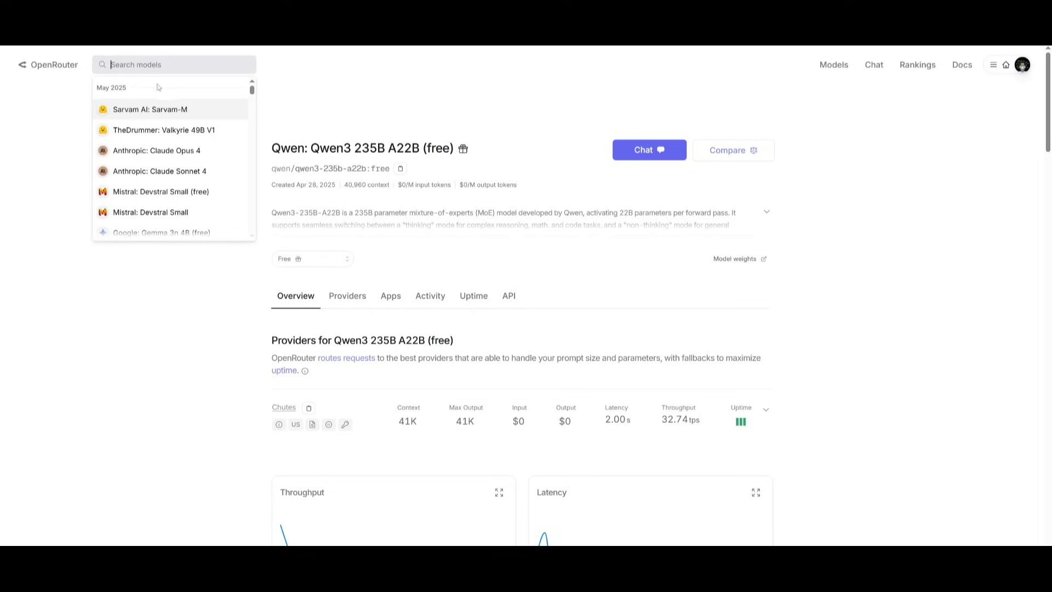
{"action": "type", "text": "free"}
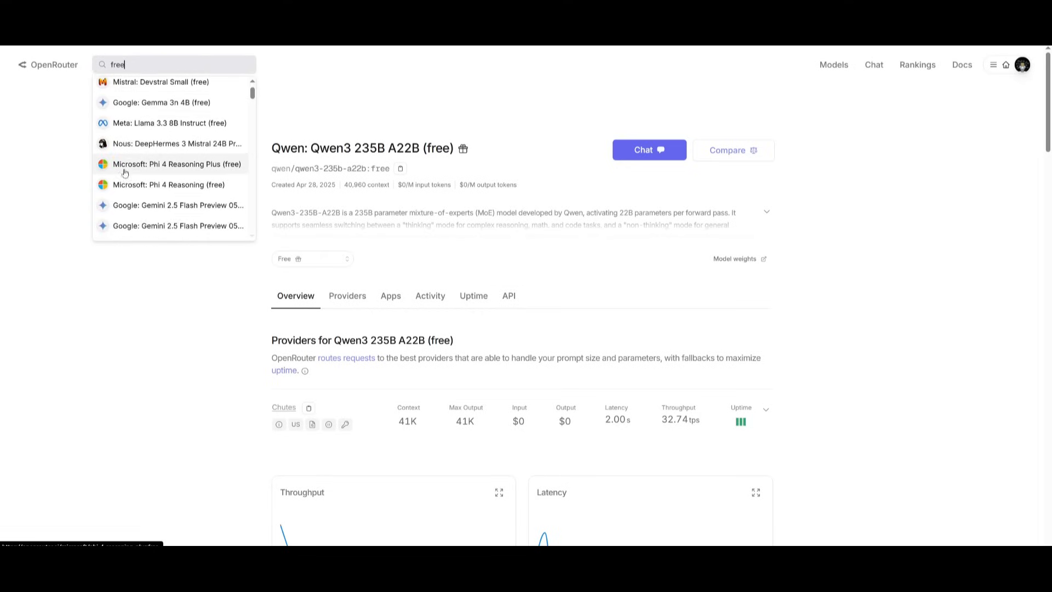
{"action": "scroll", "scroll_direction": "down", "scroll_amount": 3}
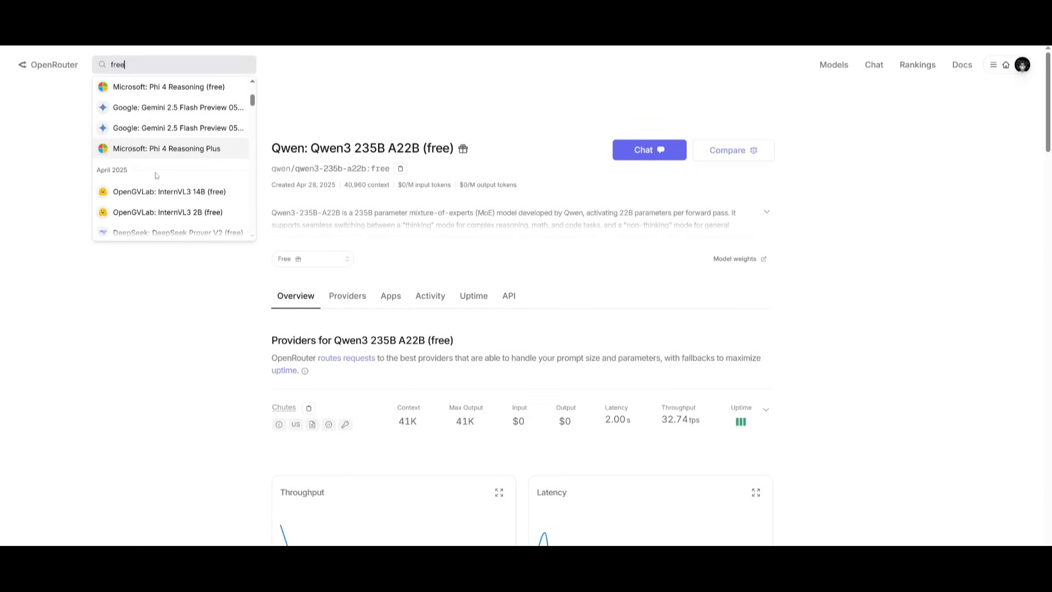
{"action": "mouse_move", "coordinate": [374, 143]}
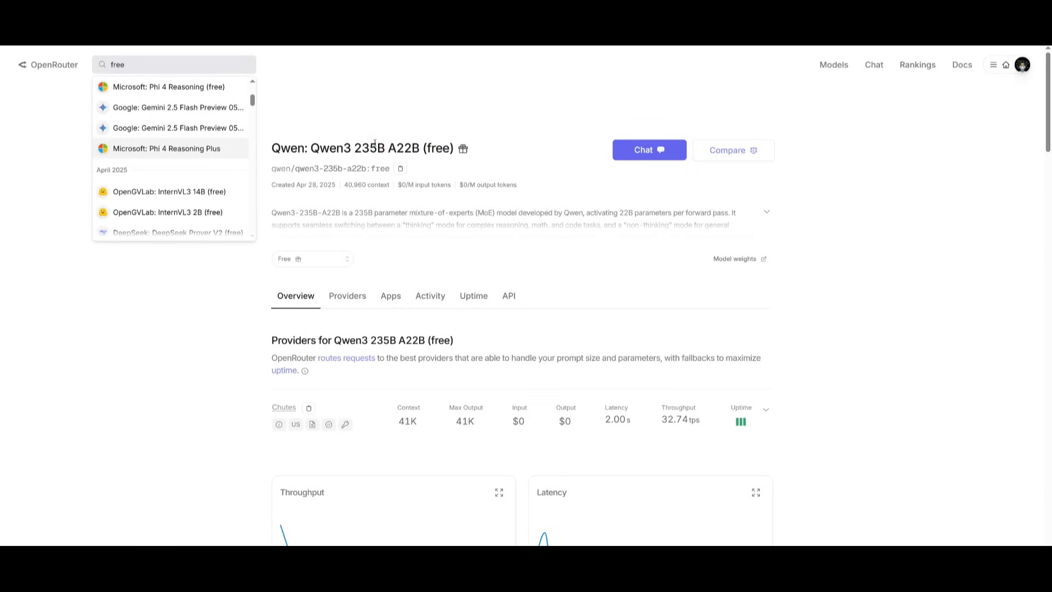
{"action": "mouse_move", "coordinate": [517, 221]}
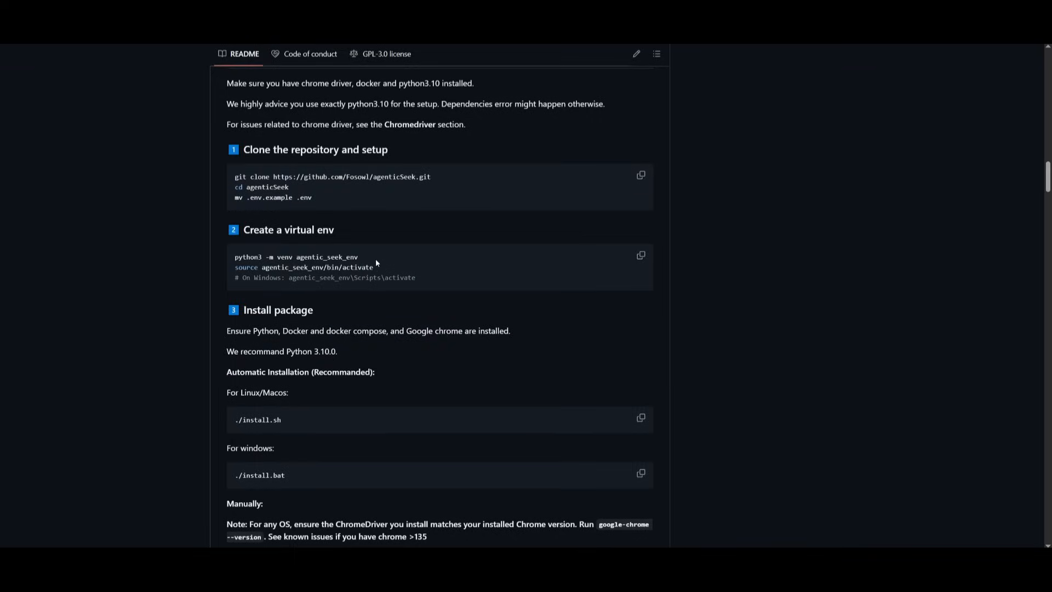
- Create and activate the agentic_seek_env virtual environment with python3 -m venv and source
{"action": "double_click", "coordinate": [296, 257]}
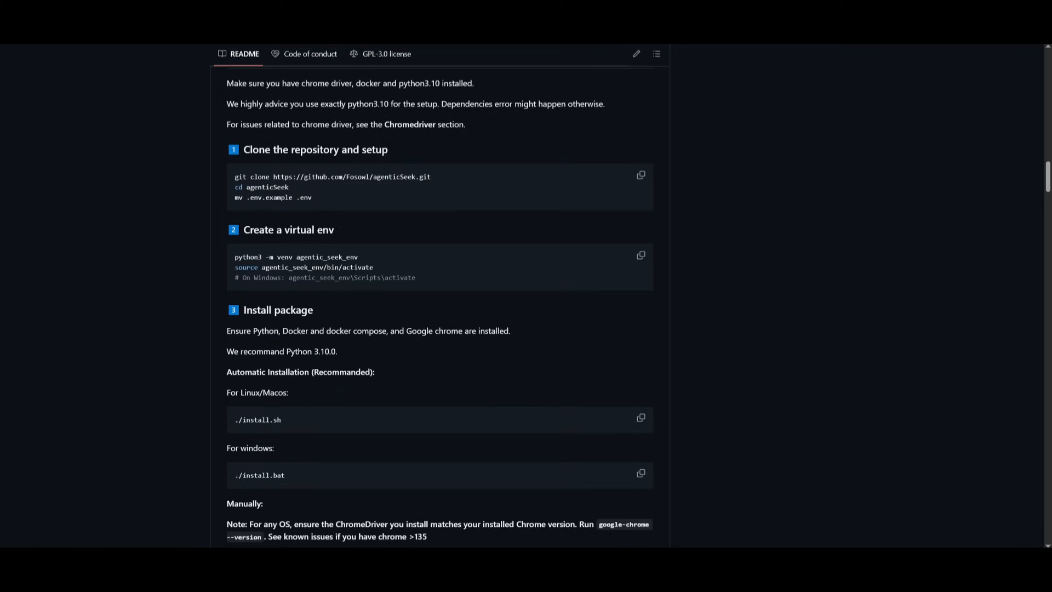
{"action": "double_click", "coordinate": [303, 267]}
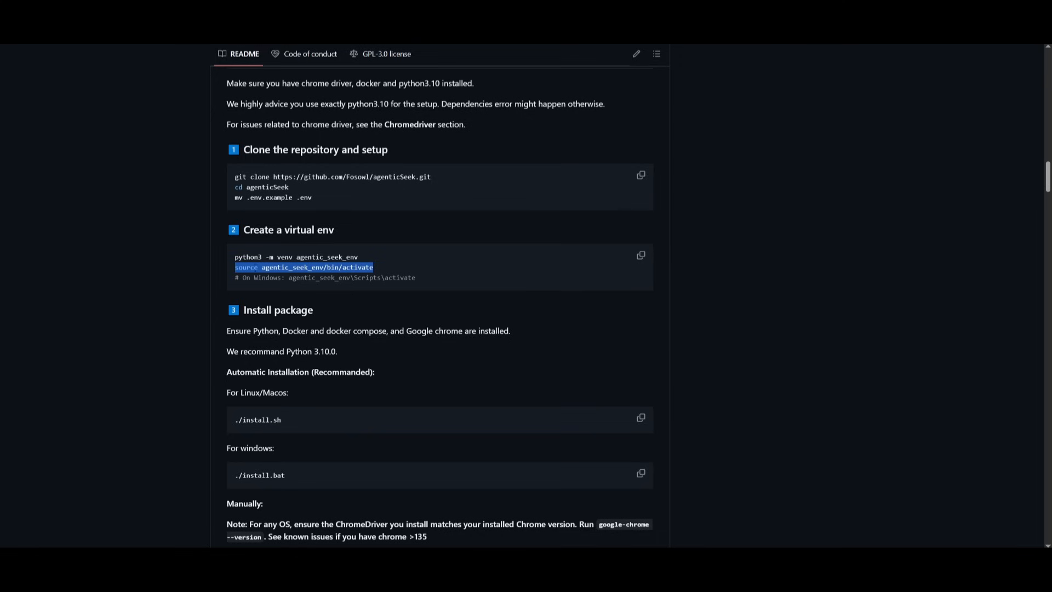
{"action": "mouse_move", "coordinate": [476, 483]}
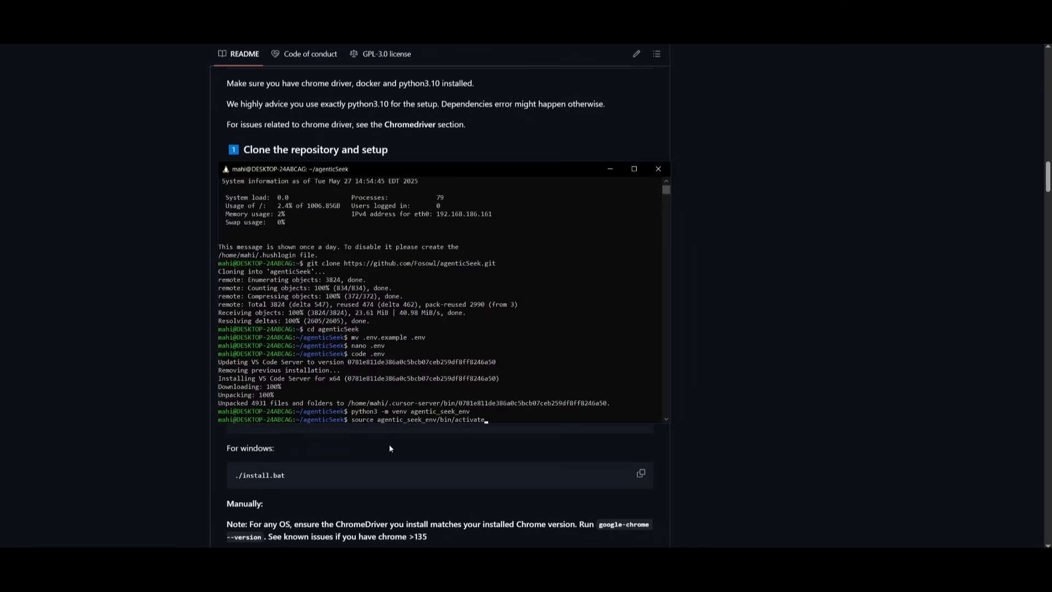
{"action": "key", "text": "Return"}
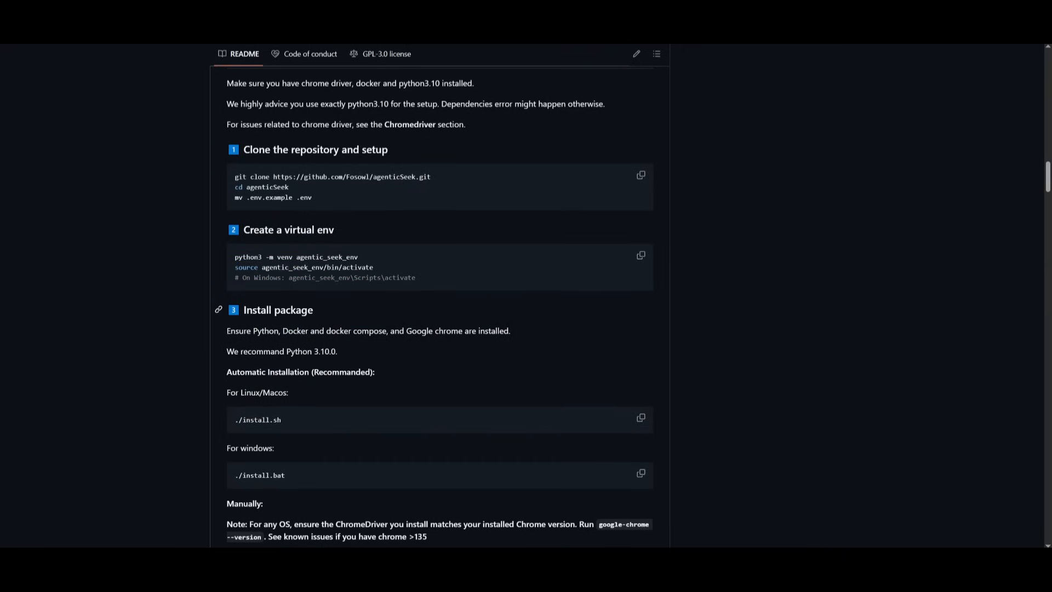
- Install AgenticSeek for Linux by running ./install.sh until it completes
{"action": "scroll", "scroll_direction": "down", "scroll_amount": 3}
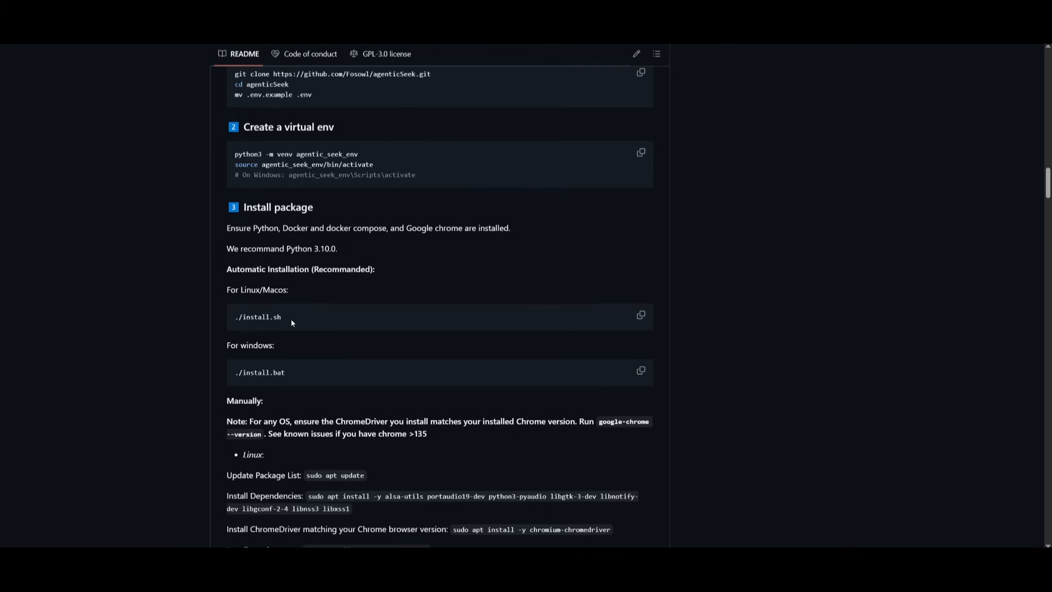
{"action": "double_click", "coordinate": [257, 316]}
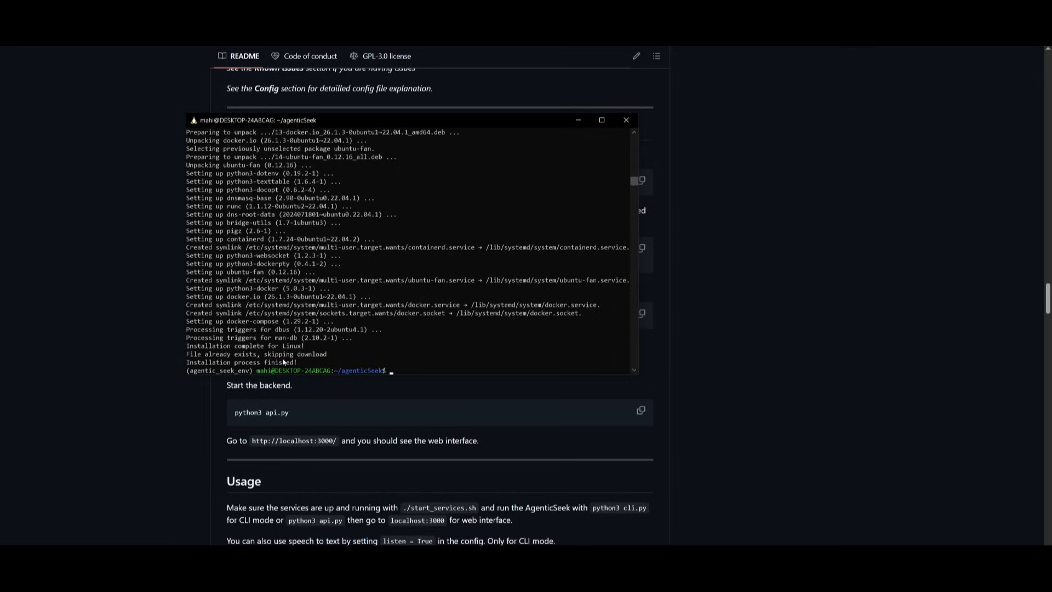
{"action": "left_click", "coordinate": [626, 119]}
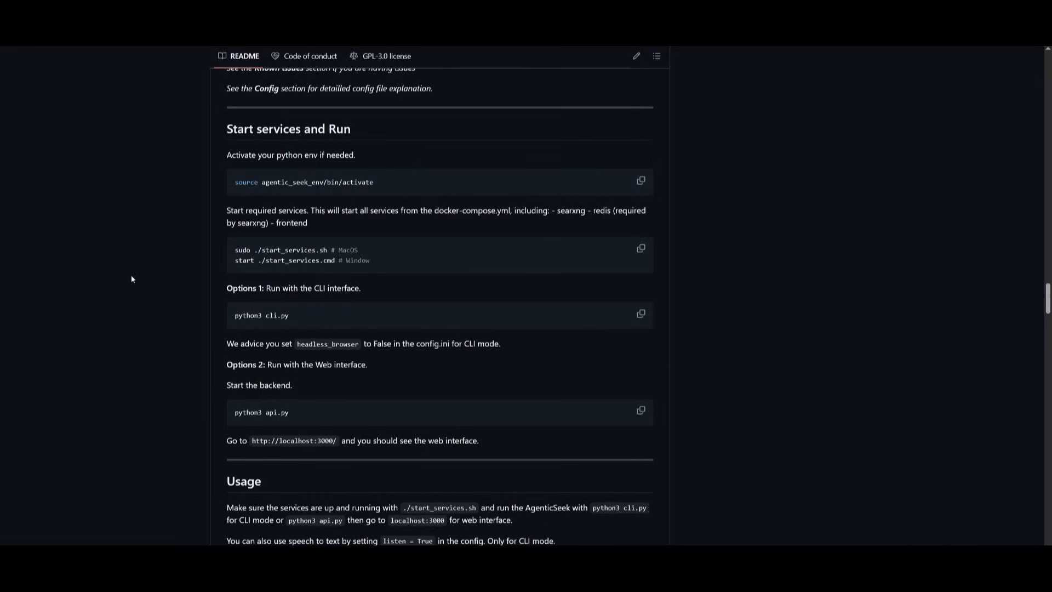
{"action": "mouse_move", "coordinate": [260, 173]}
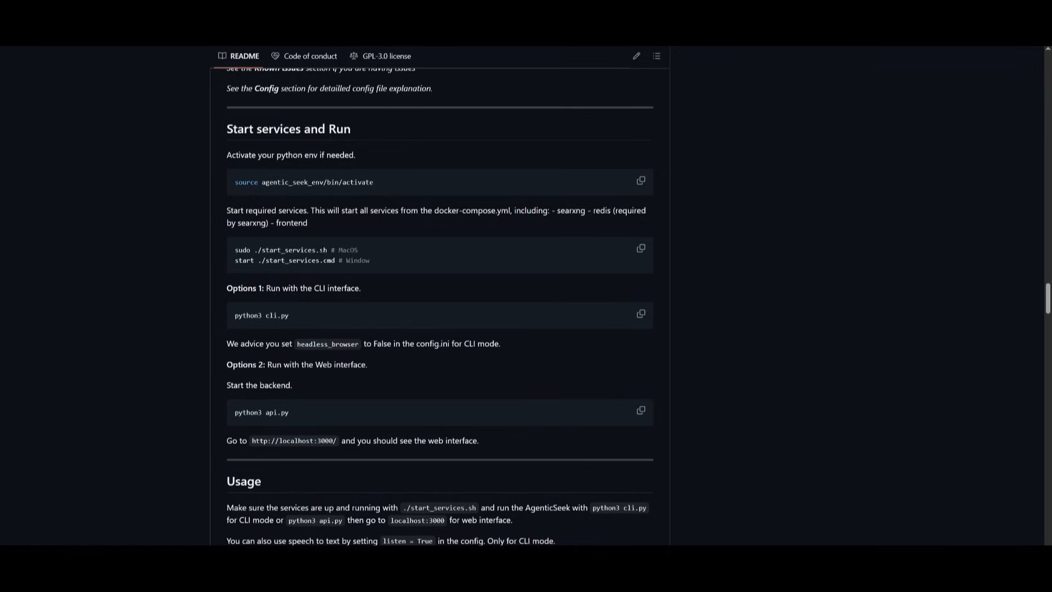
{"action": "mouse_move", "coordinate": [269, 260]}
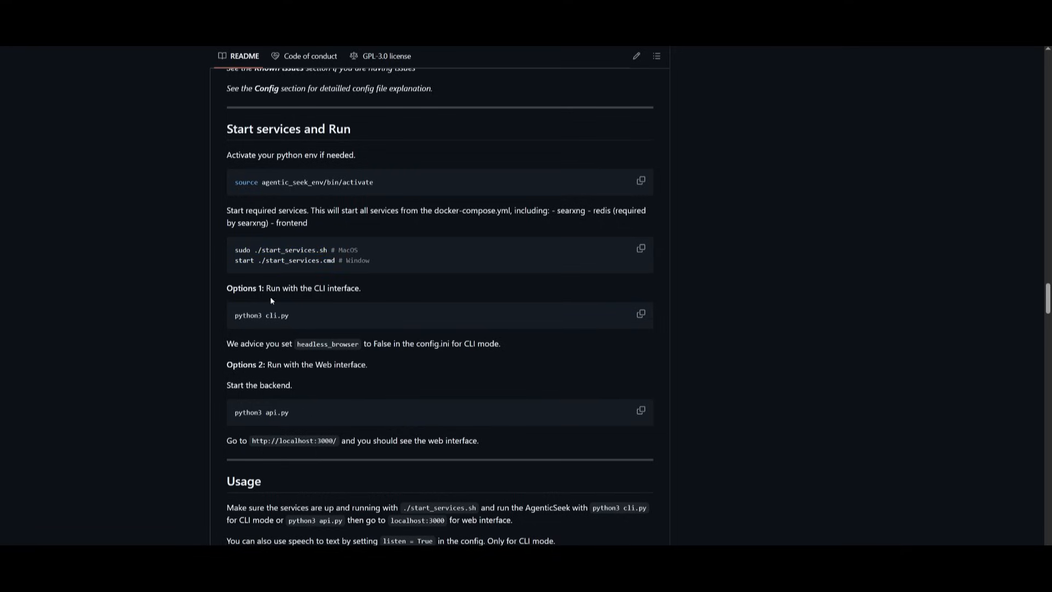
{"action": "mouse_move", "coordinate": [586, 538]}
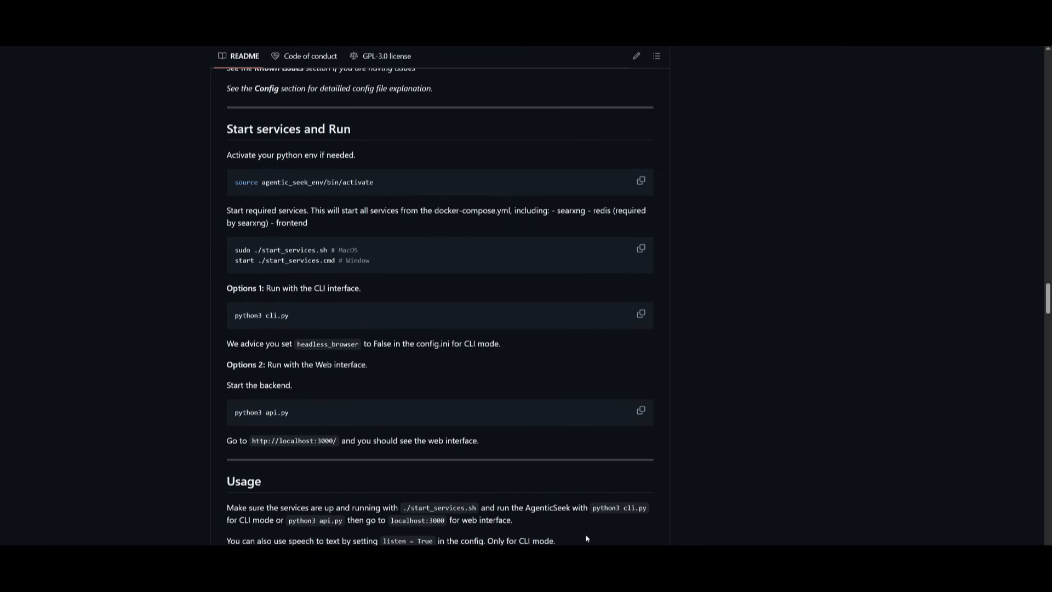
{"action": "mouse_move", "coordinate": [308, 422]}
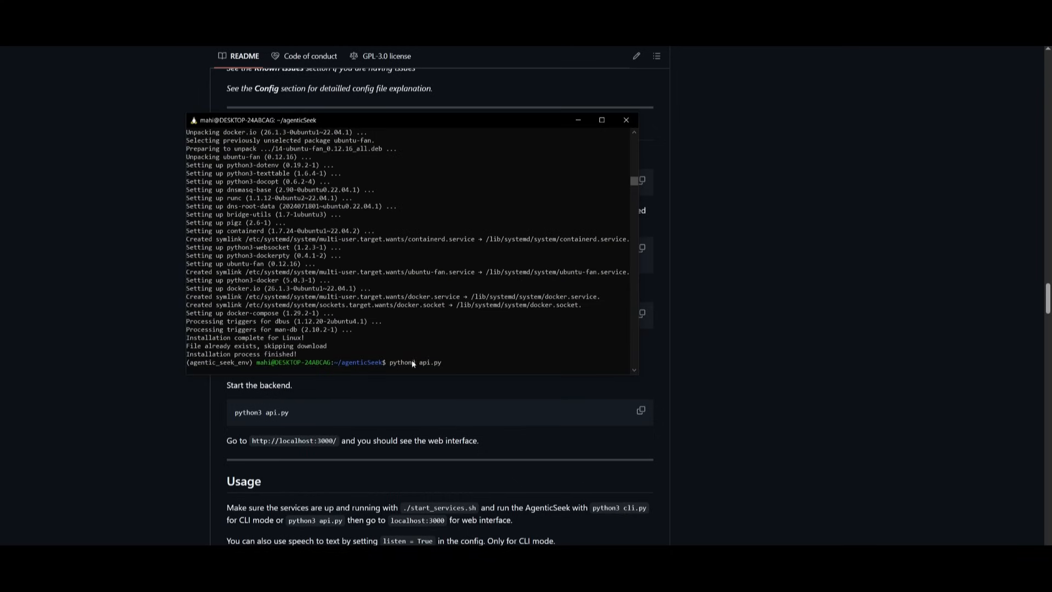
{"action": "mouse_move", "coordinate": [440, 364]}
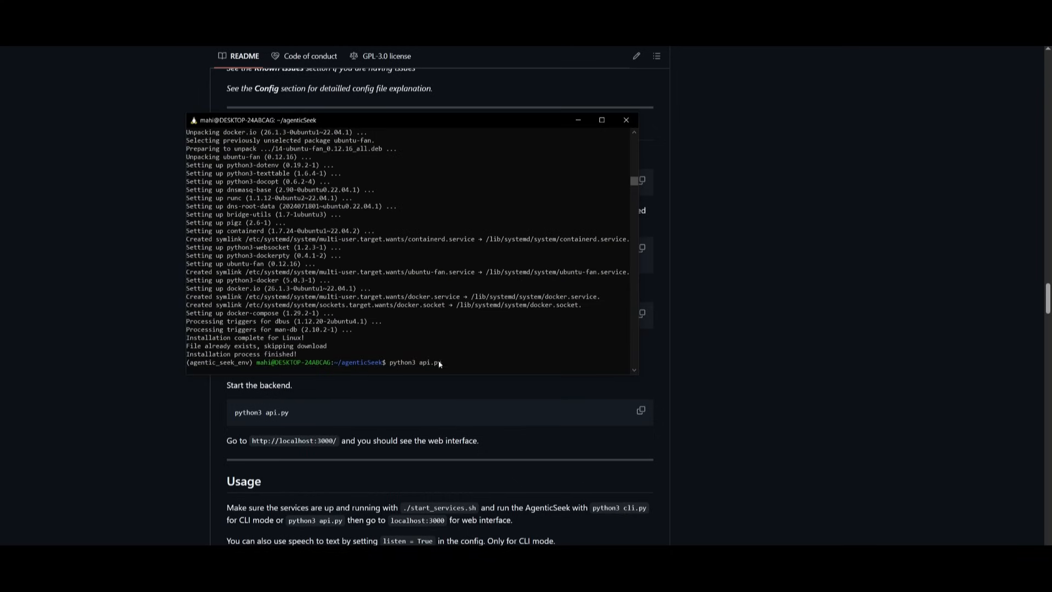
- Start the AgenticSeek backend with python3 api.py in the agentic_seek_env environment
{"action": "left_click", "coordinate": [626, 119]}
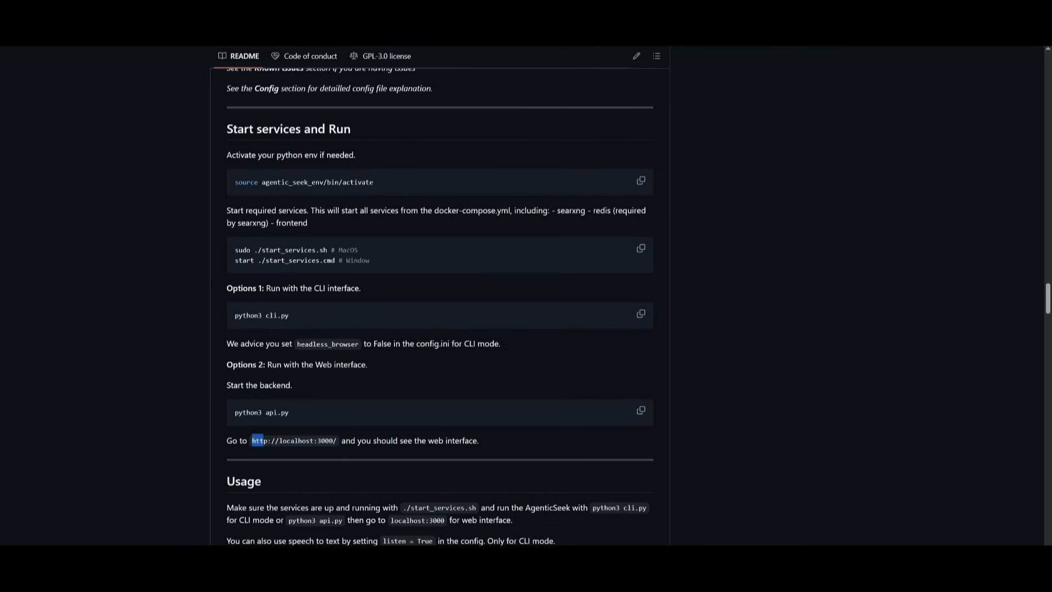
- Open the localhost:3000 web interface and show the agent's Browser View of Google
{"action": "right_click", "coordinate": [293, 440]}
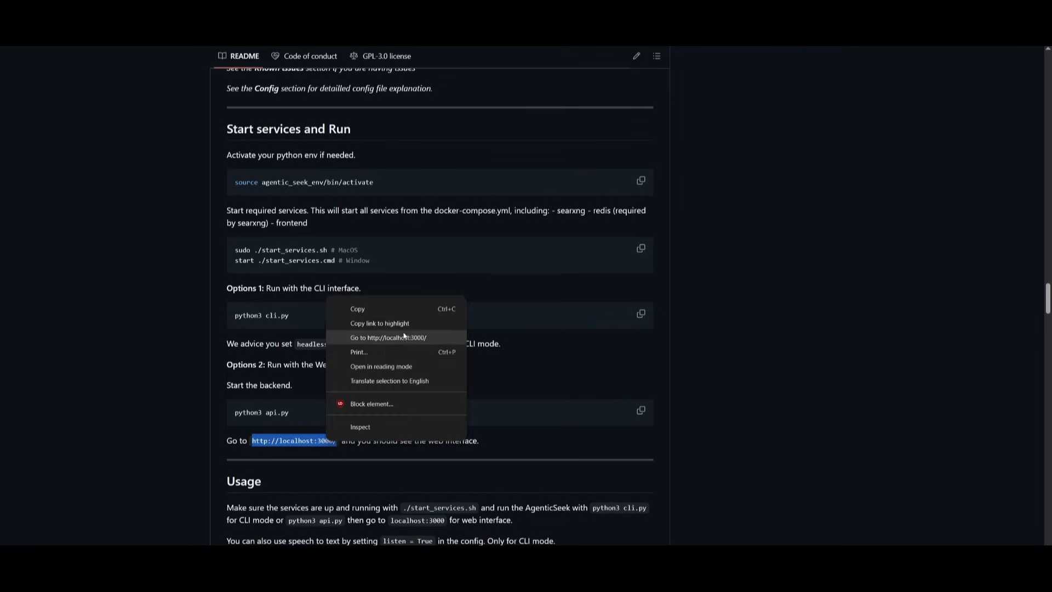
{"action": "left_click", "coordinate": [388, 338]}
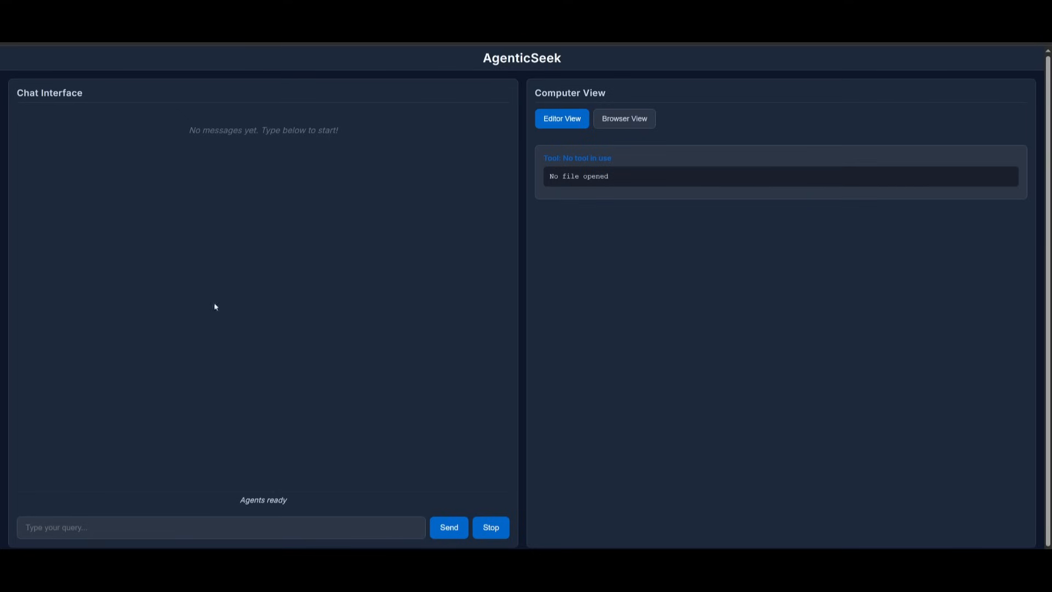
{"action": "mouse_move", "coordinate": [356, 288]}
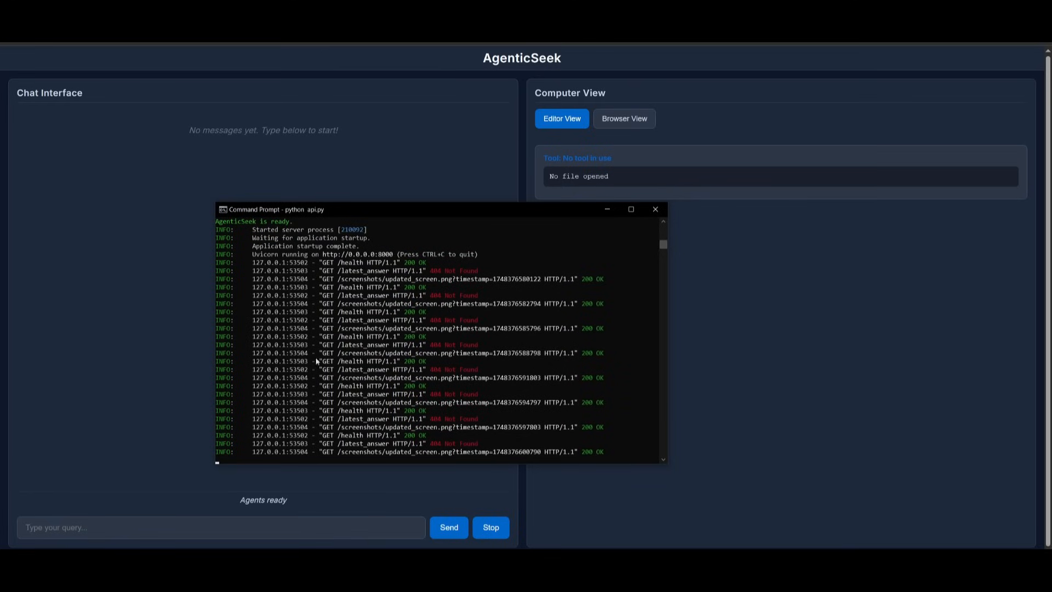
{"action": "mouse_move", "coordinate": [593, 526]}
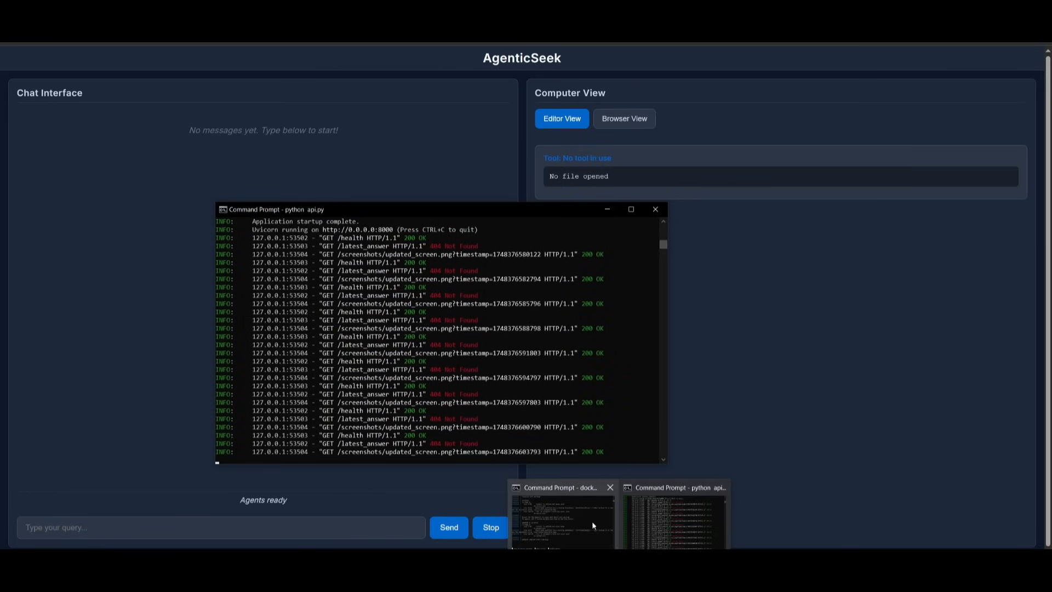
{"action": "left_click", "coordinate": [561, 514]}
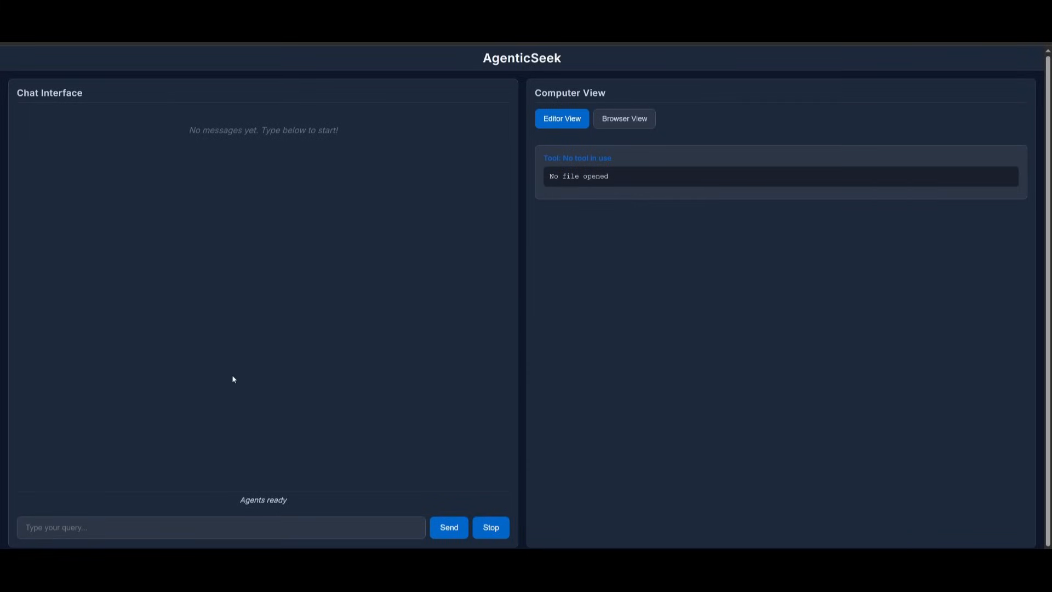
{"action": "mouse_move", "coordinate": [561, 124]}
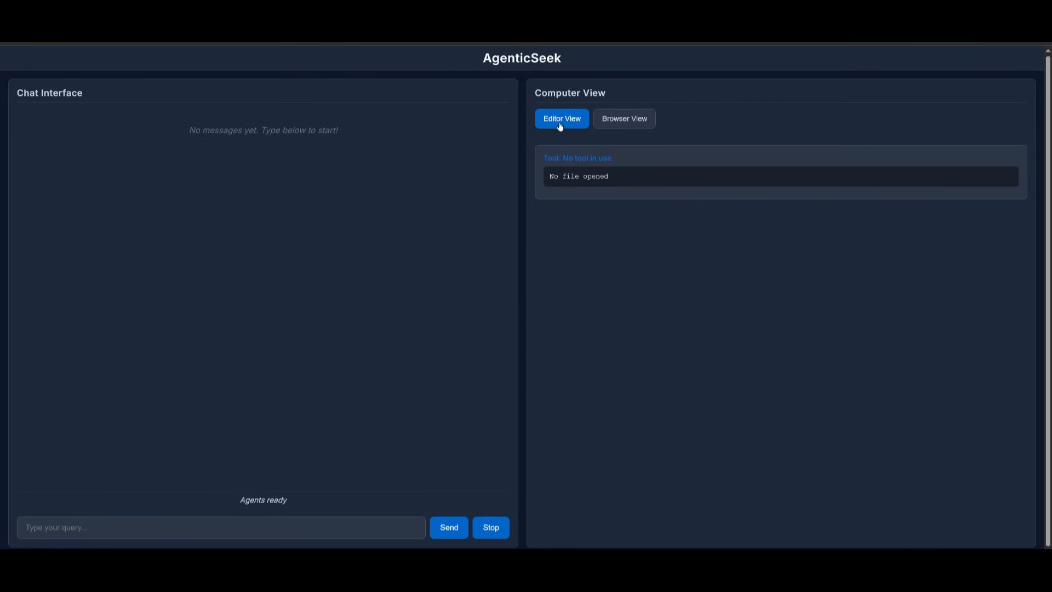
{"action": "mouse_move", "coordinate": [635, 170]}
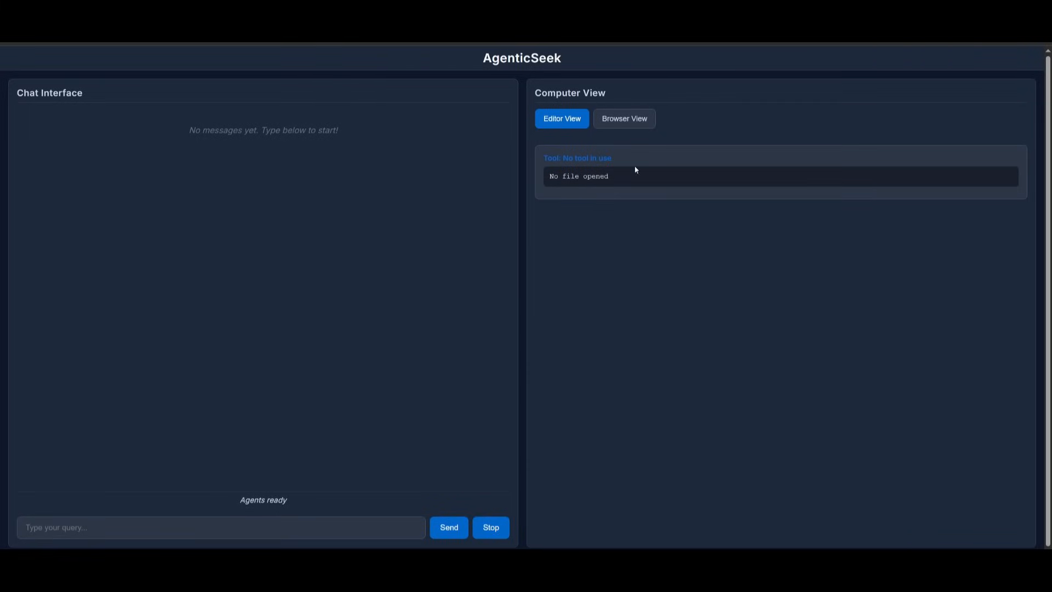
{"action": "left_click", "coordinate": [624, 119]}
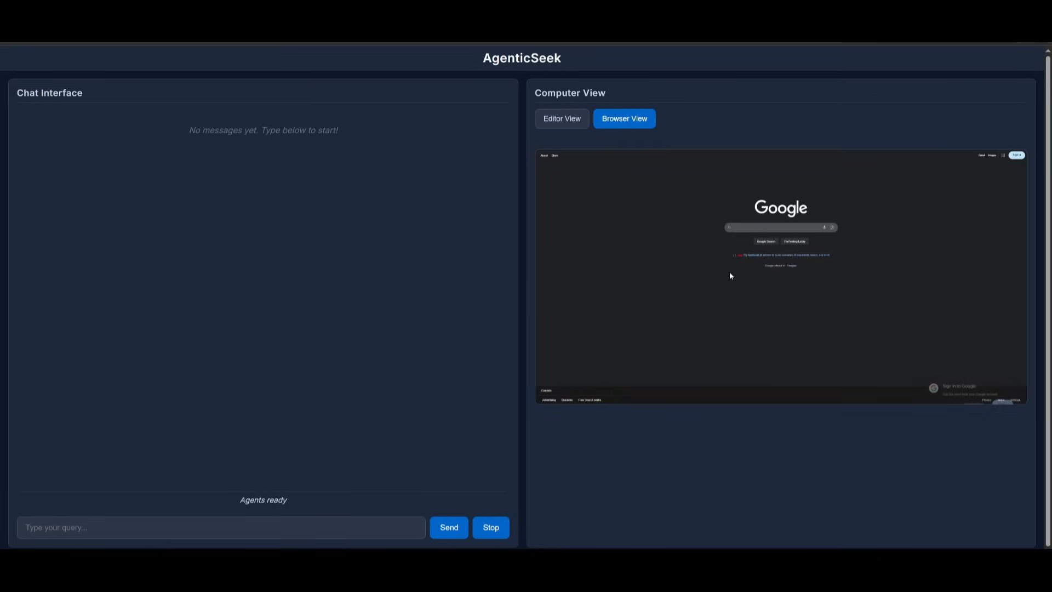
{"action": "mouse_move", "coordinate": [737, 268]}
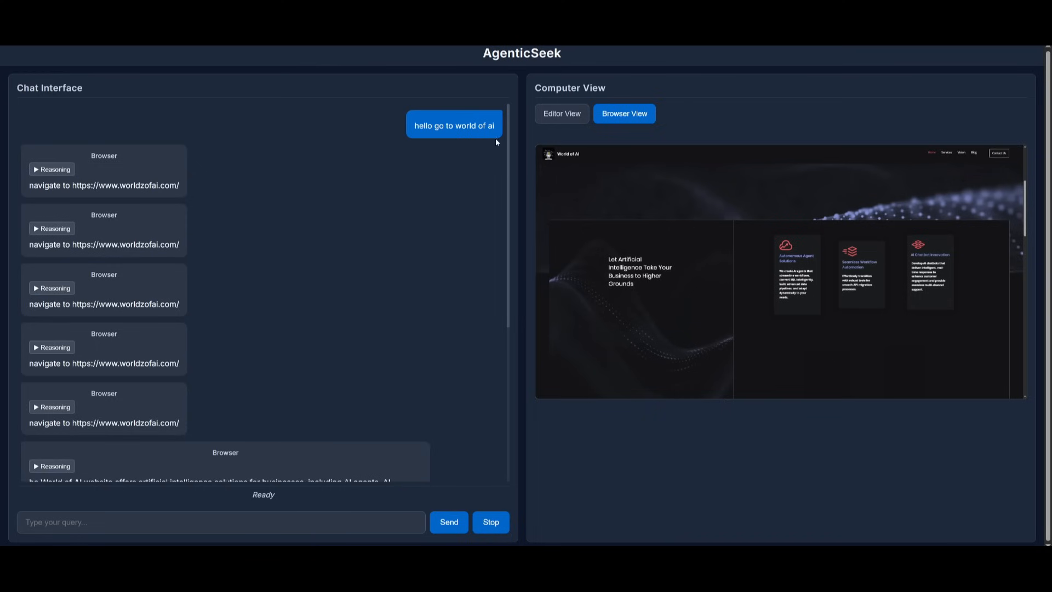
{"action": "mouse_move", "coordinate": [715, 262]}
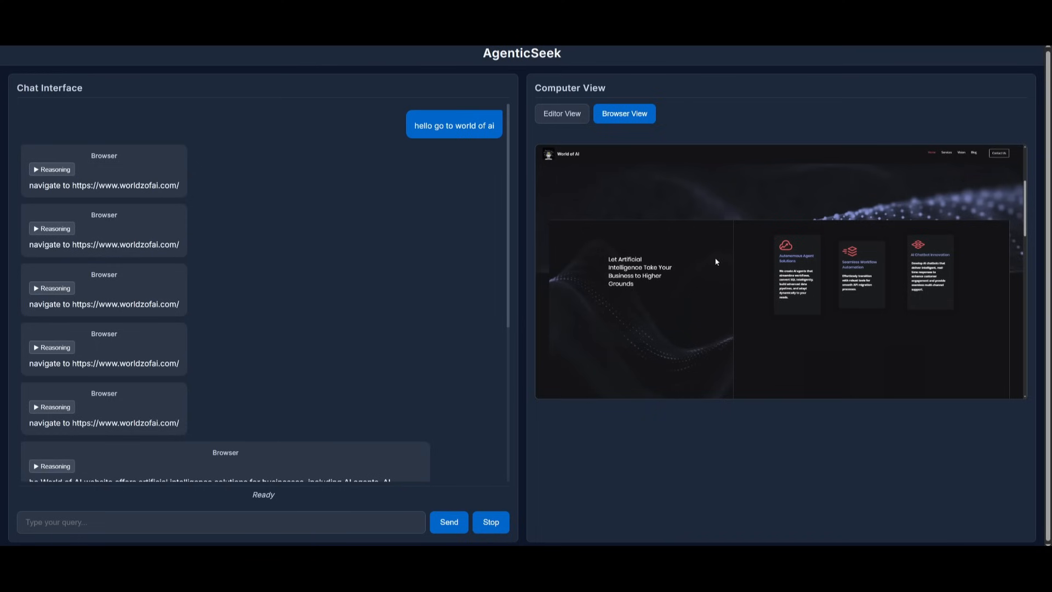
- Watch the agent explore worldzofai.com, toggling Editor and Browser views, until its summary appears
{"action": "scroll", "scroll_direction": "down", "scroll_amount": 3}
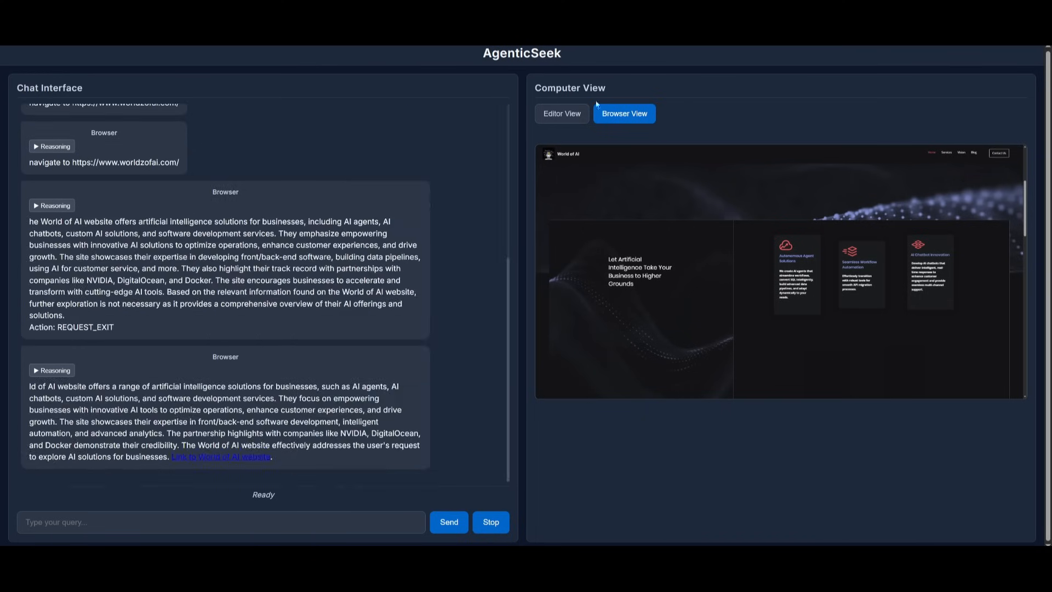
{"action": "left_click", "coordinate": [562, 114]}
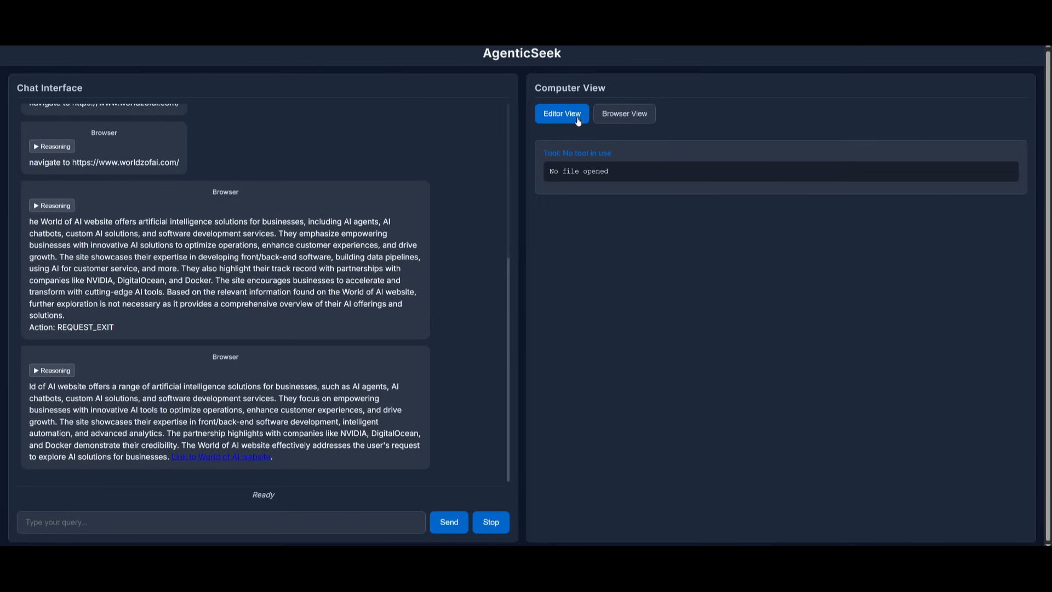
{"action": "mouse_move", "coordinate": [482, 222]}
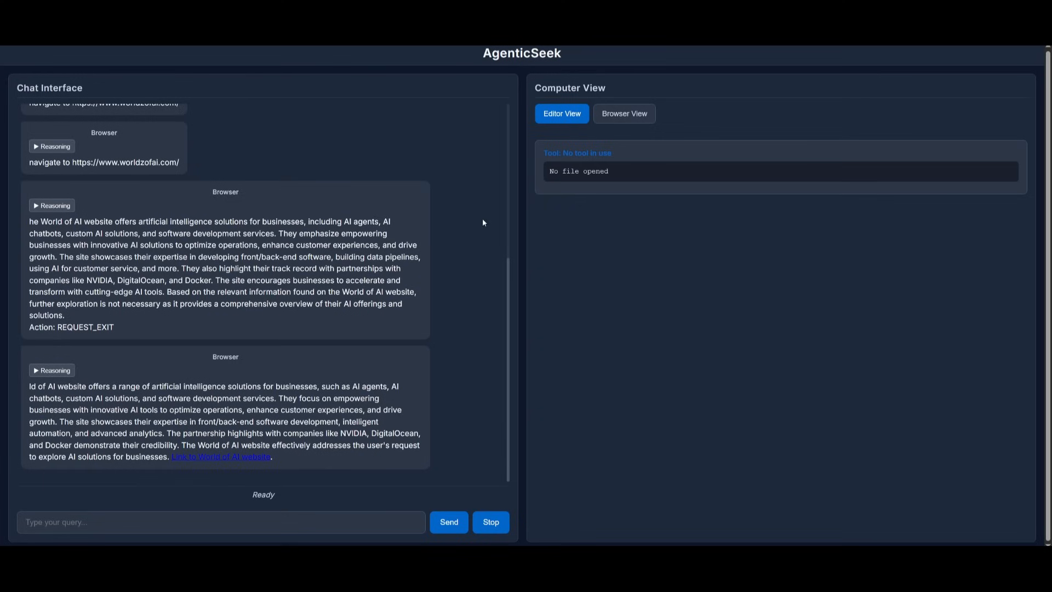
{"action": "mouse_move", "coordinate": [638, 125]}
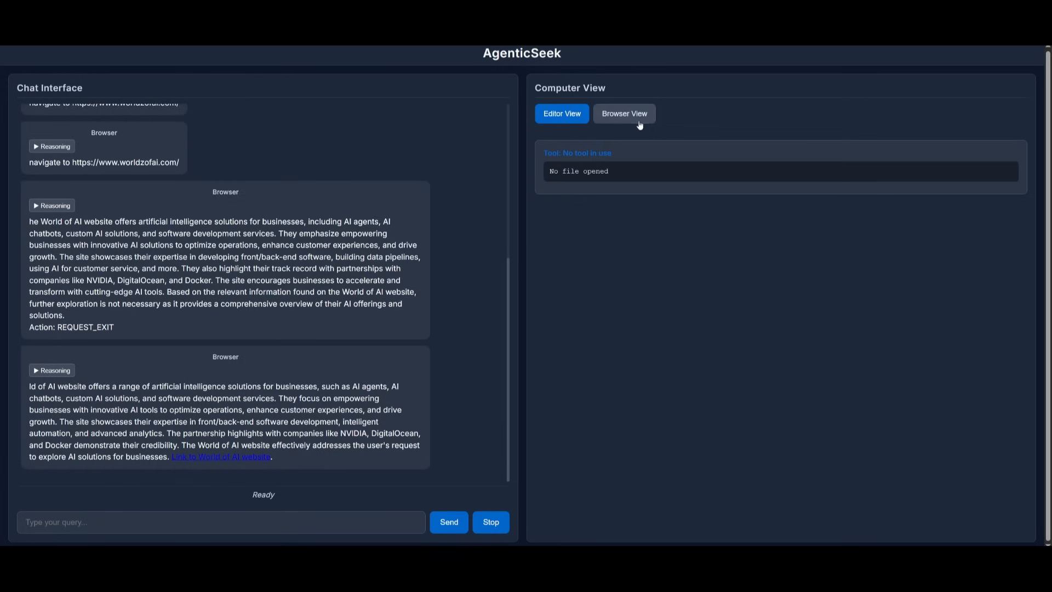
{"action": "left_click", "coordinate": [623, 113]}
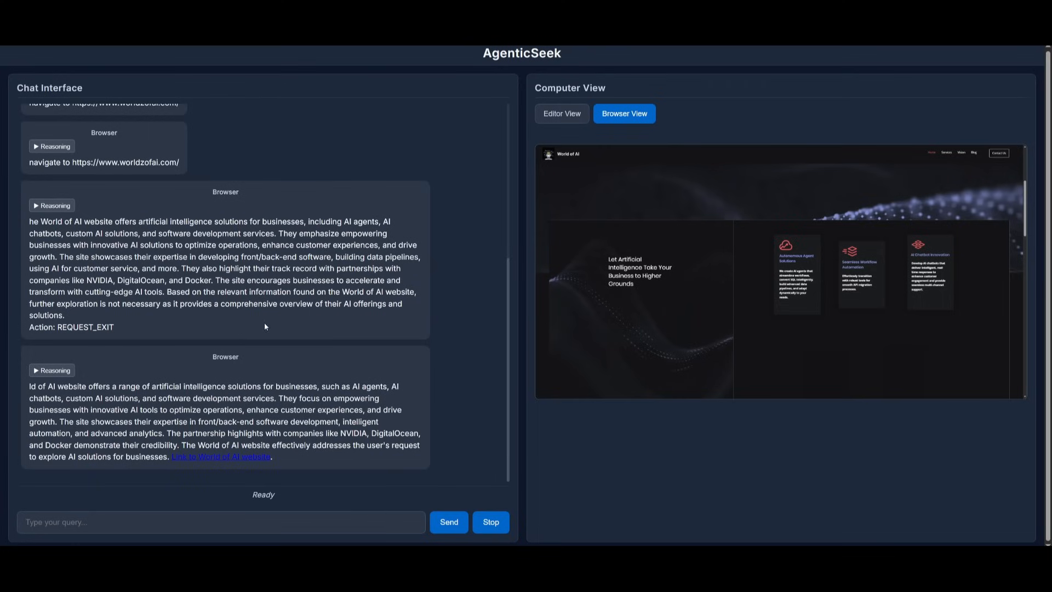
{"action": "mouse_move", "coordinate": [276, 325]}
{"action": "type", "text": "Go to the youtube channel world of ai (intheworldofai) and sort the most popular videos"}
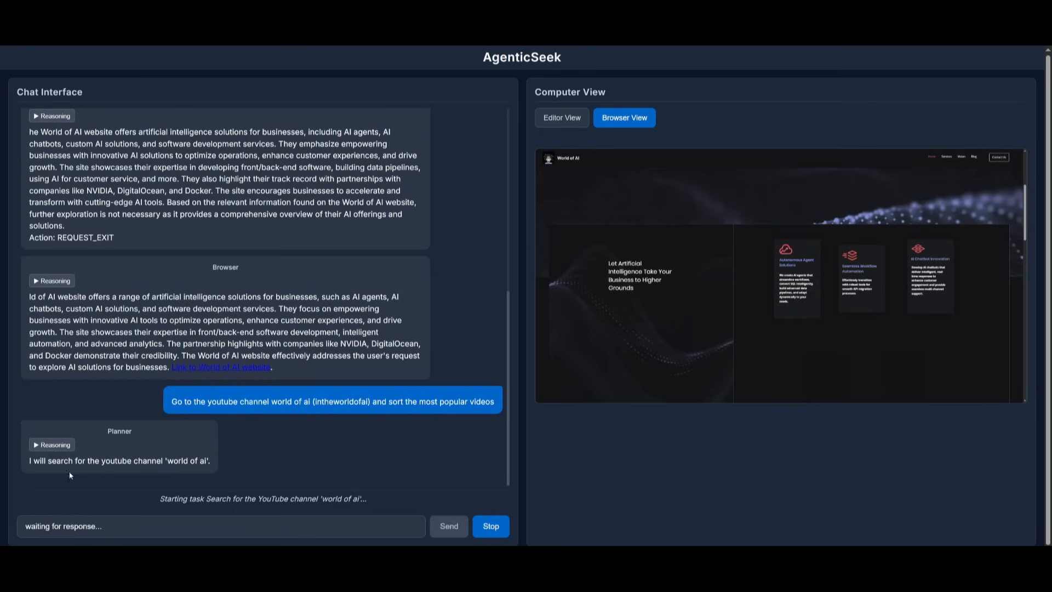
{"action": "mouse_move", "coordinate": [338, 506]}
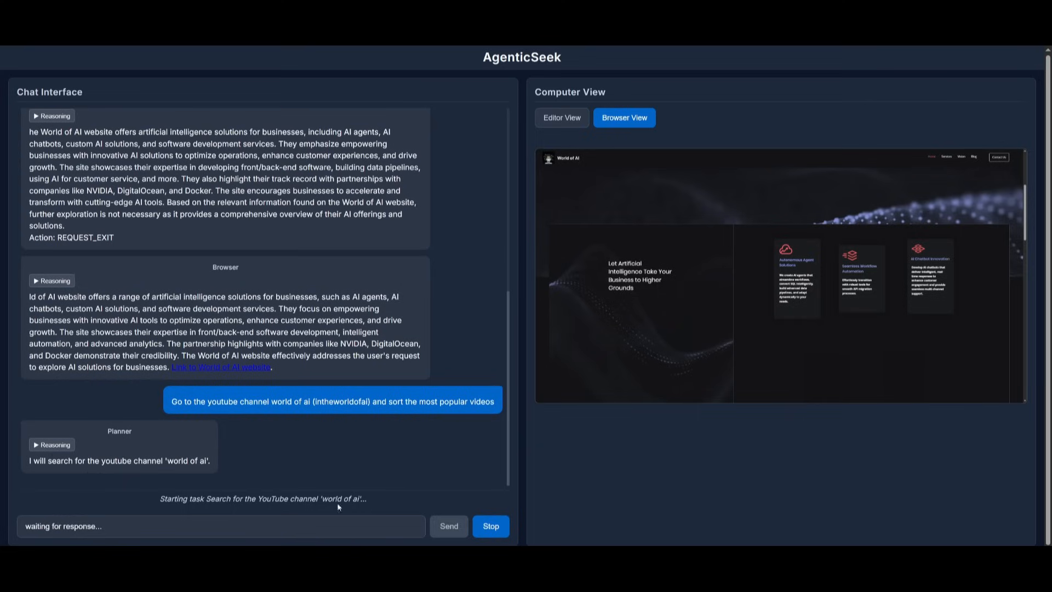
- Check Editor View, then return to Browser View as the agent searches for the channel
{"action": "left_click", "coordinate": [562, 118]}
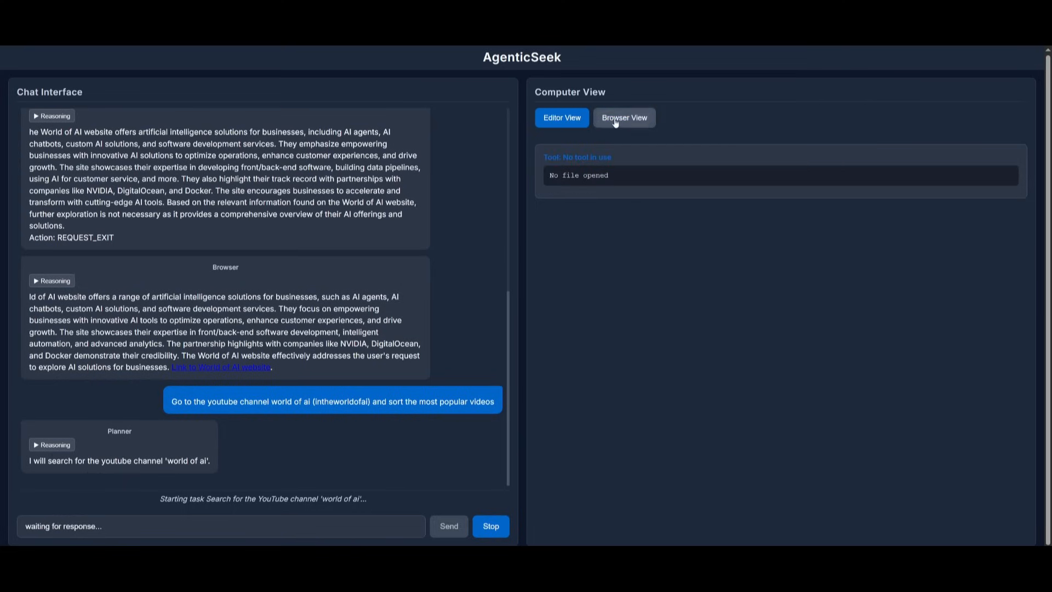
{"action": "left_click", "coordinate": [623, 117]}
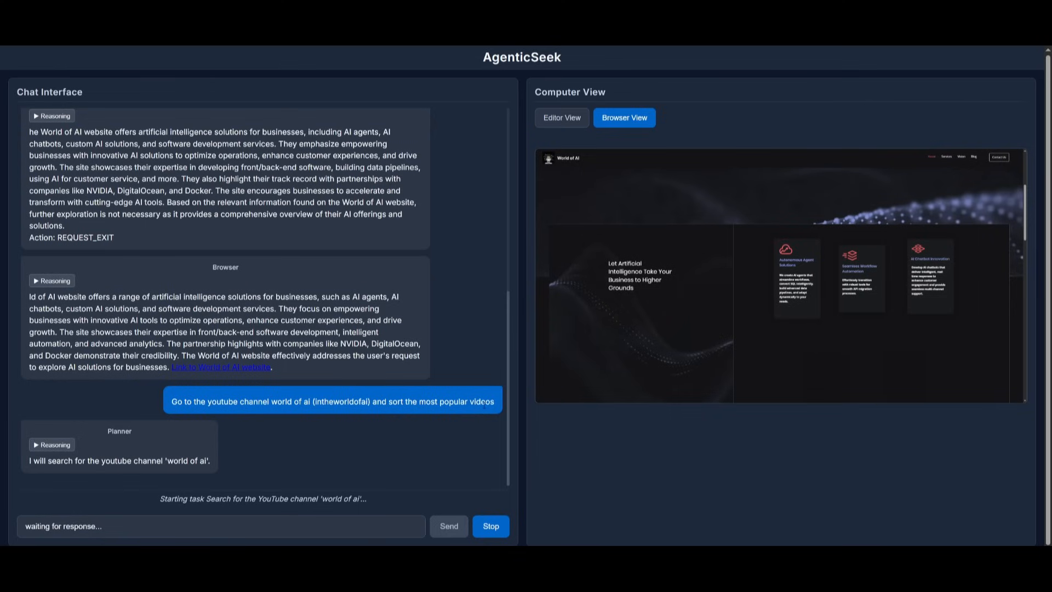
{"action": "mouse_move", "coordinate": [96, 432]}
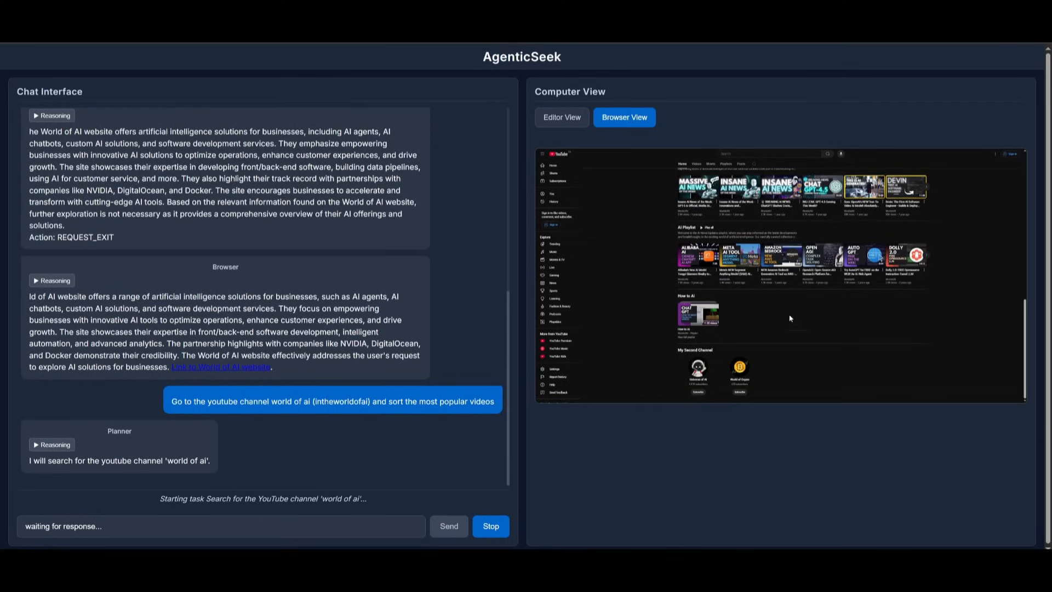
{"action": "mouse_move", "coordinate": [729, 283]}
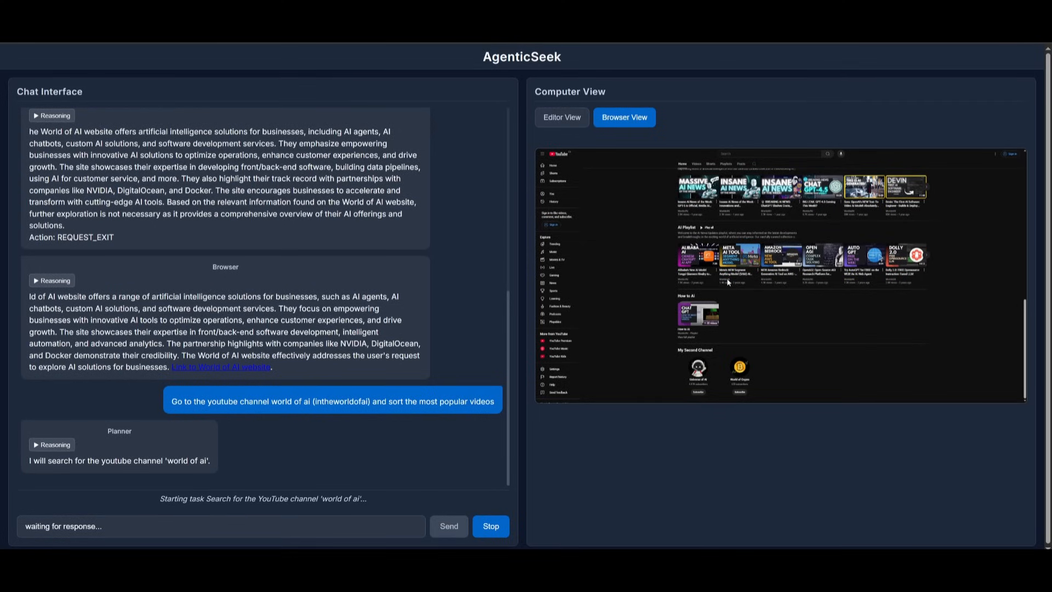
{"action": "mouse_move", "coordinate": [729, 283]}
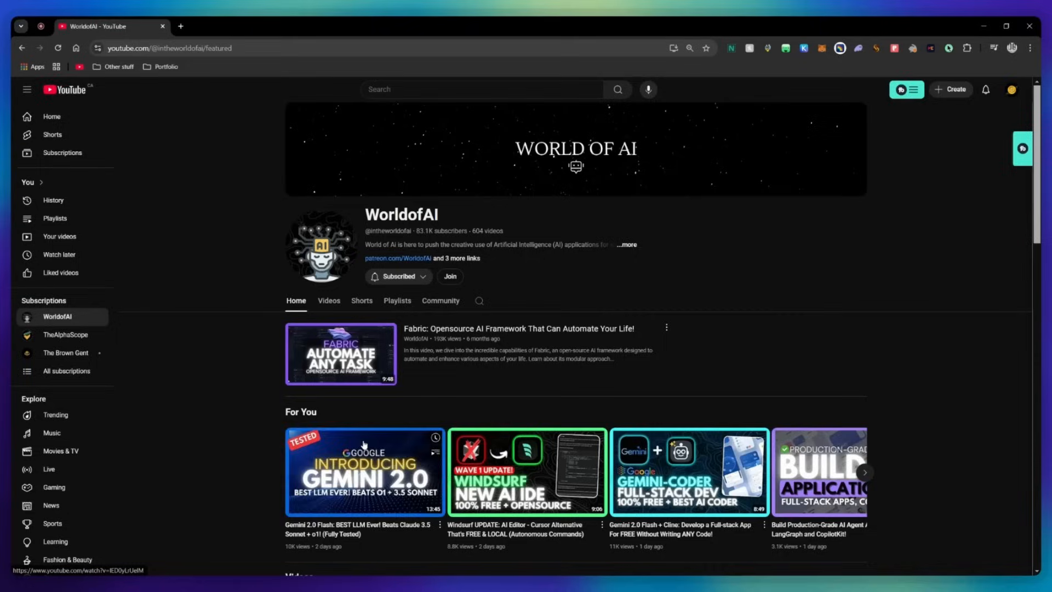
{"action": "mouse_move", "coordinate": [450, 276]}
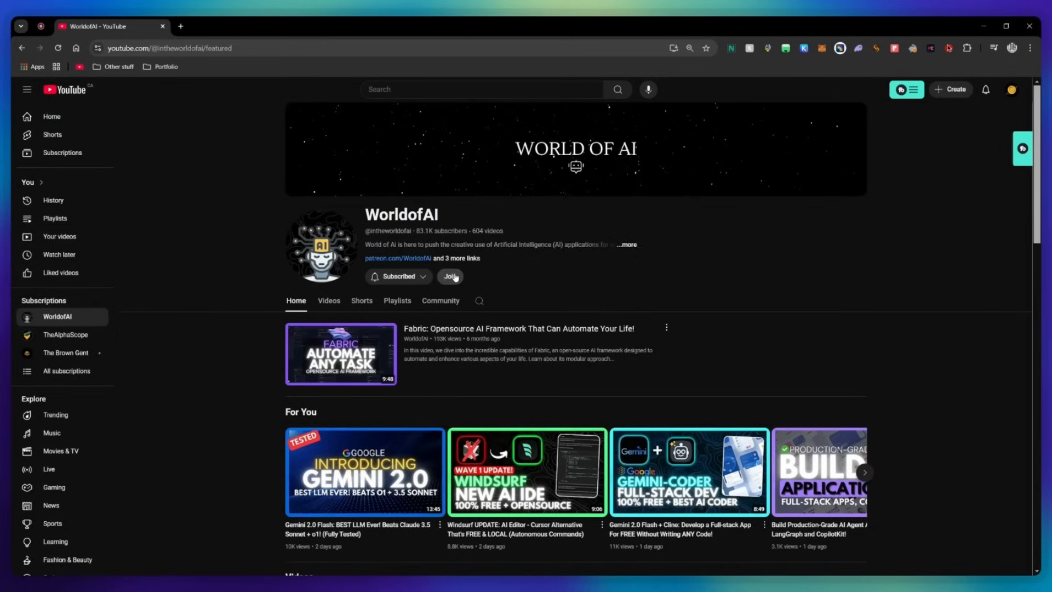
- Open the WorldofAI channel's Join dialog to view its membership tiers
{"action": "left_click", "coordinate": [449, 276]}
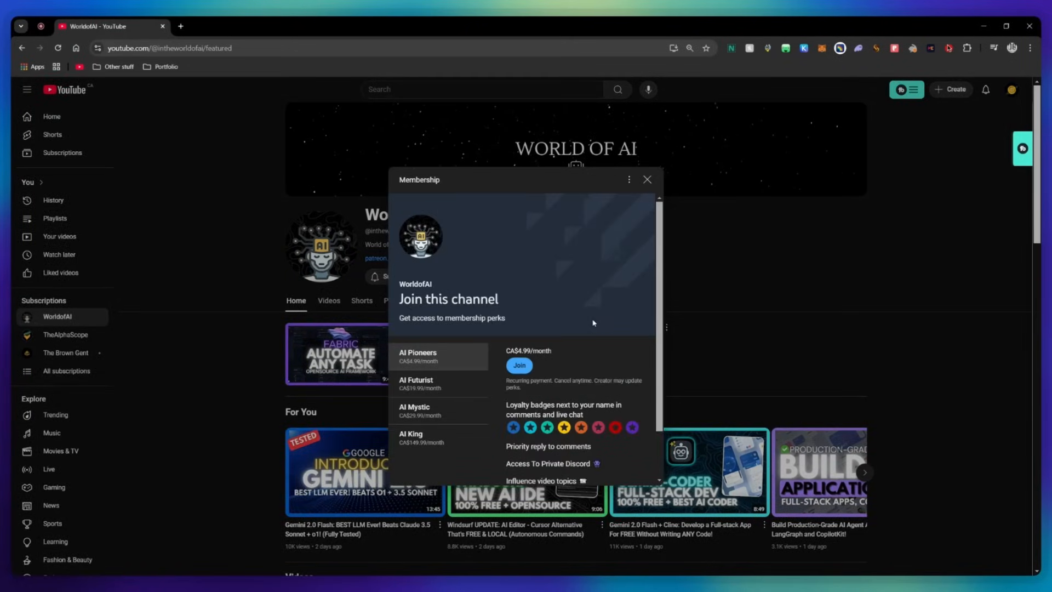
{"action": "left_click", "coordinate": [416, 383]}
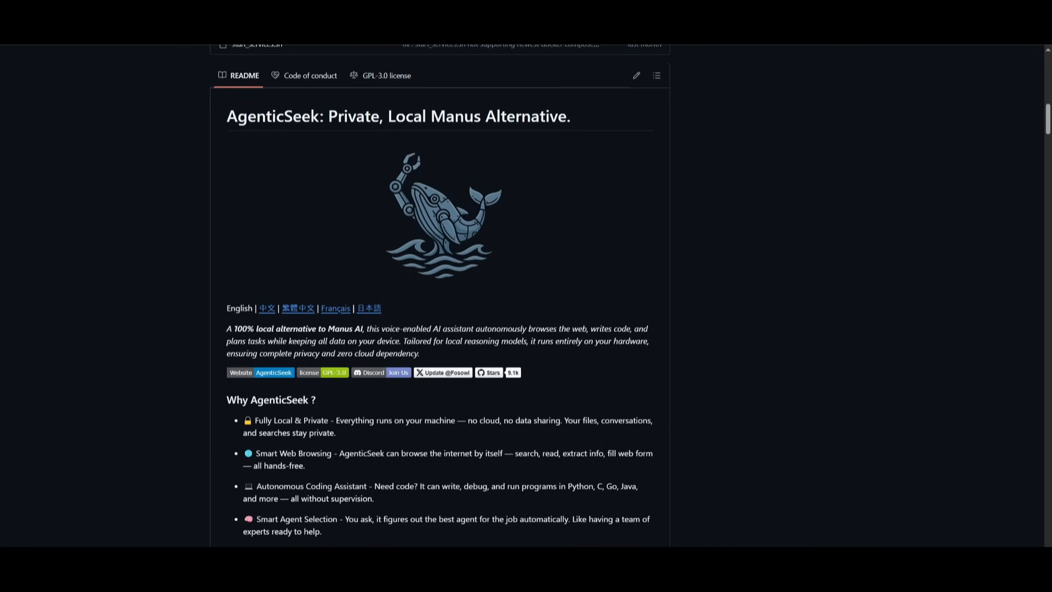
- Scroll the README past Why AgenticSeek, Installation and local LLM setup to API setup
{"action": "scroll", "scroll_direction": "down", "scroll_amount": 3}
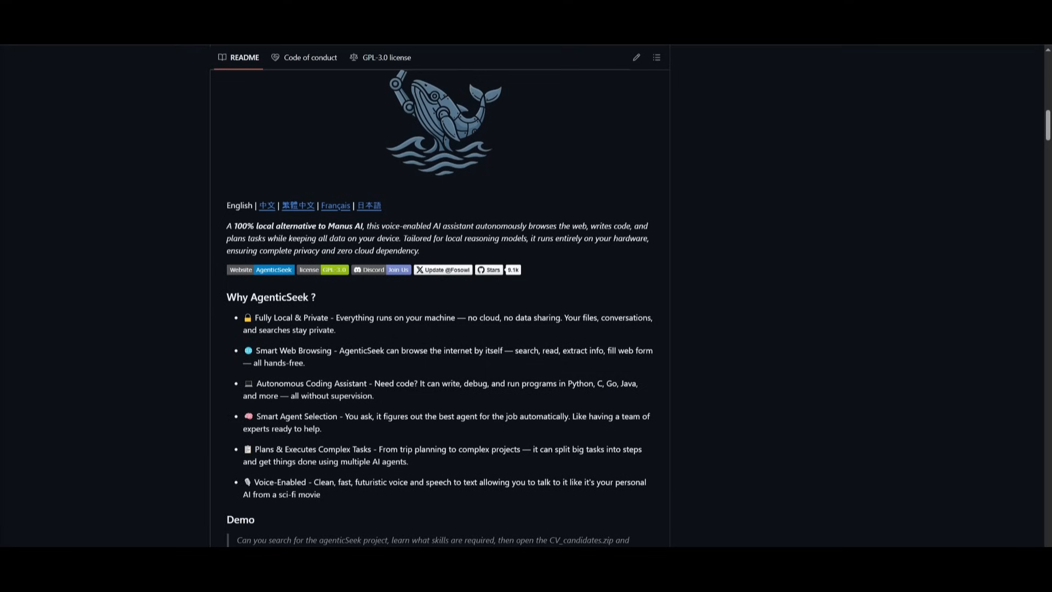
{"action": "scroll", "scroll_direction": "down", "scroll_amount": 3}
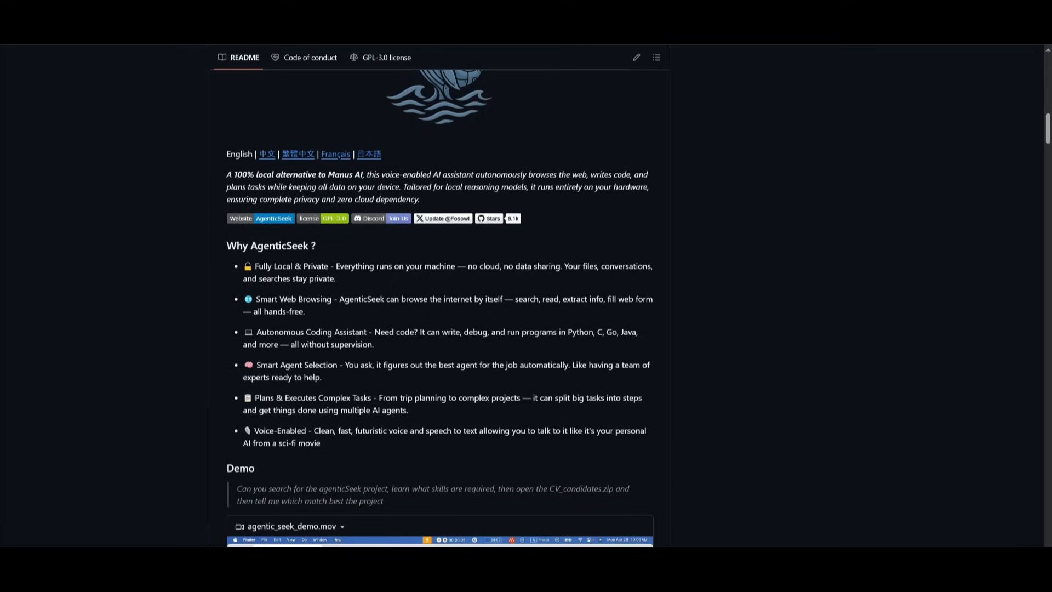
{"action": "scroll", "scroll_direction": "down", "scroll_amount": 3}
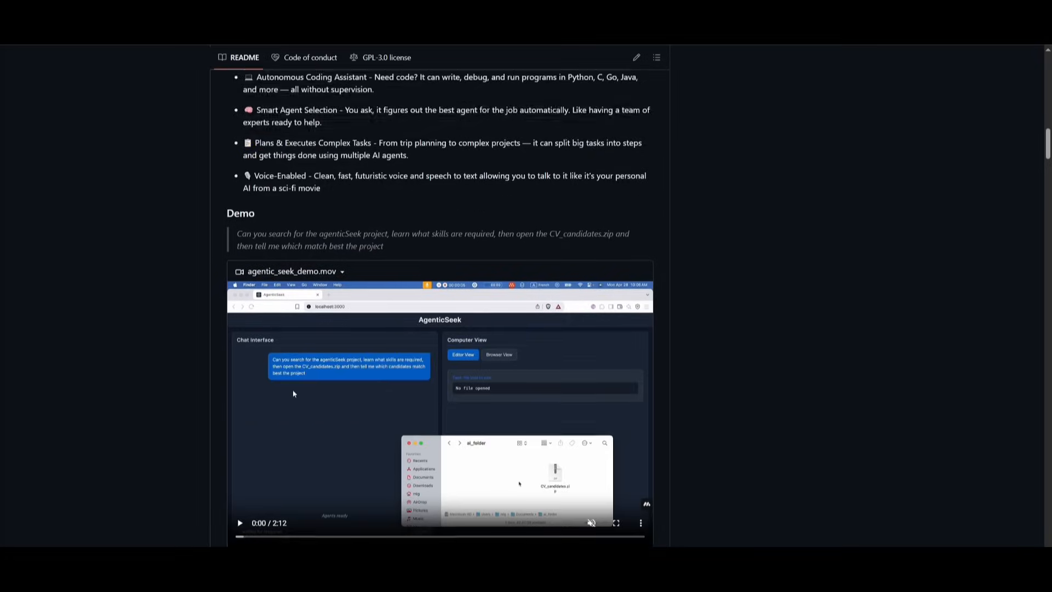
{"action": "scroll", "scroll_direction": "down", "scroll_amount": 3}
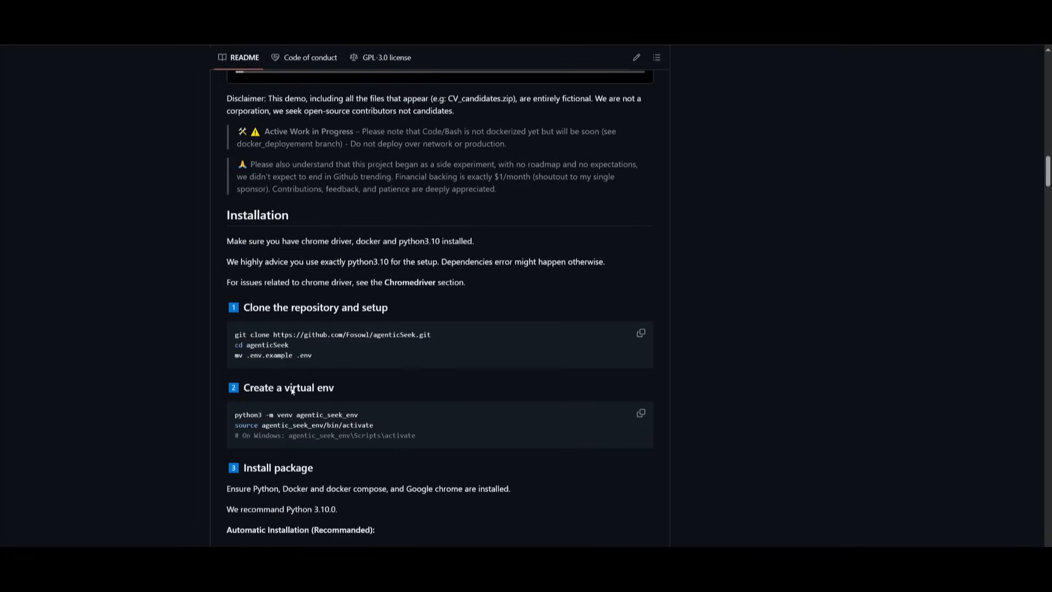
{"action": "scroll", "scroll_direction": "down", "scroll_amount": 3}
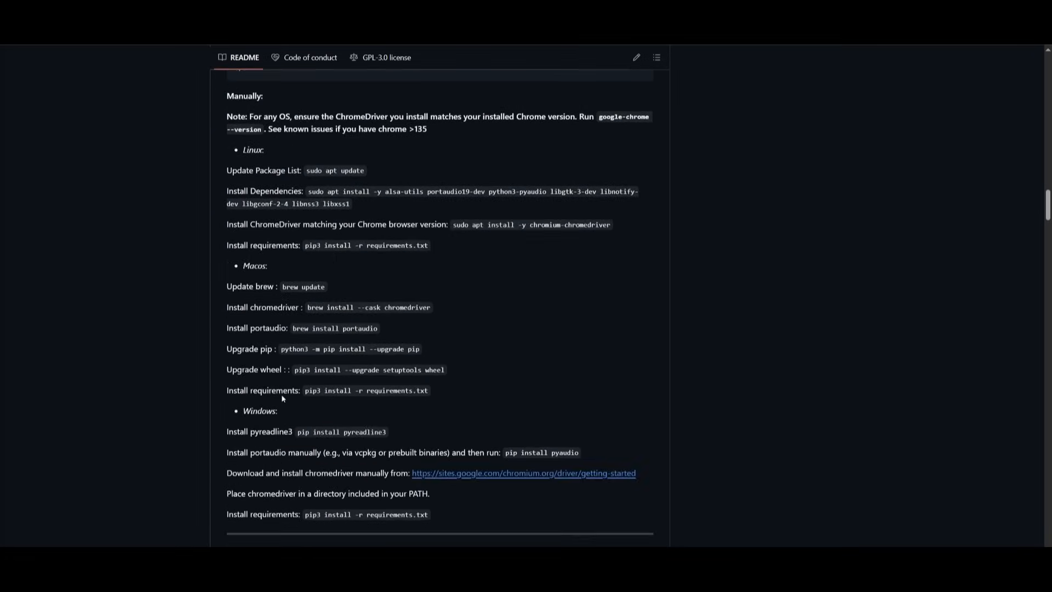
{"action": "scroll", "scroll_direction": "down", "scroll_amount": 3}
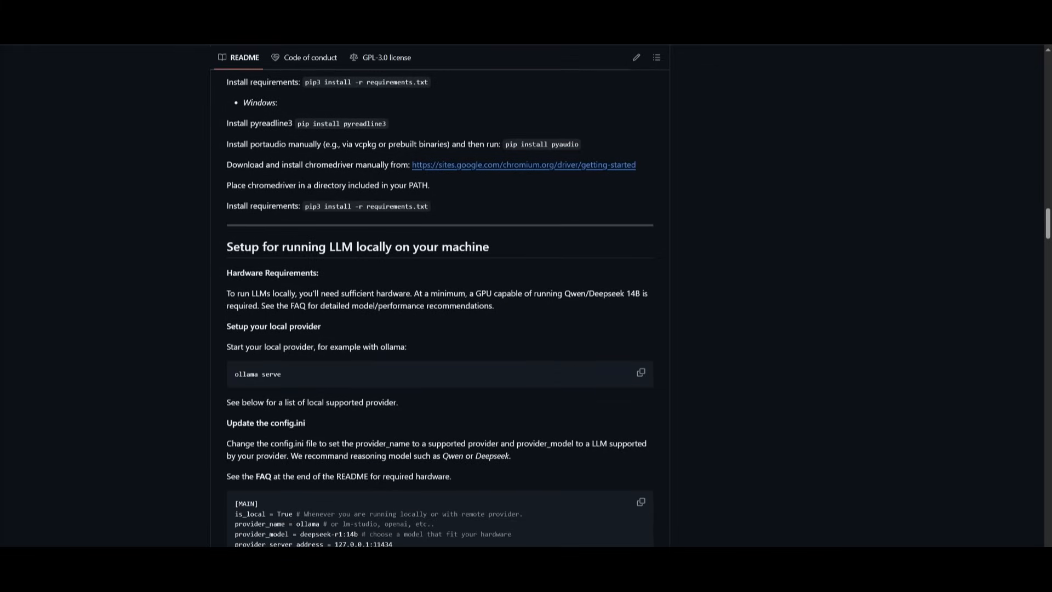
{"action": "mouse_move", "coordinate": [559, 104]}
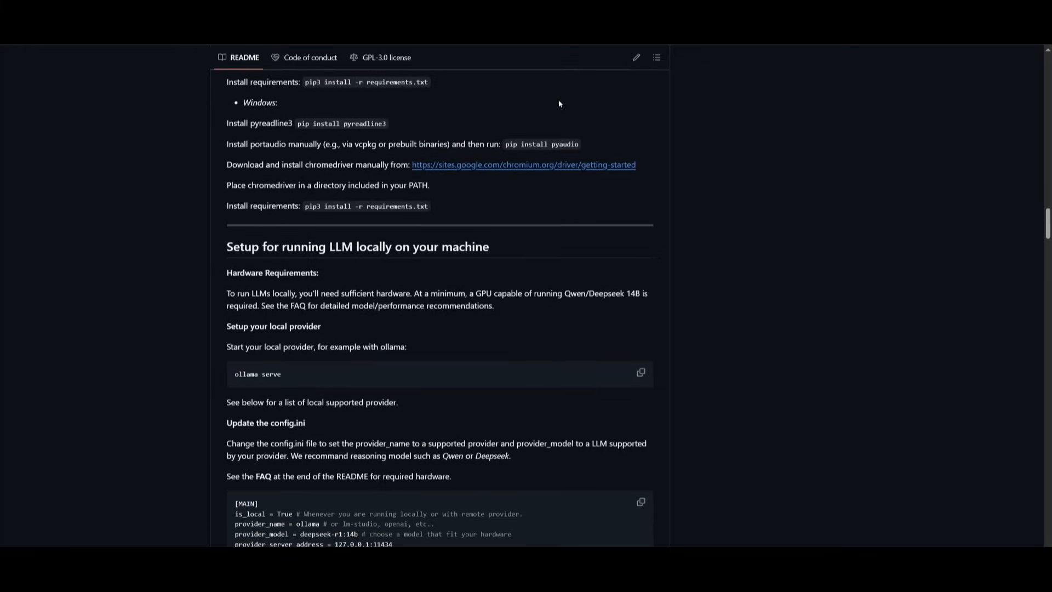
{"action": "scroll", "scroll_direction": "down", "scroll_amount": 3}
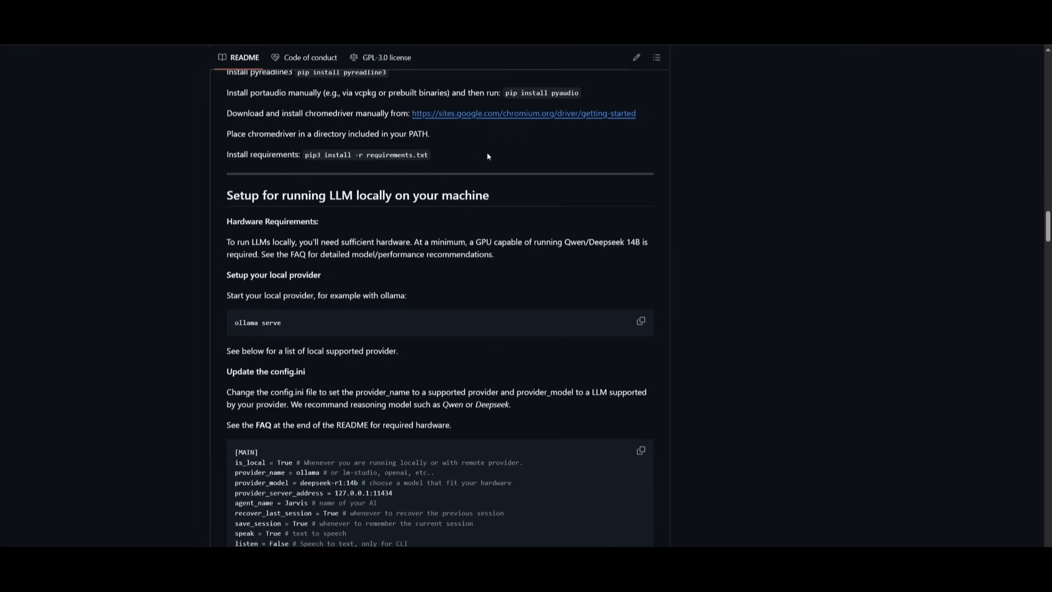
{"action": "scroll", "scroll_direction": "down", "scroll_amount": 3}
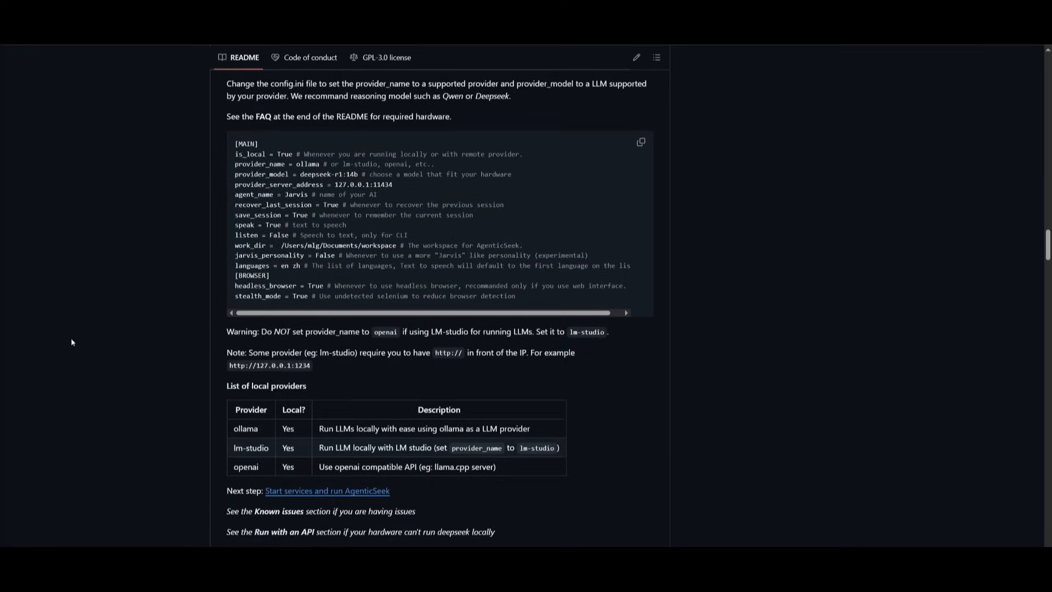
{"action": "scroll", "scroll_direction": "down", "scroll_amount": 3}
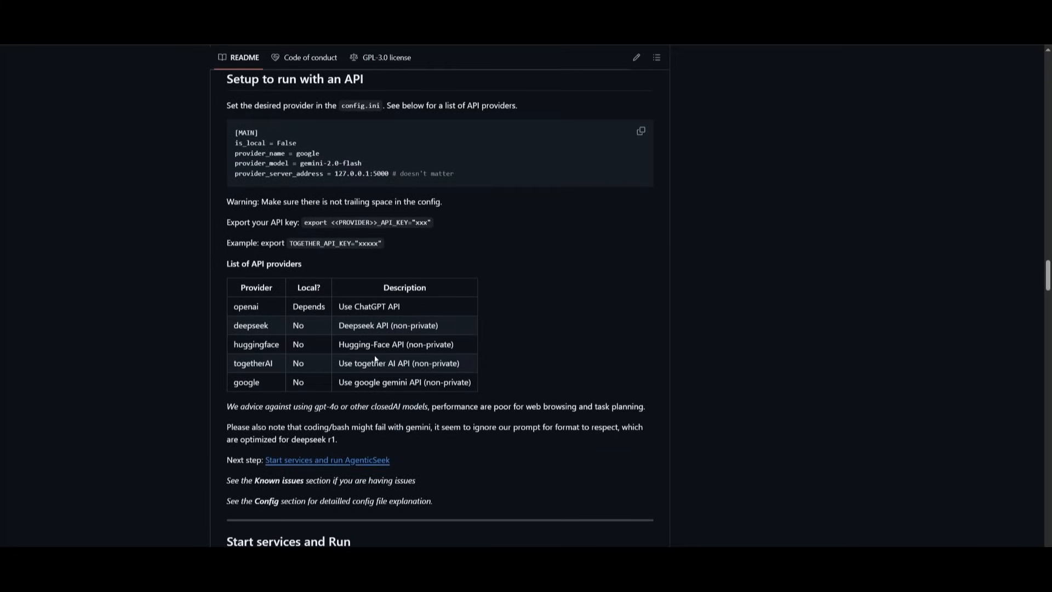
{"action": "mouse_move", "coordinate": [375, 359]}
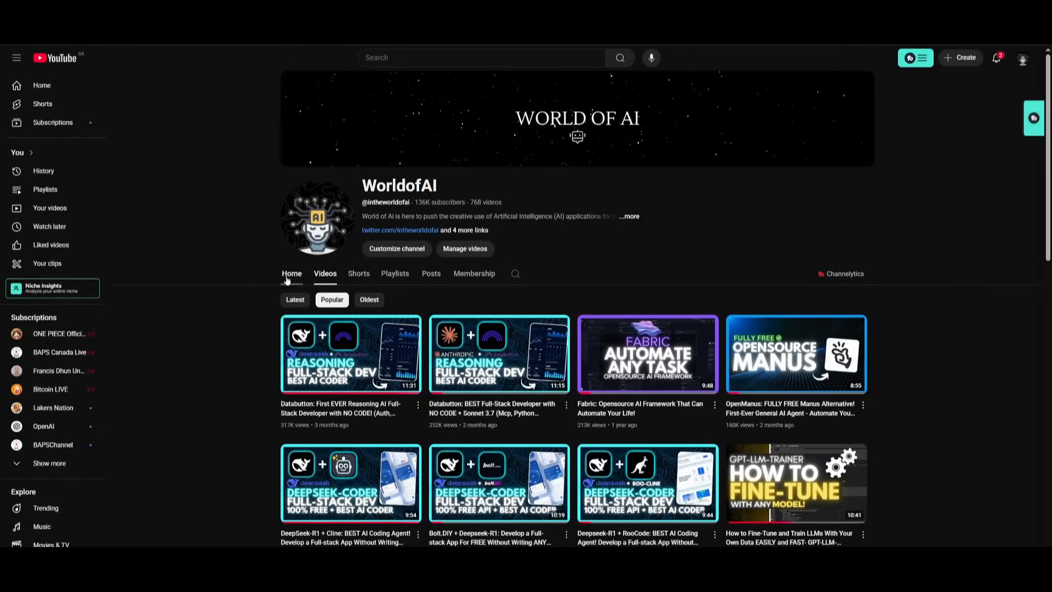
- Open the WorldofAI channel's Videos tab sorted by latest and scroll through the uploads
{"action": "left_click", "coordinate": [291, 273]}
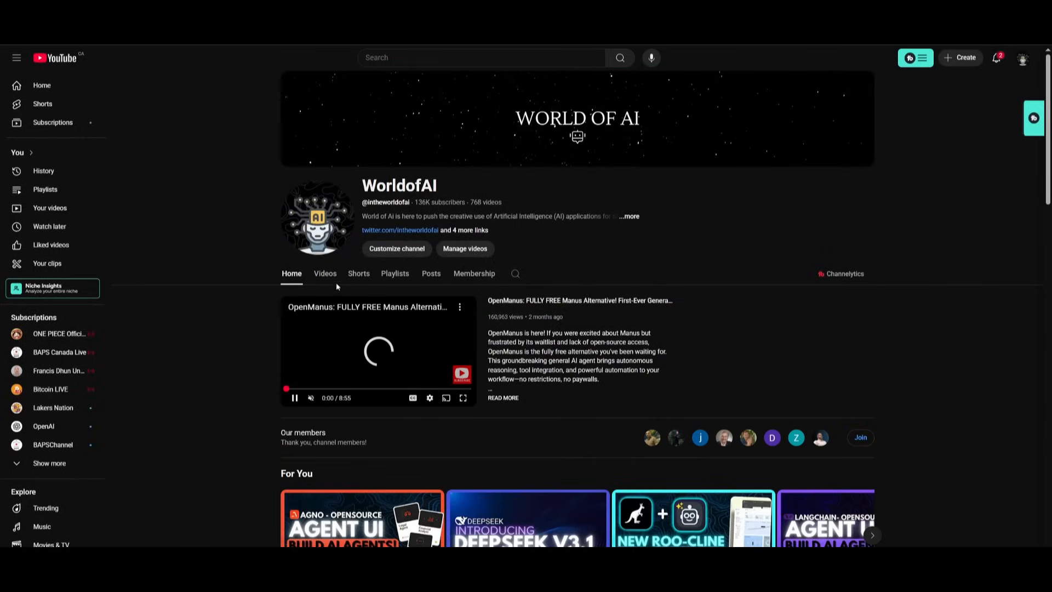
{"action": "left_click", "coordinate": [325, 273]}
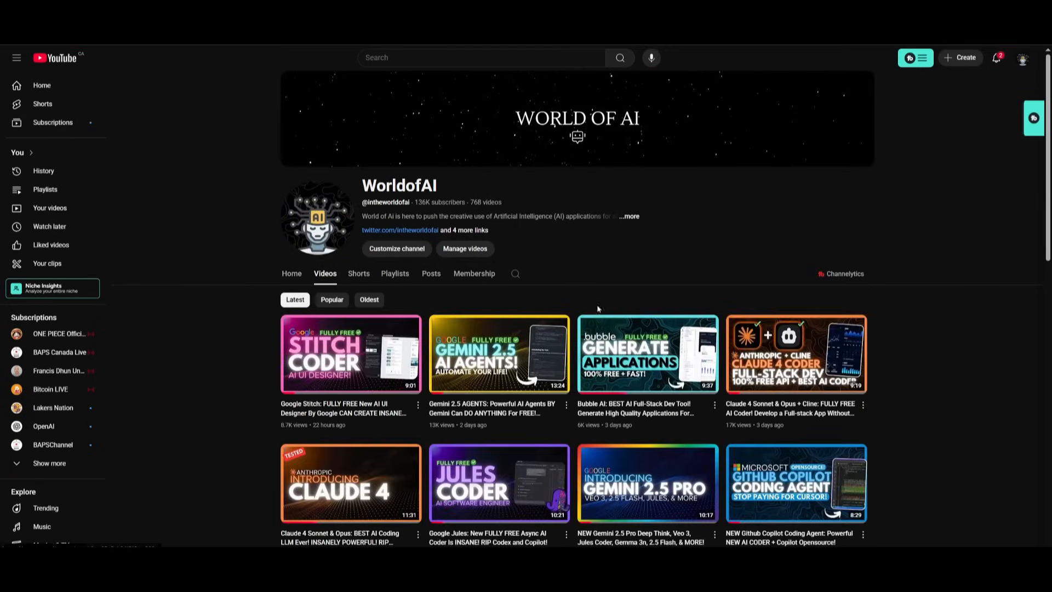
{"action": "scroll", "scroll_direction": "down", "scroll_amount": 3}
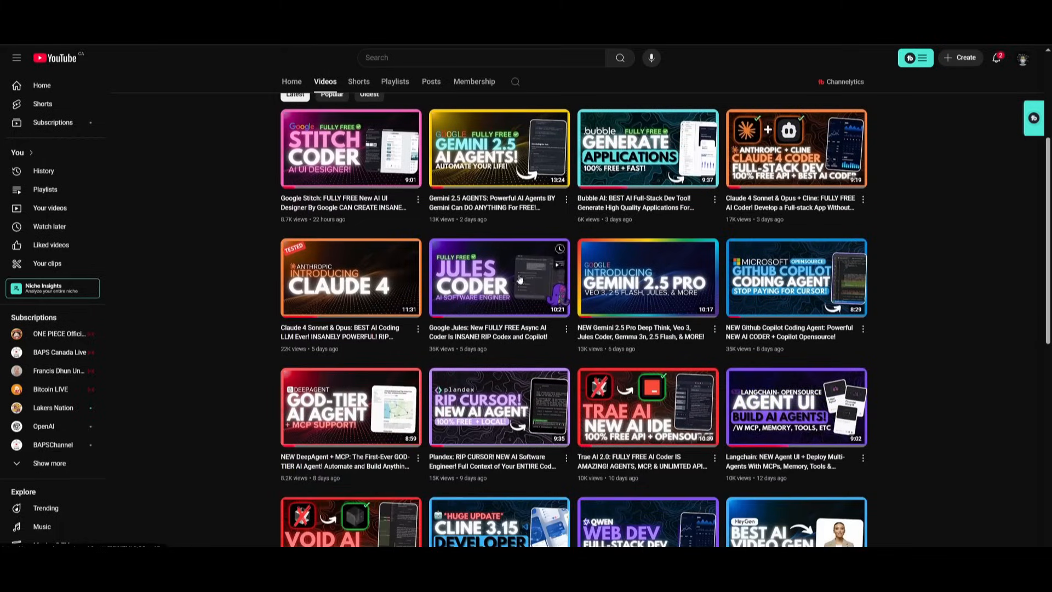
{"action": "scroll", "scroll_direction": "down", "scroll_amount": 3}
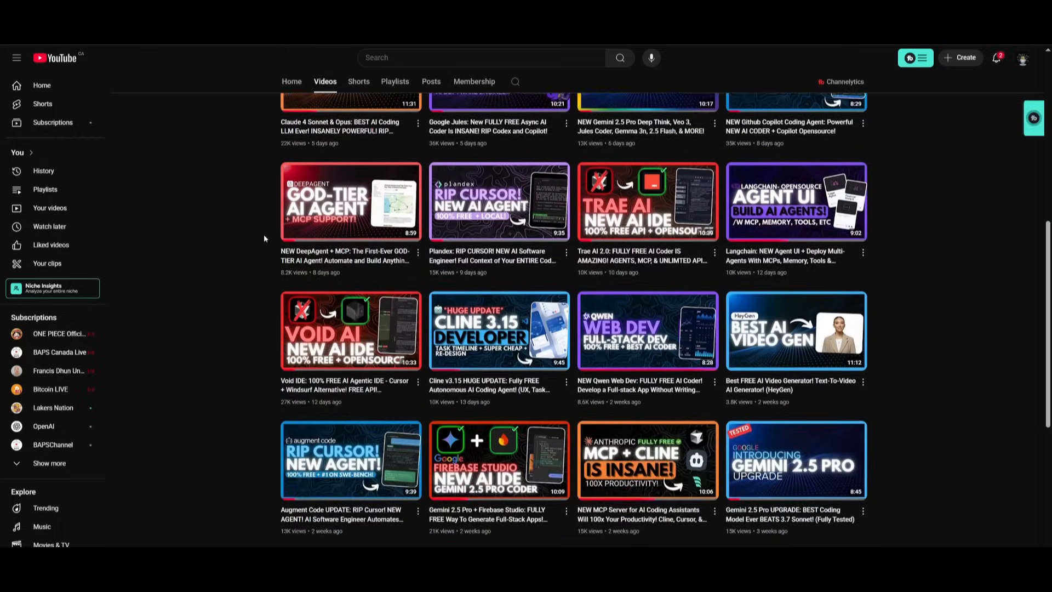
{"action": "scroll", "scroll_direction": "down", "scroll_amount": 3}
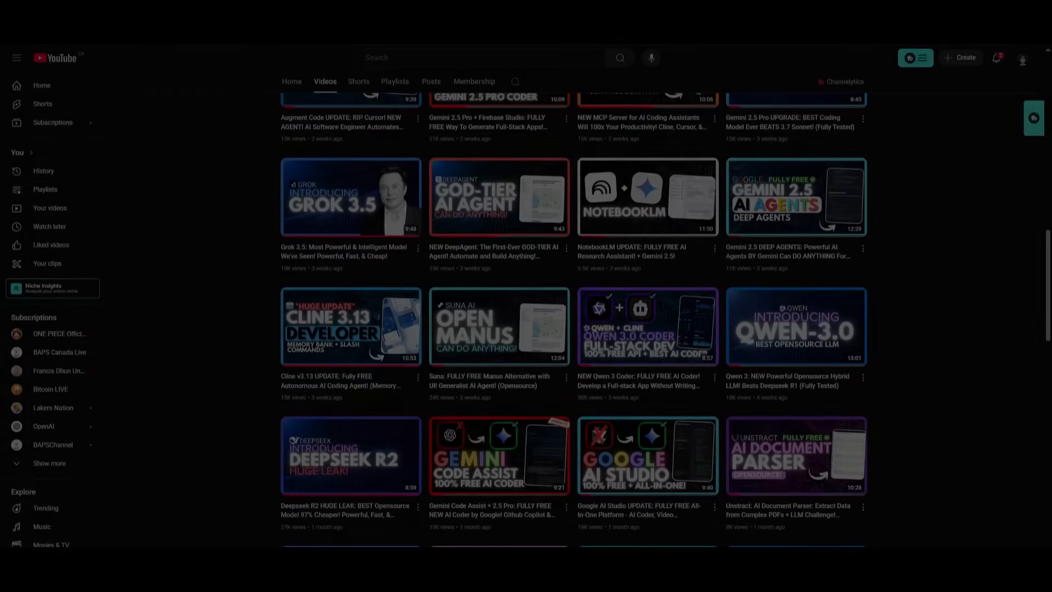